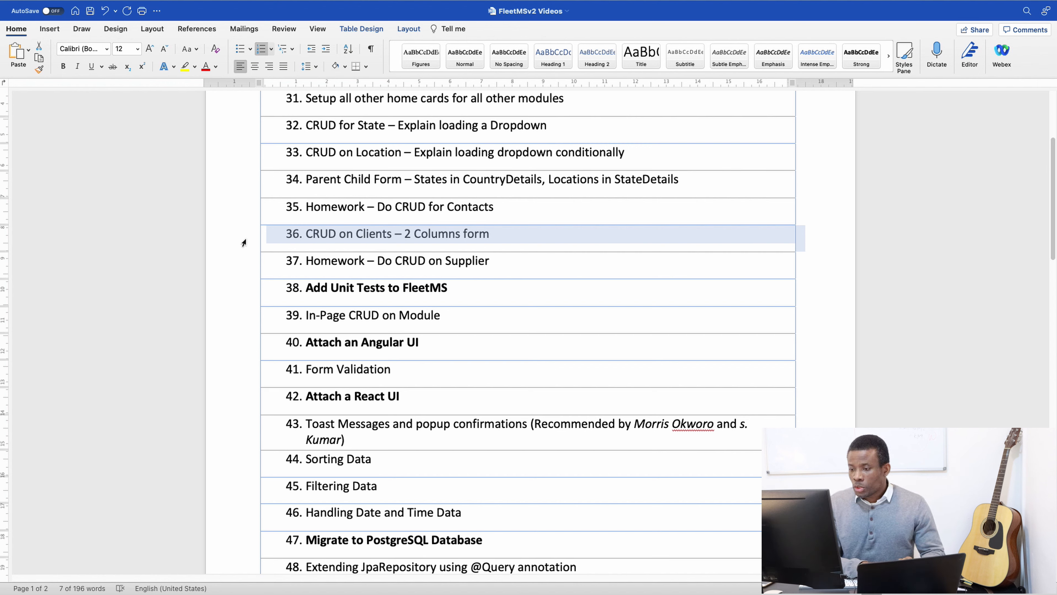
{"action": "mouse_move", "coordinate": [283, 243]}
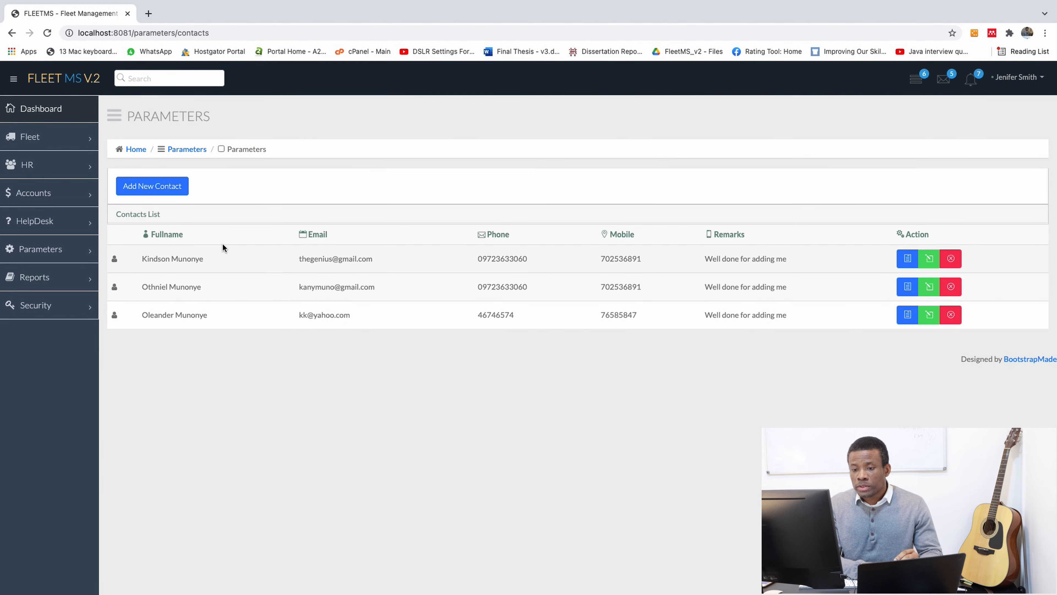
Step: From the Parameters home, open Manage Clients, hit the Whitelabel Error Page and go back
{"action": "left_click", "coordinate": [39, 249]}
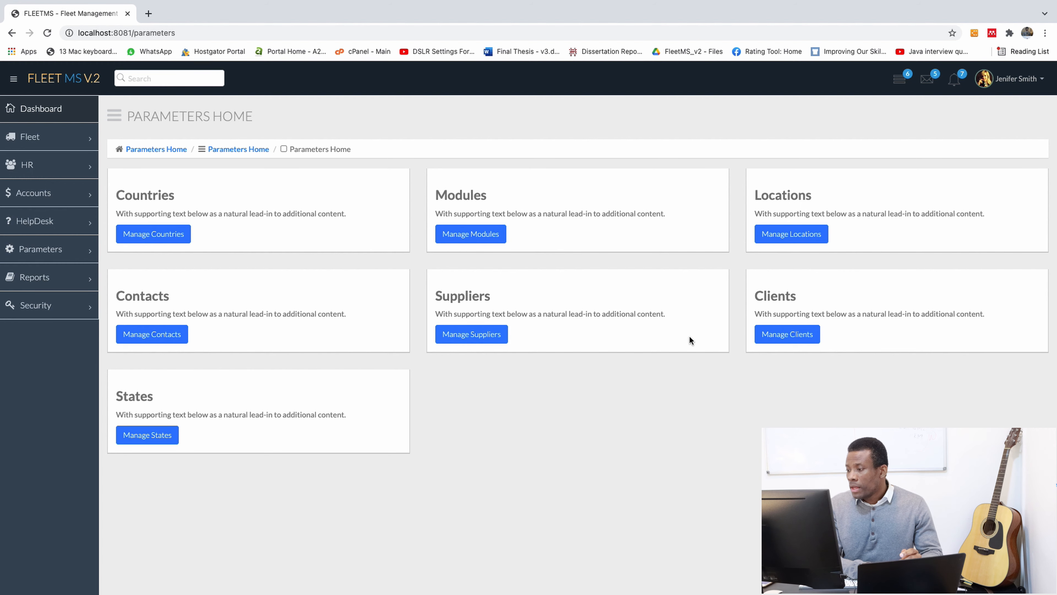
{"action": "left_click", "coordinate": [151, 334]}
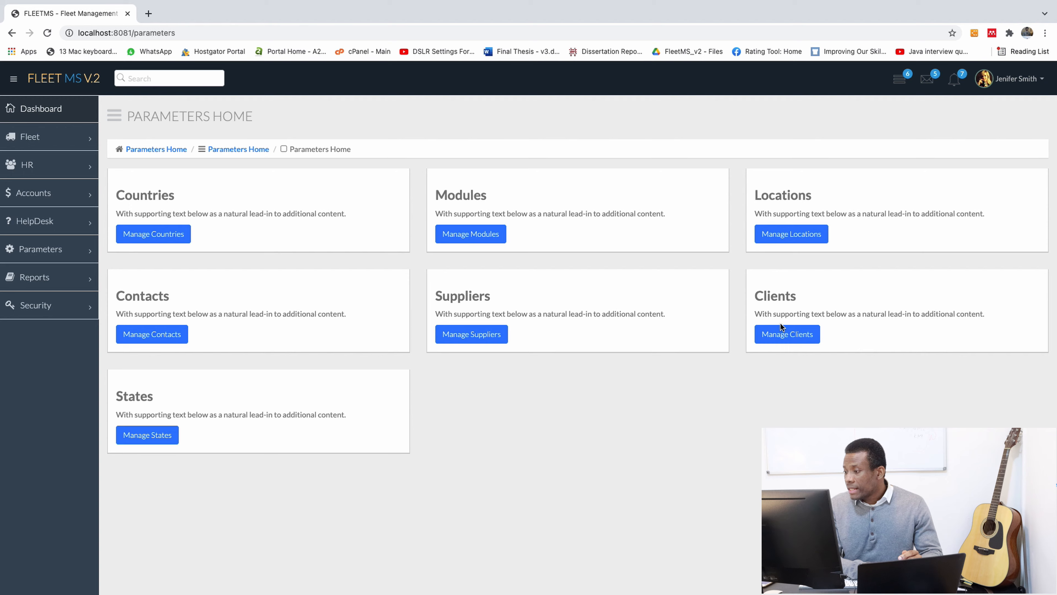
{"action": "left_click", "coordinate": [786, 334]}
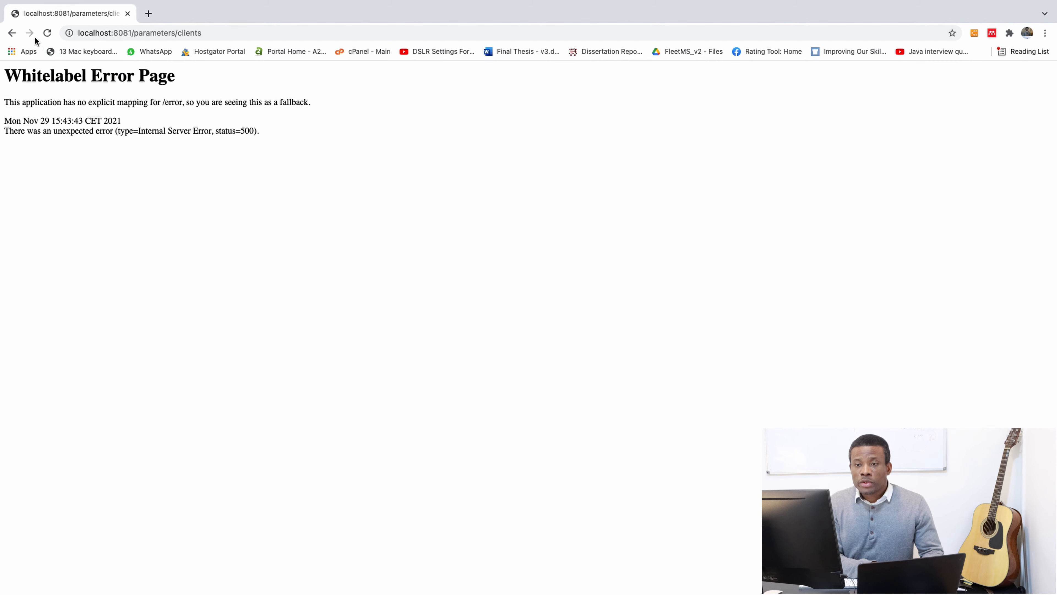
{"action": "left_click", "coordinate": [12, 33]}
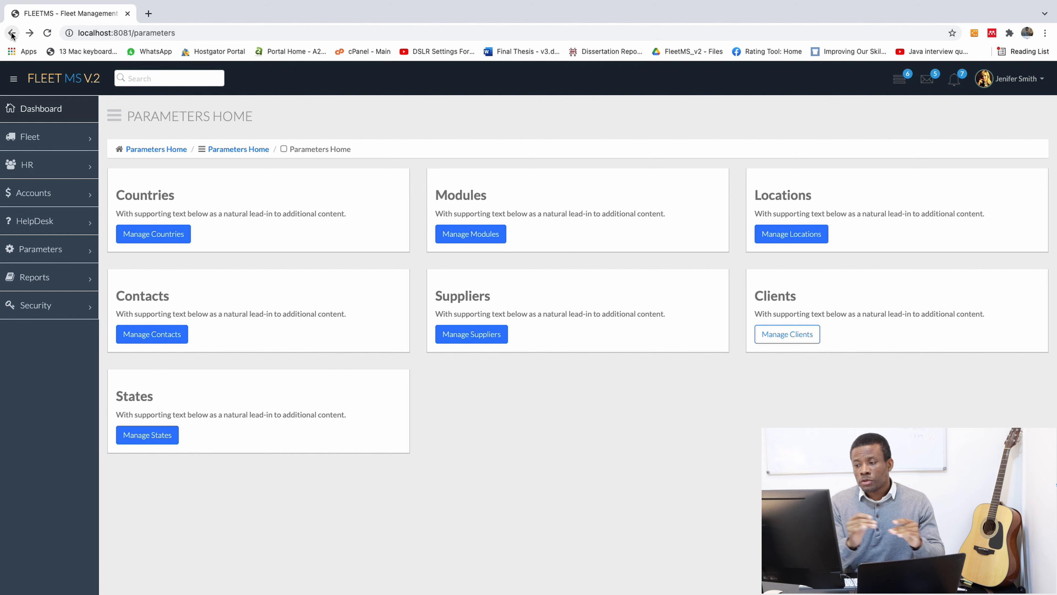
{"action": "mouse_move", "coordinate": [244, 191]}
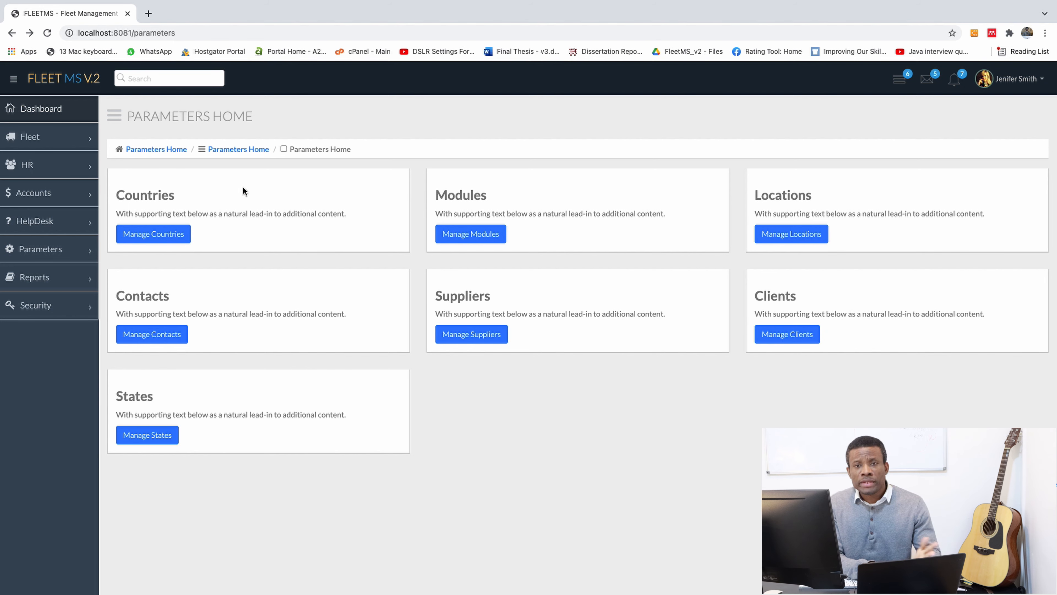
{"action": "mouse_move", "coordinate": [192, 265]}
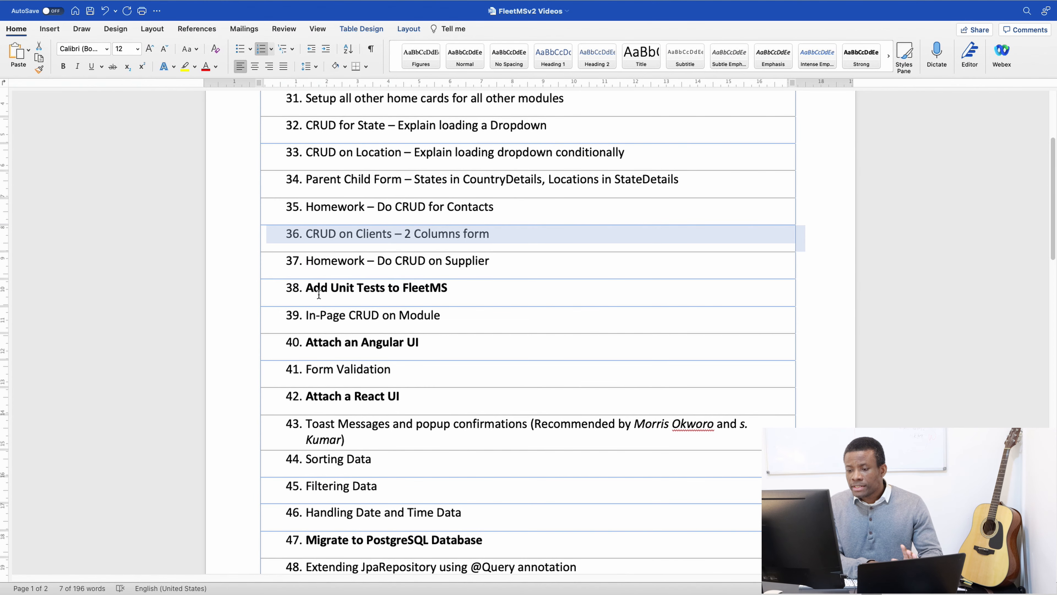
{"action": "mouse_move", "coordinate": [321, 353]}
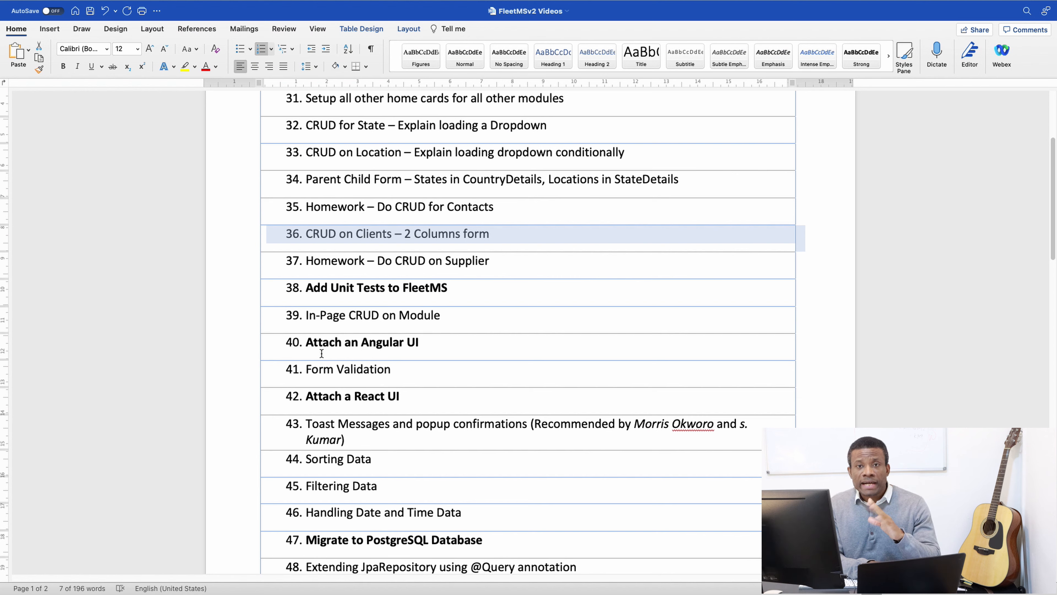
{"action": "mouse_move", "coordinate": [247, 296]}
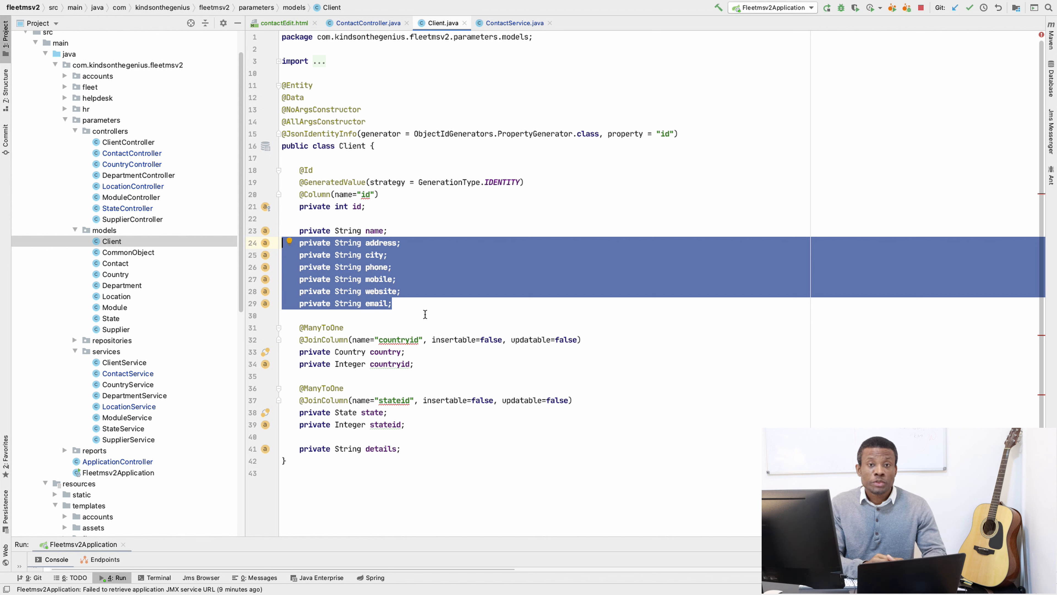
{"action": "mouse_move", "coordinate": [422, 307]}
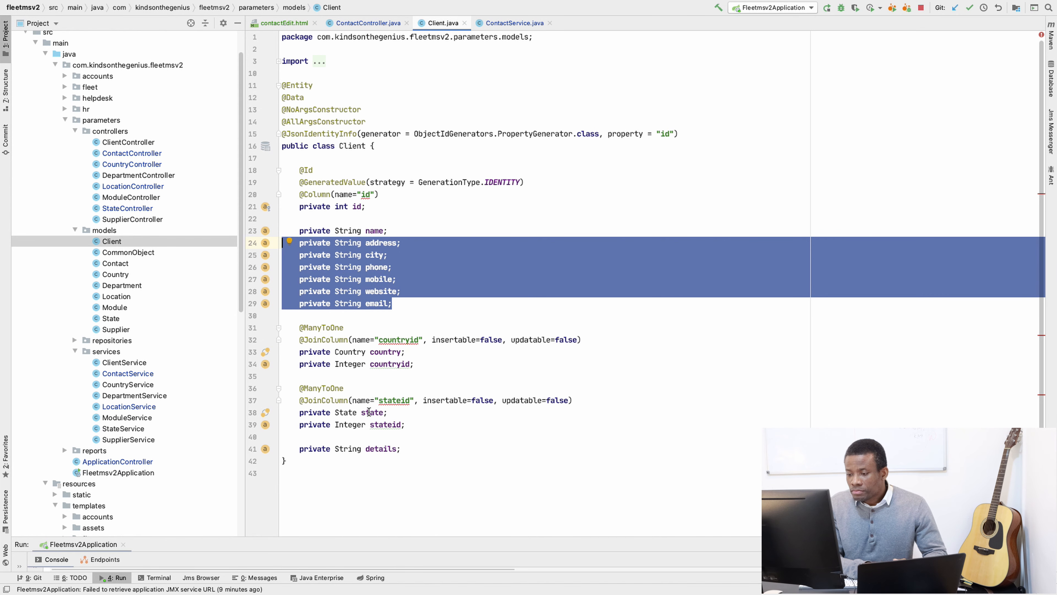
Step: Collapse the models package and expand resources > templates > assets to show its HTML pages
{"action": "scroll", "scroll_direction": "up", "scroll_amount": 3}
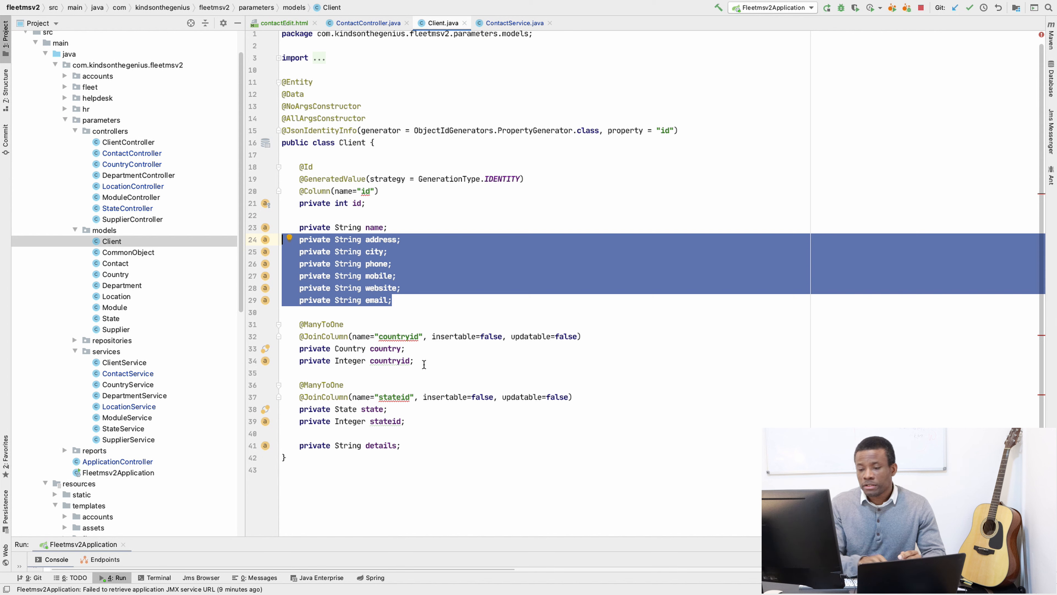
{"action": "mouse_move", "coordinate": [155, 339]}
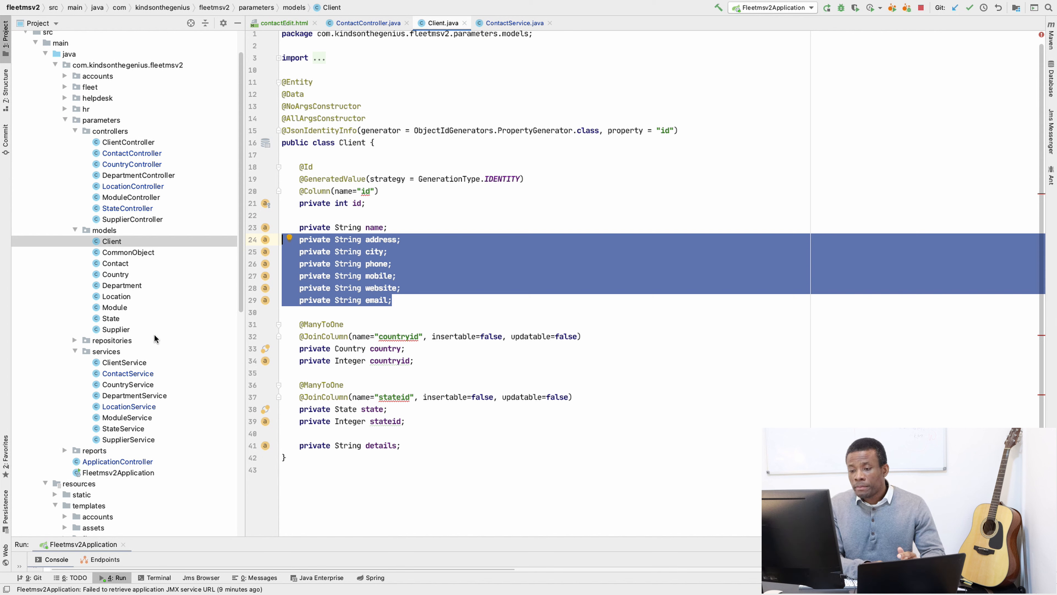
{"action": "mouse_move", "coordinate": [212, 295]}
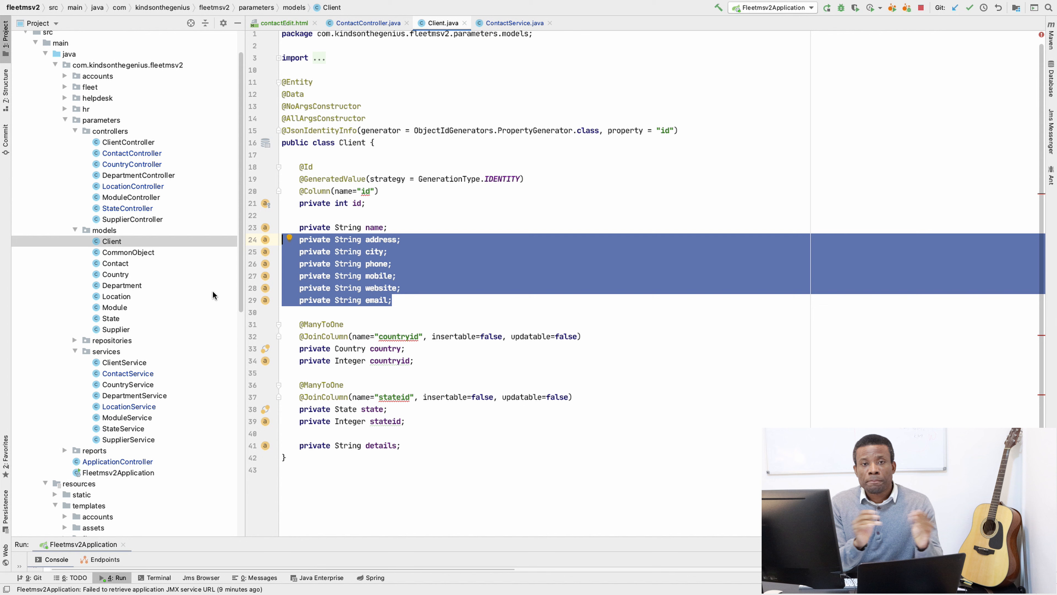
{"action": "mouse_move", "coordinate": [191, 263]}
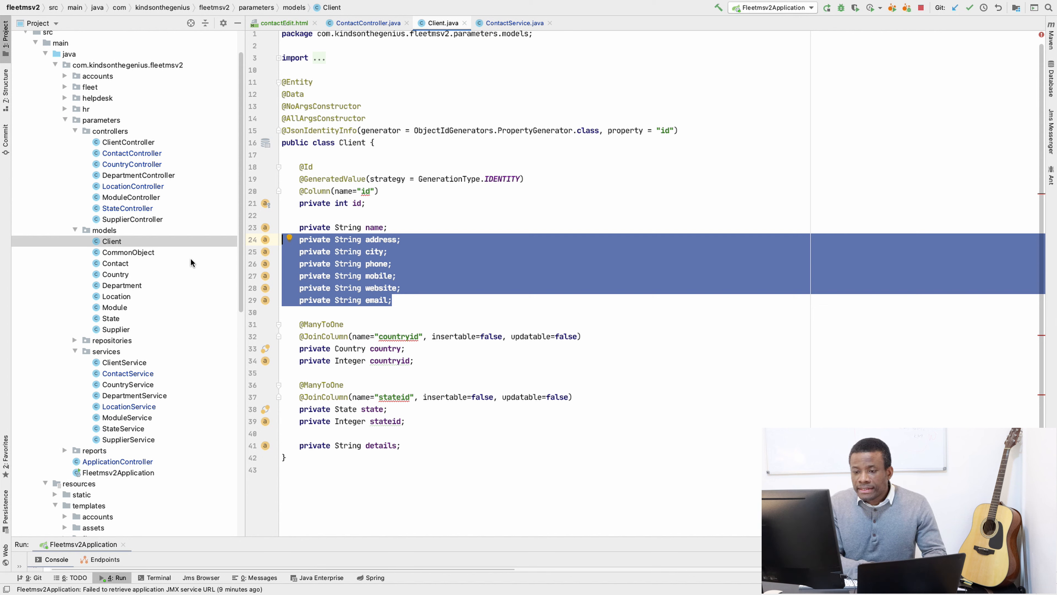
{"action": "mouse_move", "coordinate": [73, 133]}
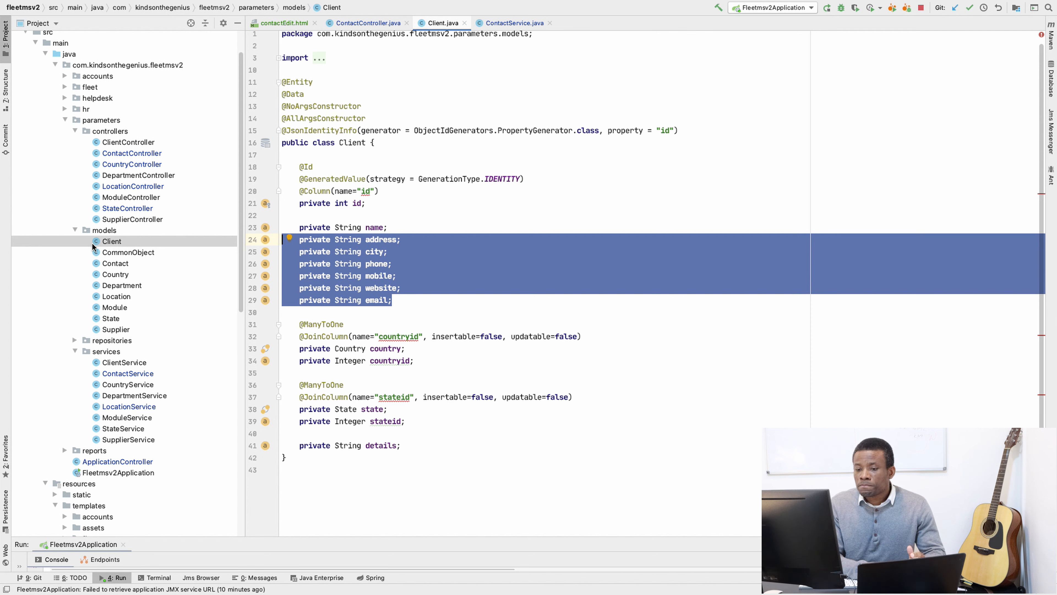
{"action": "left_click", "coordinate": [75, 230]}
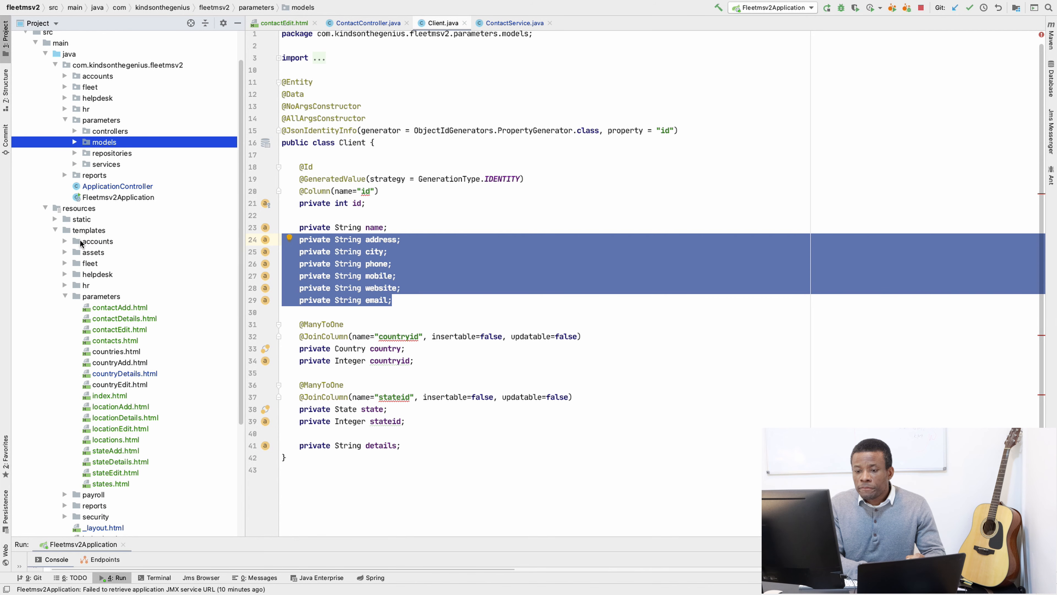
{"action": "mouse_move", "coordinate": [66, 258]}
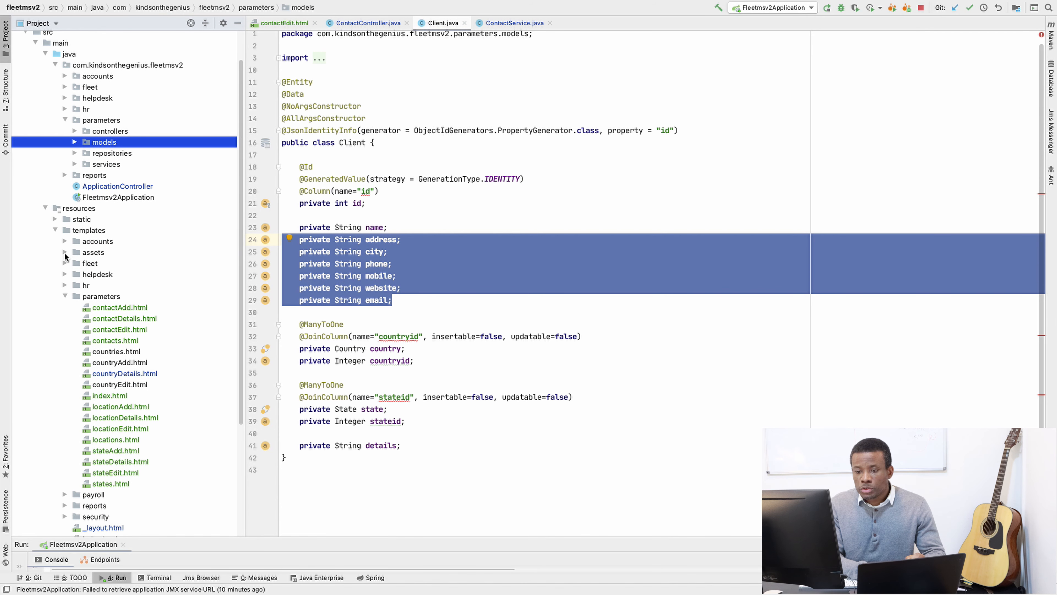
{"action": "left_click", "coordinate": [64, 252]}
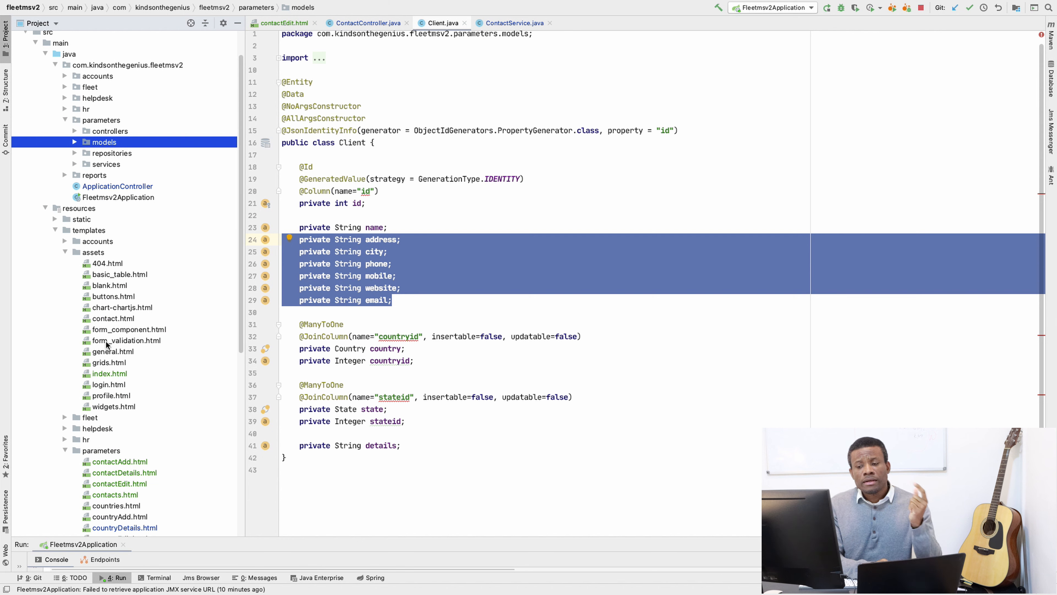
{"action": "mouse_move", "coordinate": [128, 280]}
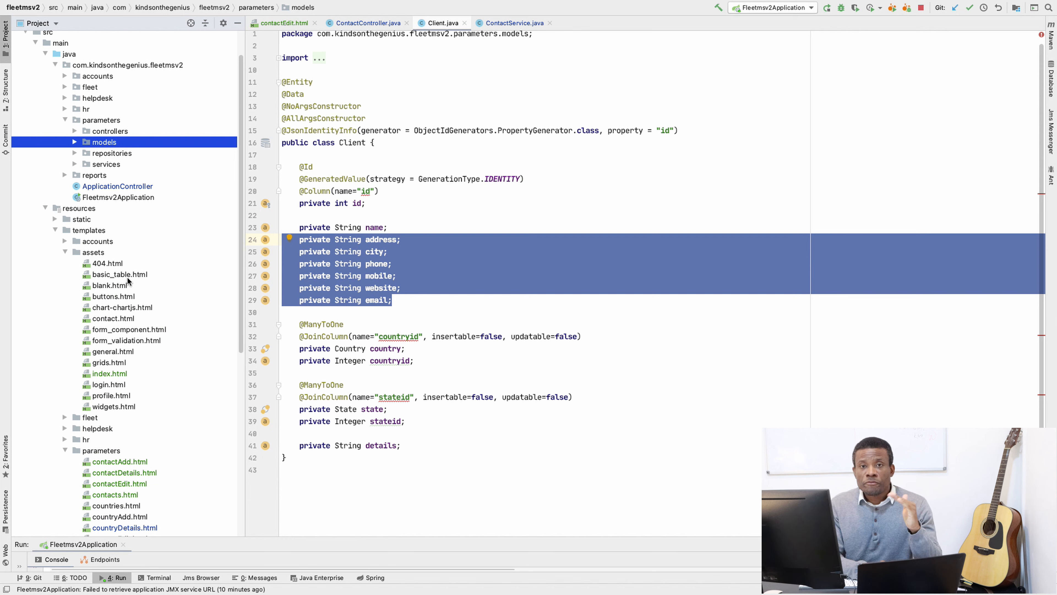
{"action": "mouse_move", "coordinate": [100, 378]}
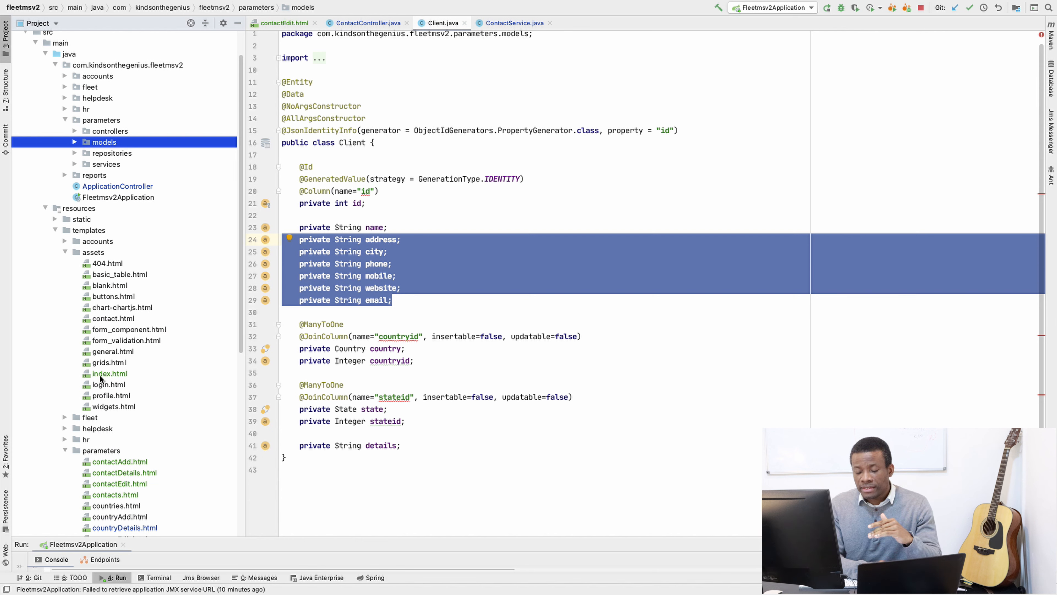
{"action": "mouse_move", "coordinate": [220, 433]}
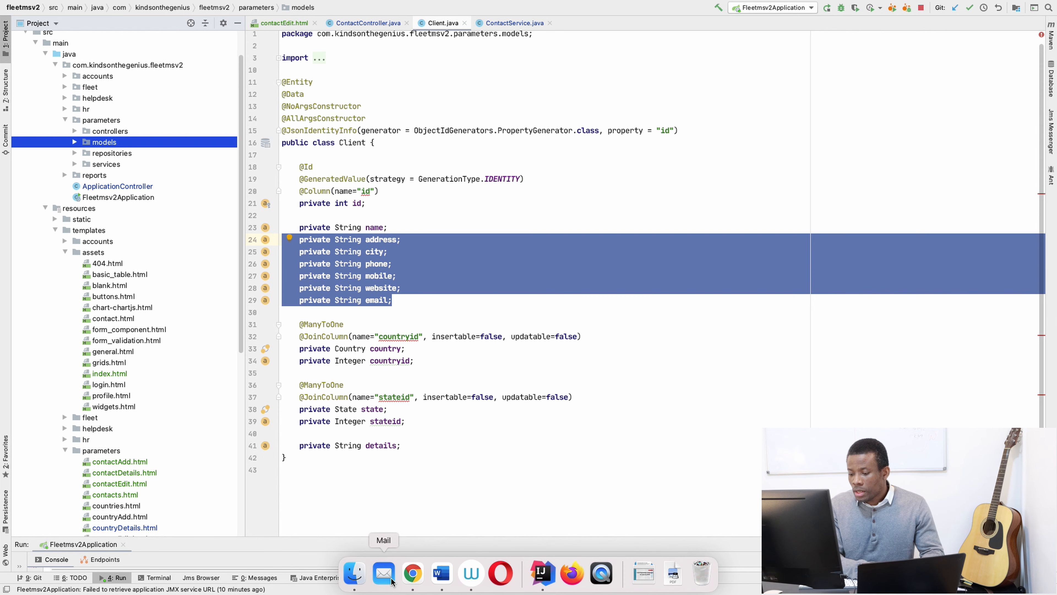
Step: Switch to the NiceAdmin template in Chrome and browse its Widgets, Forms and Charts pages
{"action": "left_click", "coordinate": [412, 573]}
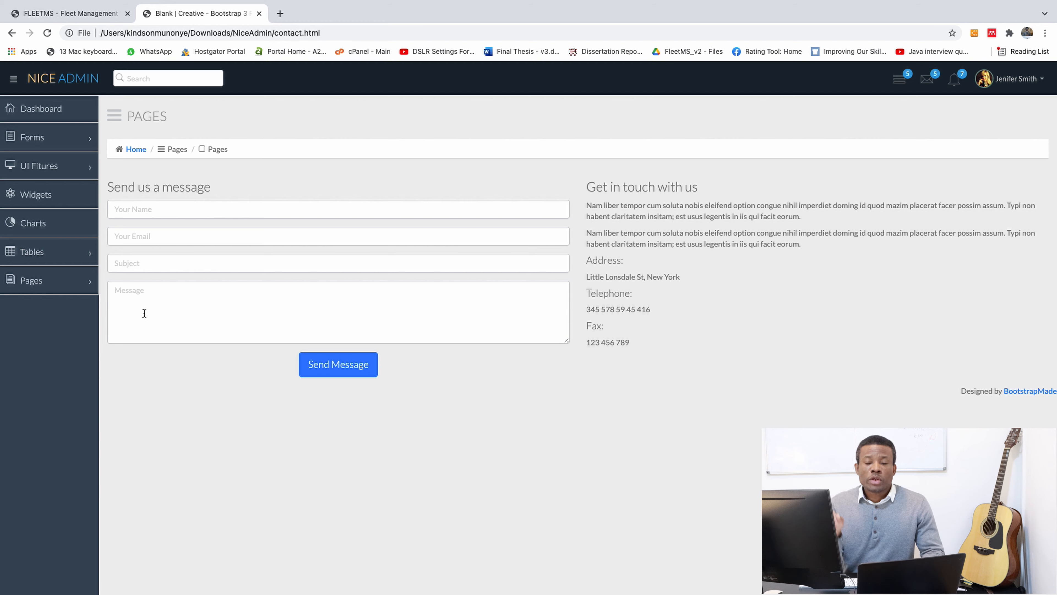
{"action": "mouse_move", "coordinate": [49, 195]}
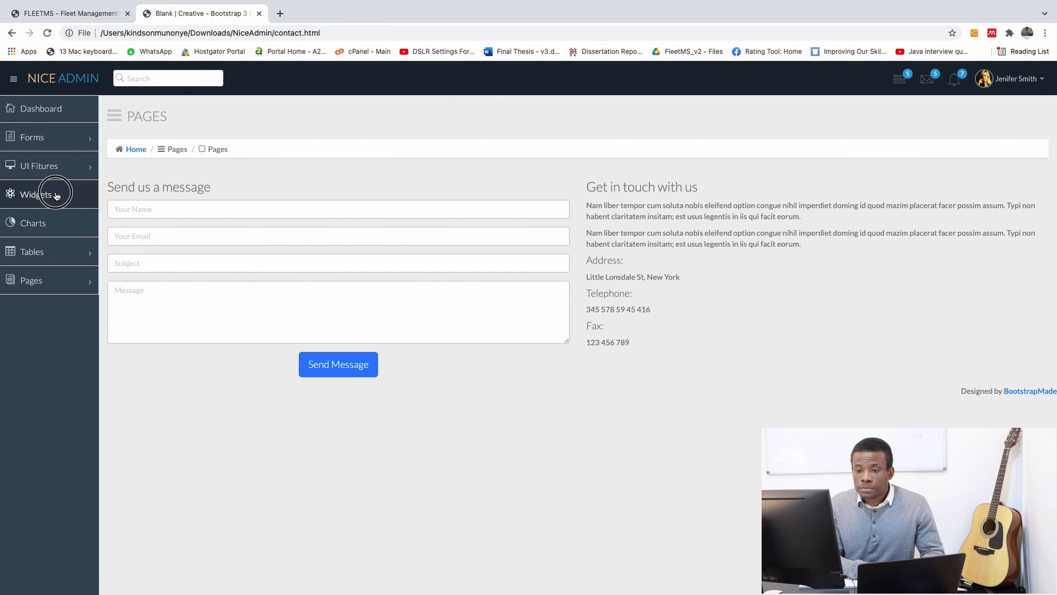
{"action": "left_click", "coordinate": [37, 194]}
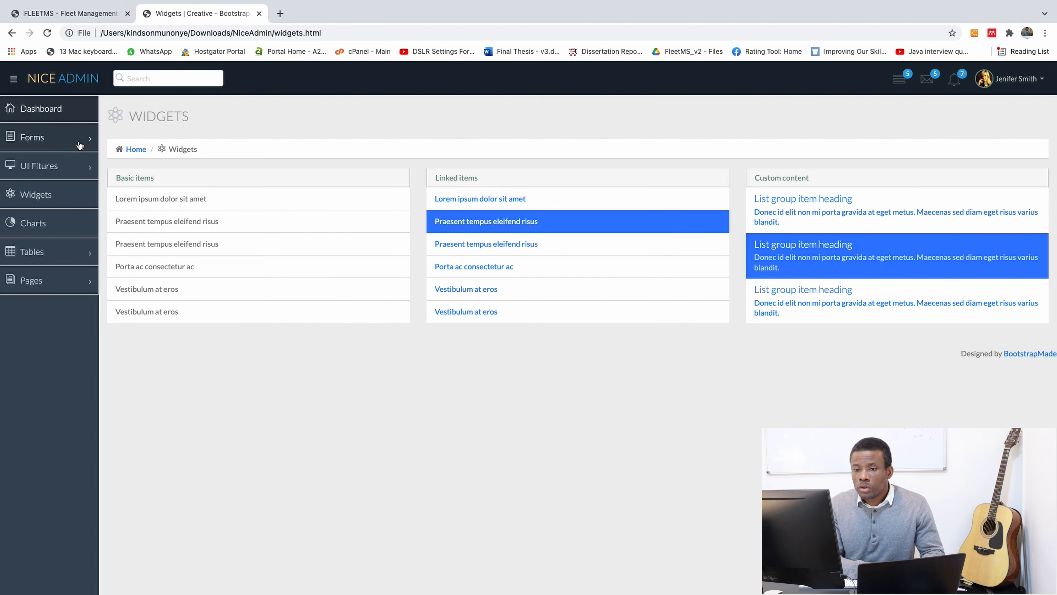
{"action": "left_click", "coordinate": [32, 137]}
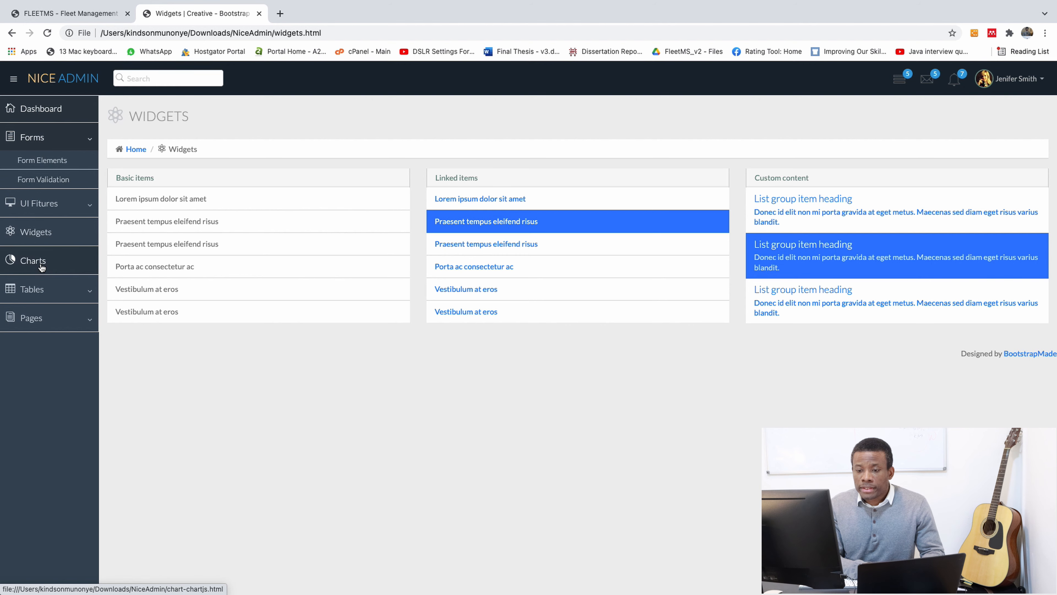
{"action": "left_click", "coordinate": [33, 260]}
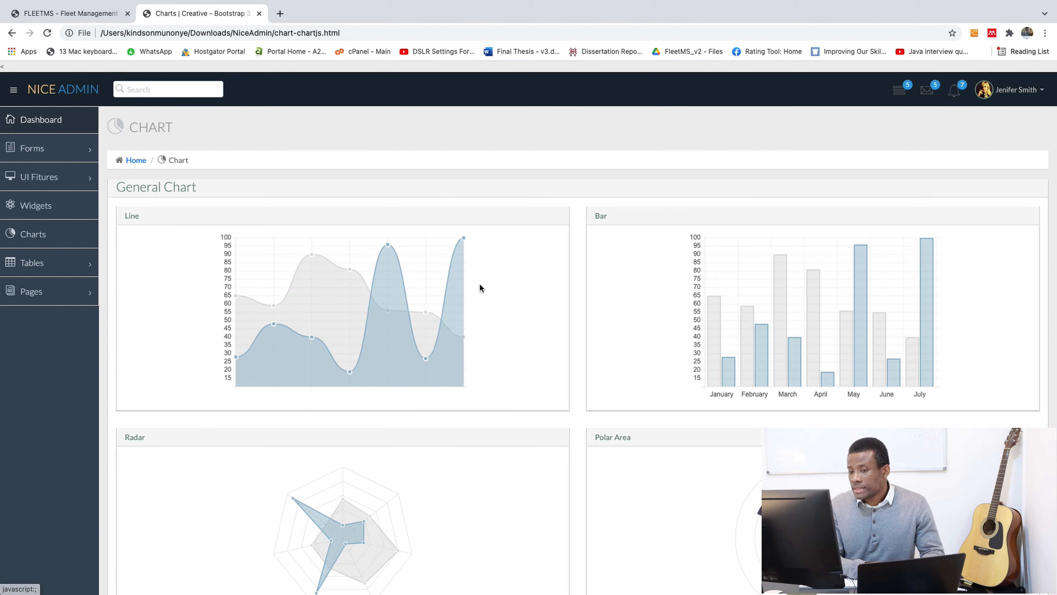
{"action": "left_click", "coordinate": [39, 176]}
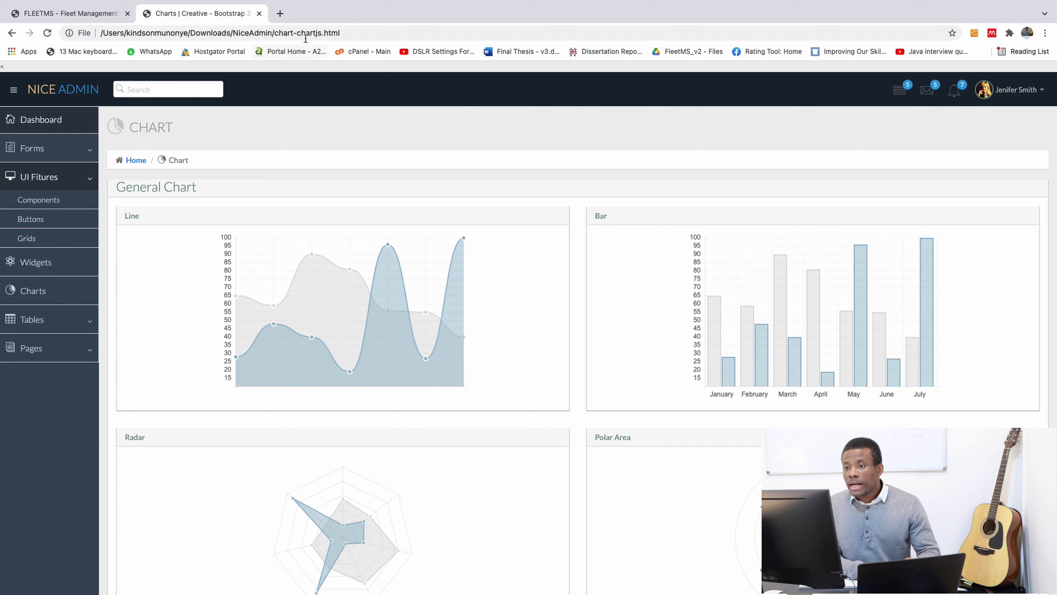
Step: Replace the address bar contents with a search for 'bootstrap'
{"action": "left_click", "coordinate": [202, 33]}
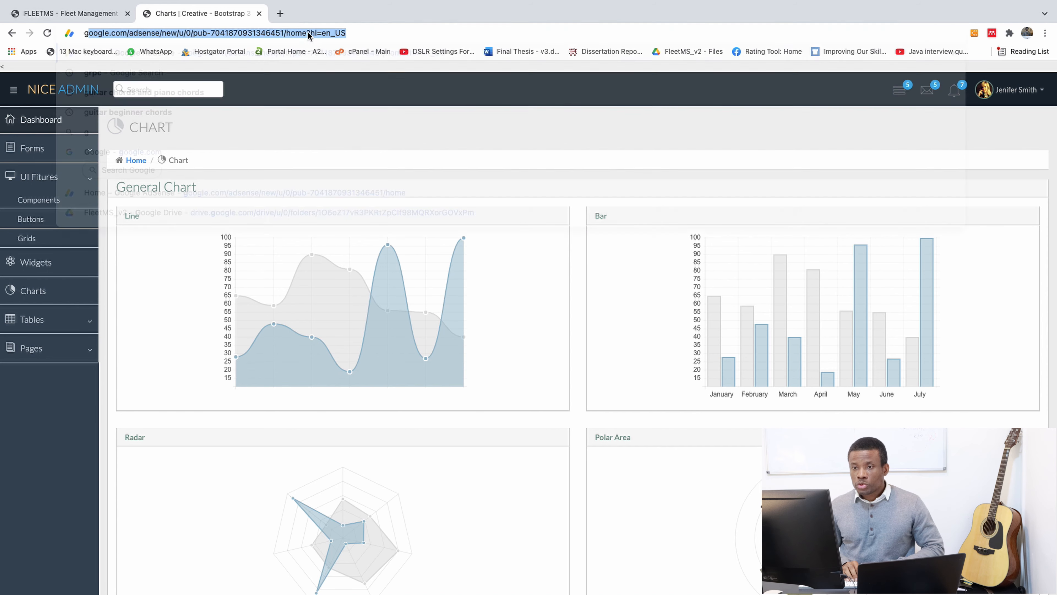
{"action": "left_click", "coordinate": [202, 33]}
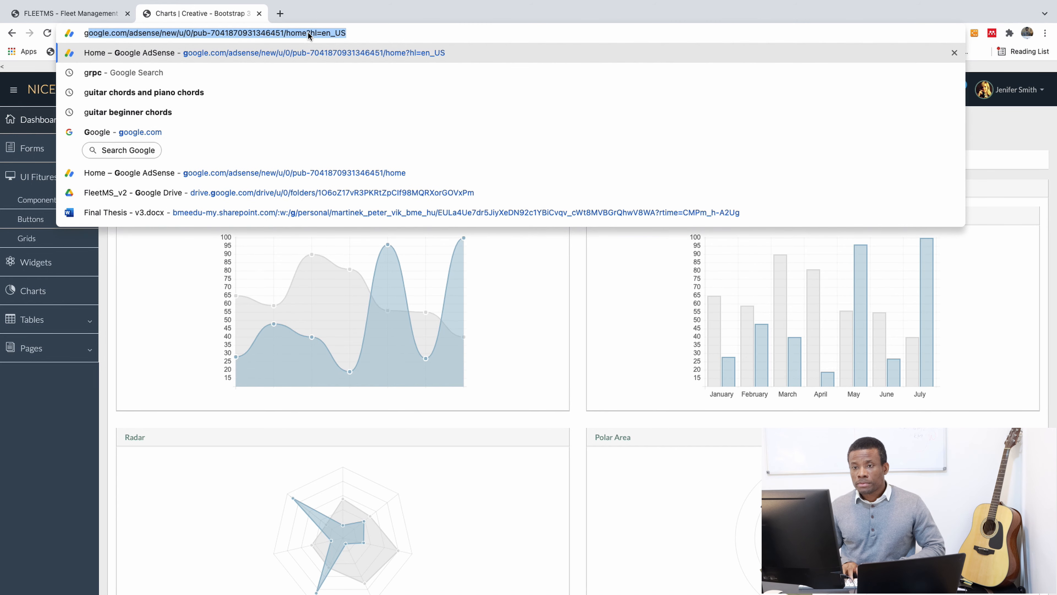
{"action": "type", "text": "bootstrapmade.com"}
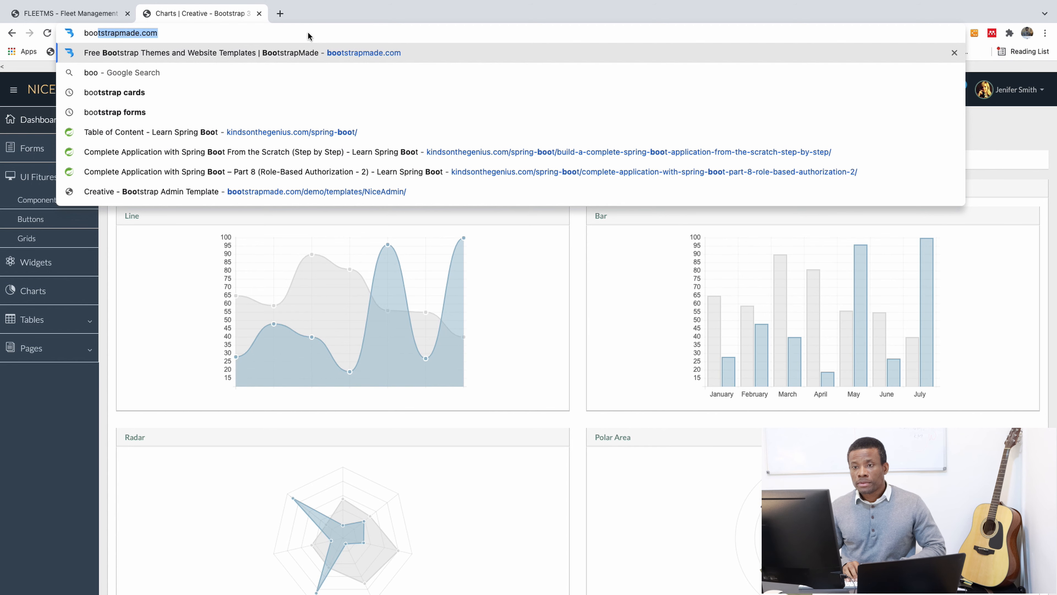
{"action": "type", "text": "bootstrap"}
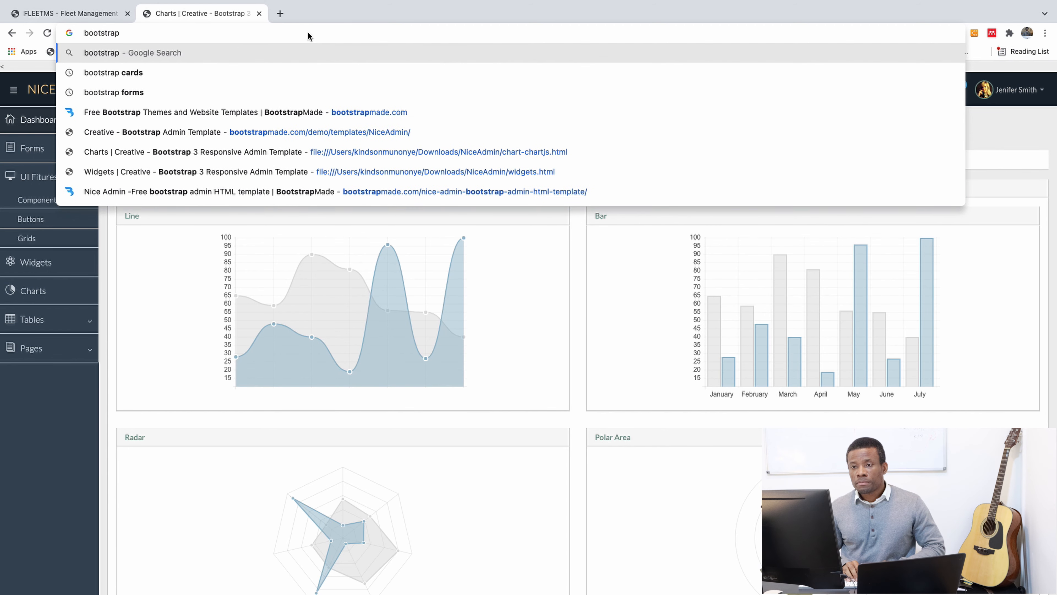
Step: Open the getbootstrap.com Bootstrap 4.0 Forms page and review the Form grid and Form row sections
{"action": "left_click", "coordinate": [112, 92]}
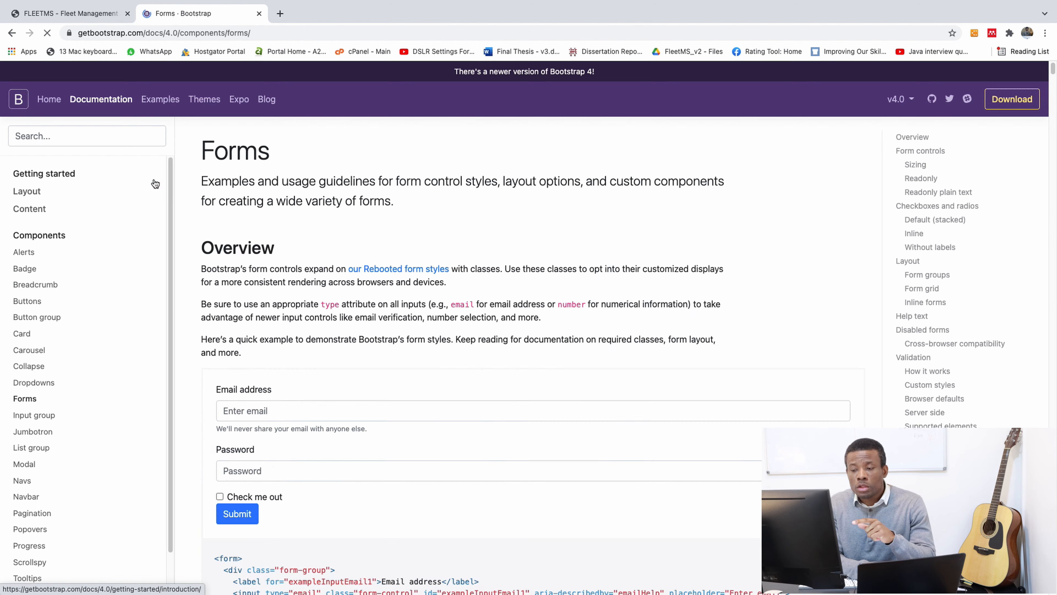
{"action": "scroll", "scroll_direction": "down", "scroll_amount": 3}
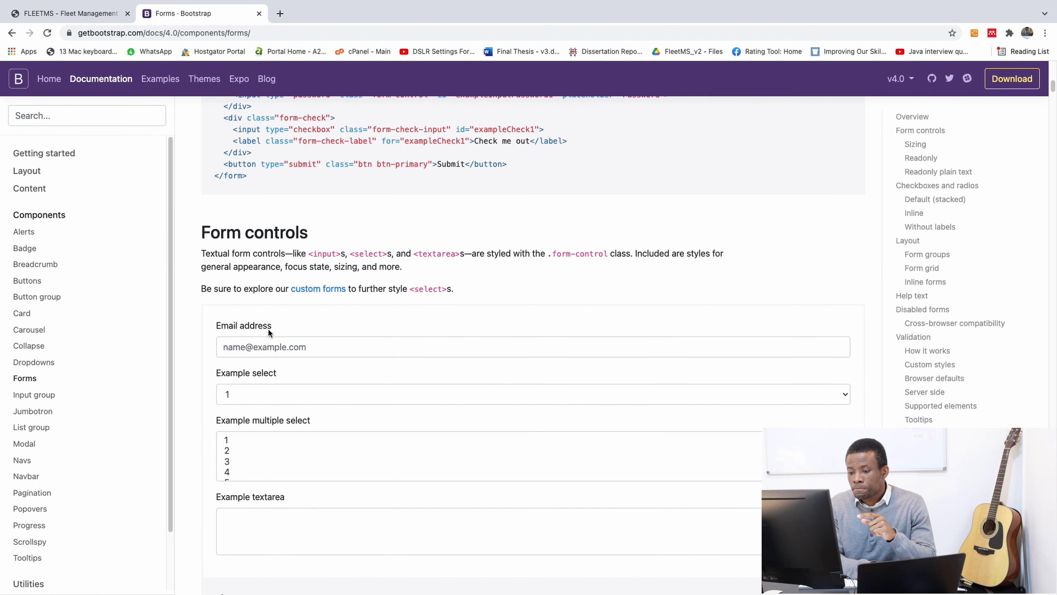
{"action": "scroll", "scroll_direction": "down", "scroll_amount": 3}
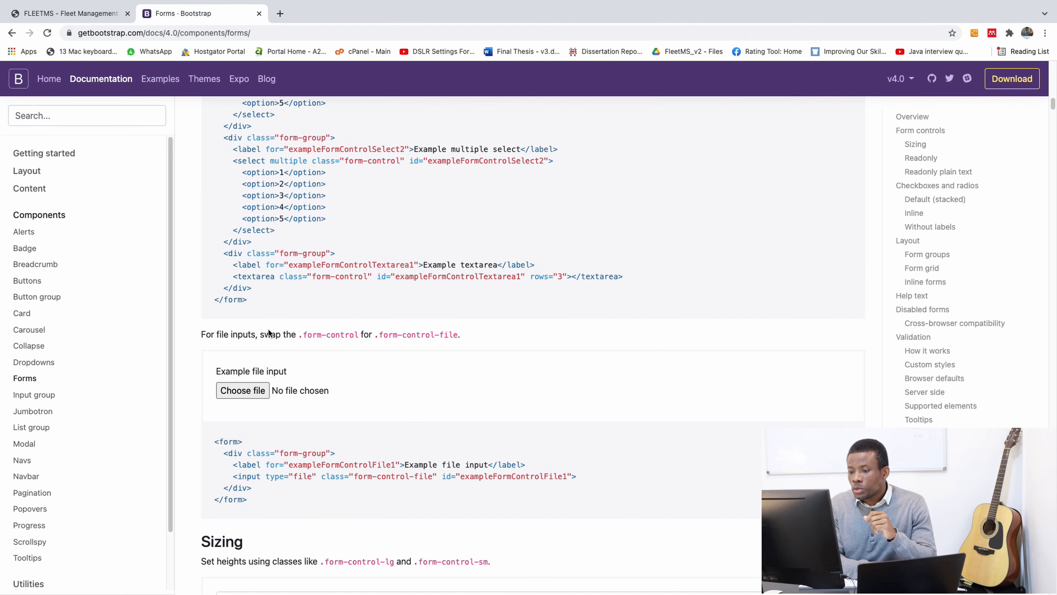
{"action": "scroll", "scroll_direction": "down", "scroll_amount": 3}
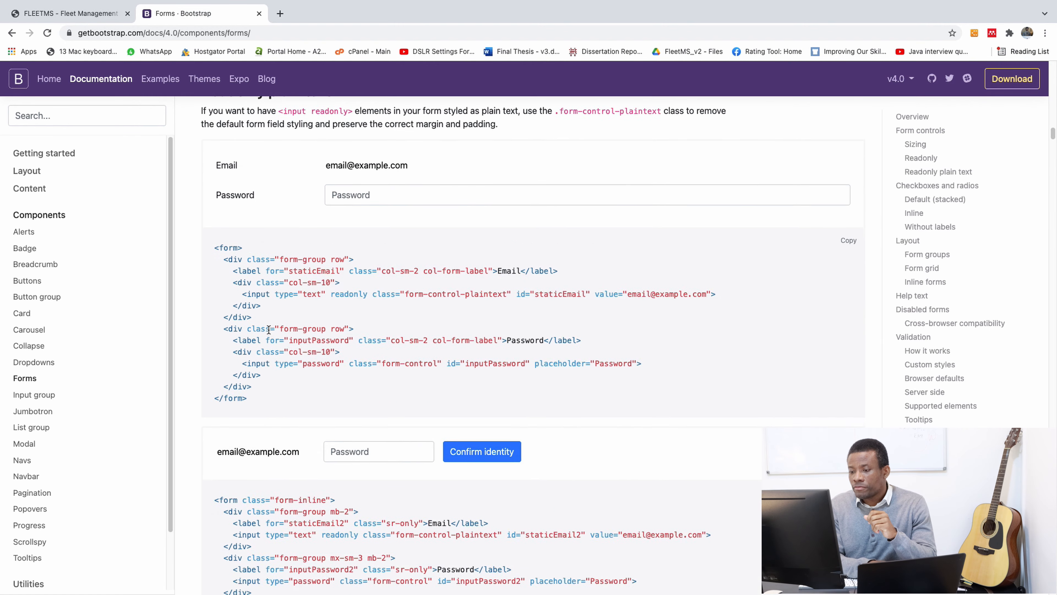
{"action": "scroll", "scroll_direction": "down", "scroll_amount": 3}
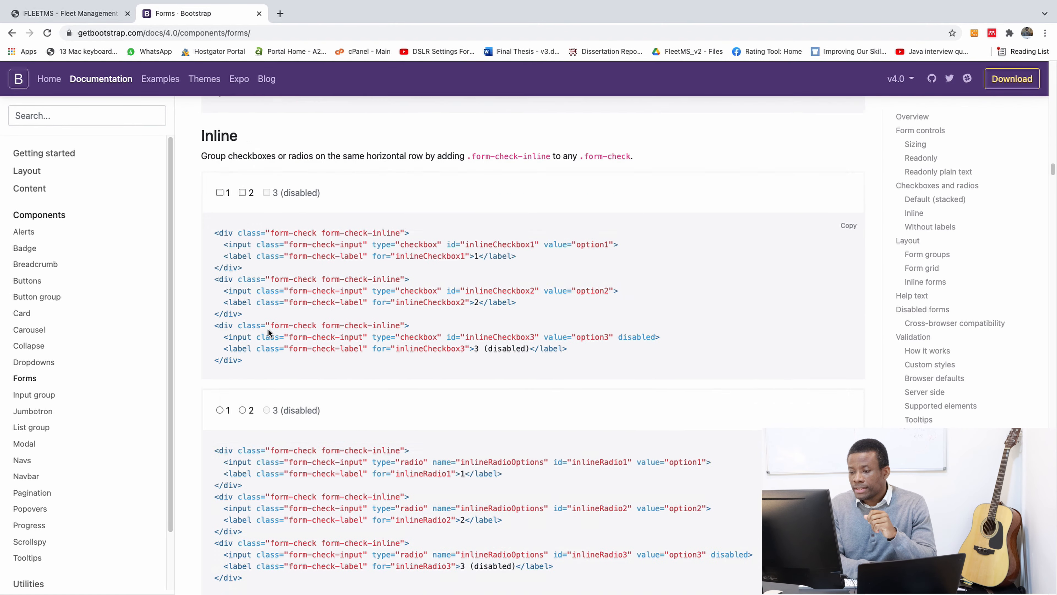
{"action": "scroll", "scroll_direction": "down", "scroll_amount": 3}
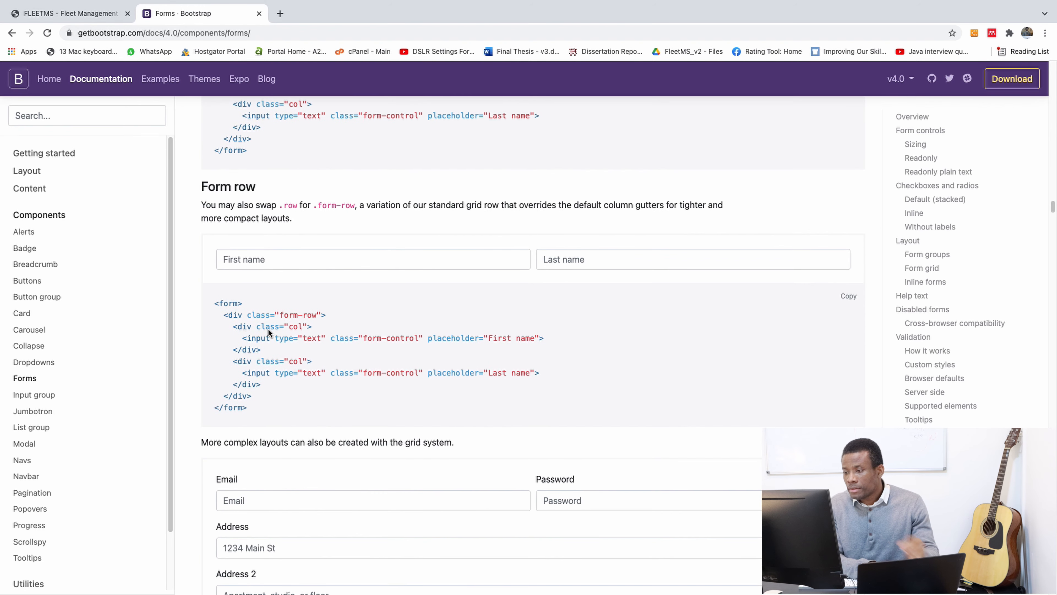
{"action": "scroll", "scroll_direction": "up", "scroll_amount": 3}
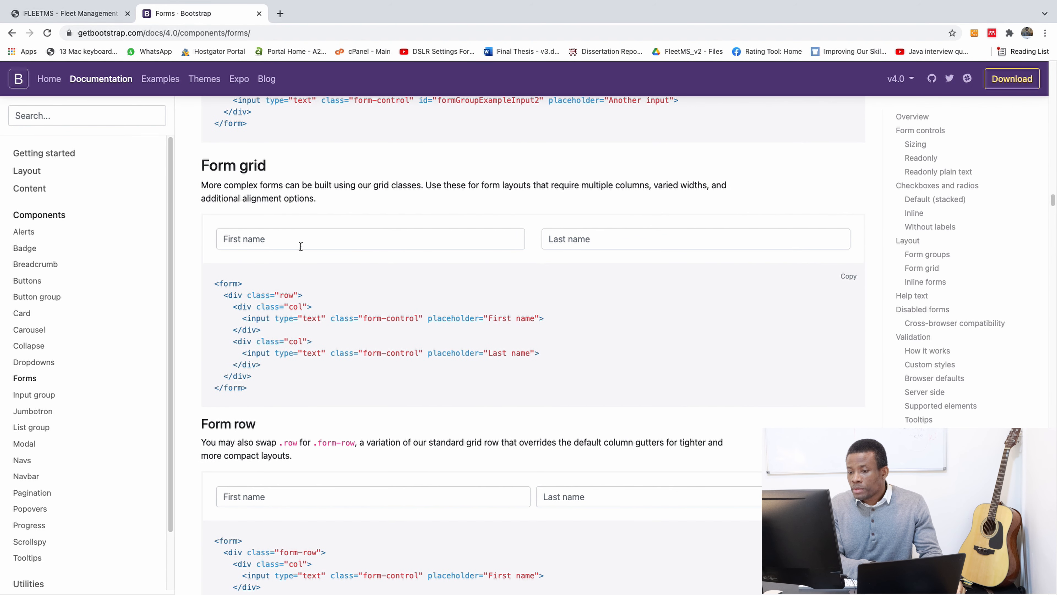
{"action": "mouse_move", "coordinate": [241, 301]}
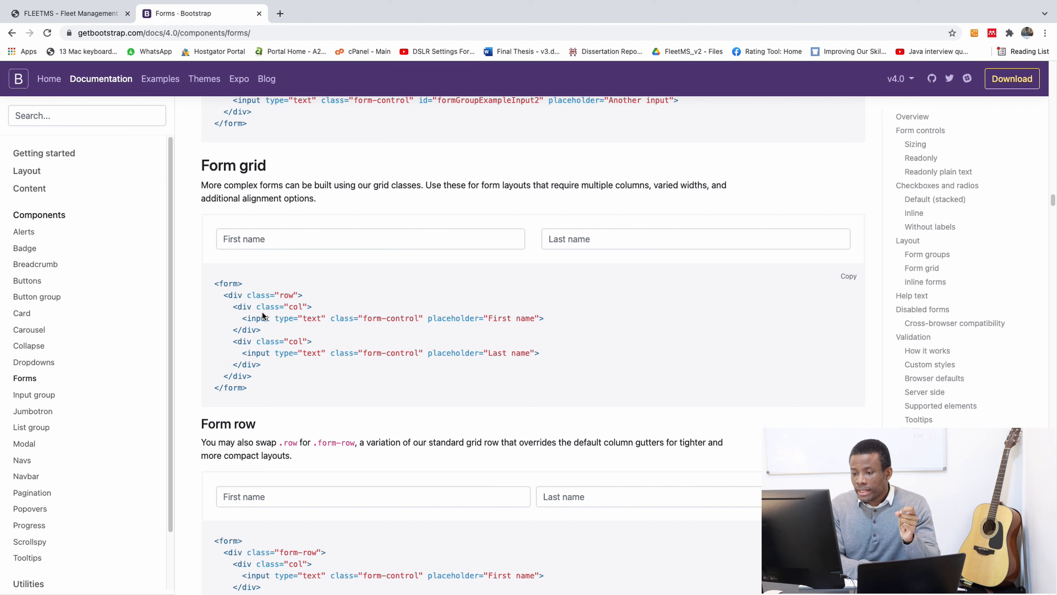
{"action": "mouse_move", "coordinate": [283, 310]}
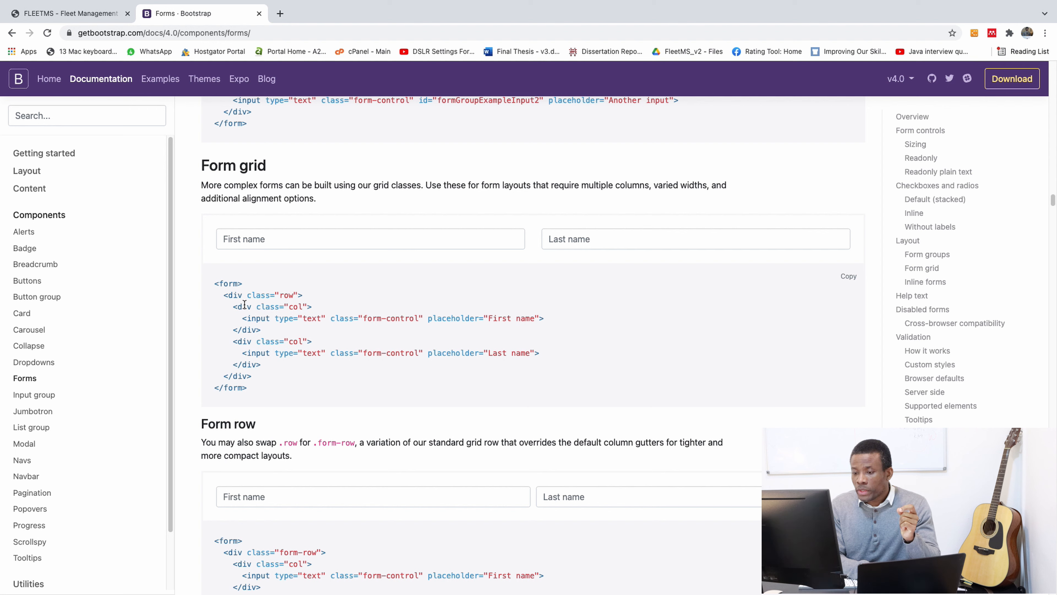
{"action": "mouse_move", "coordinate": [282, 336]}
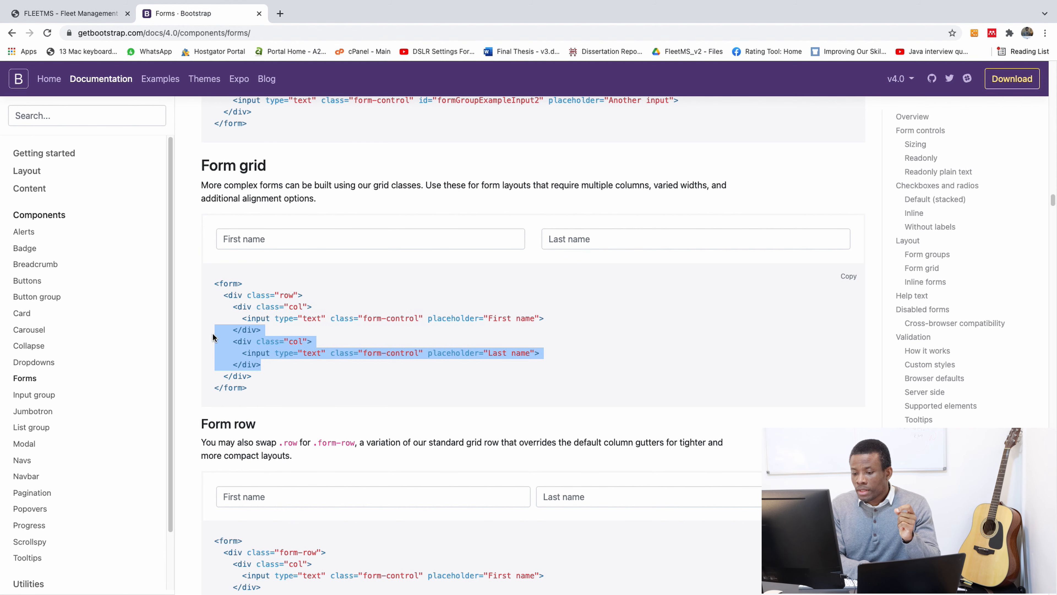
Step: Continue through the Horizontal form and Validation examples of the Forms documentation
{"action": "scroll", "scroll_direction": "down", "scroll_amount": 3}
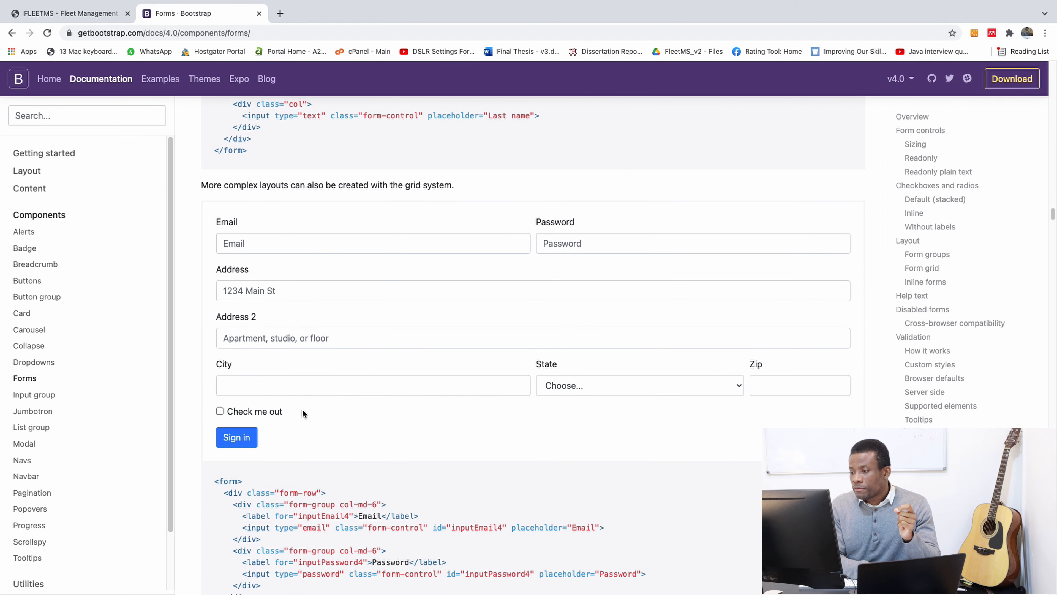
{"action": "scroll", "scroll_direction": "down", "scroll_amount": 3}
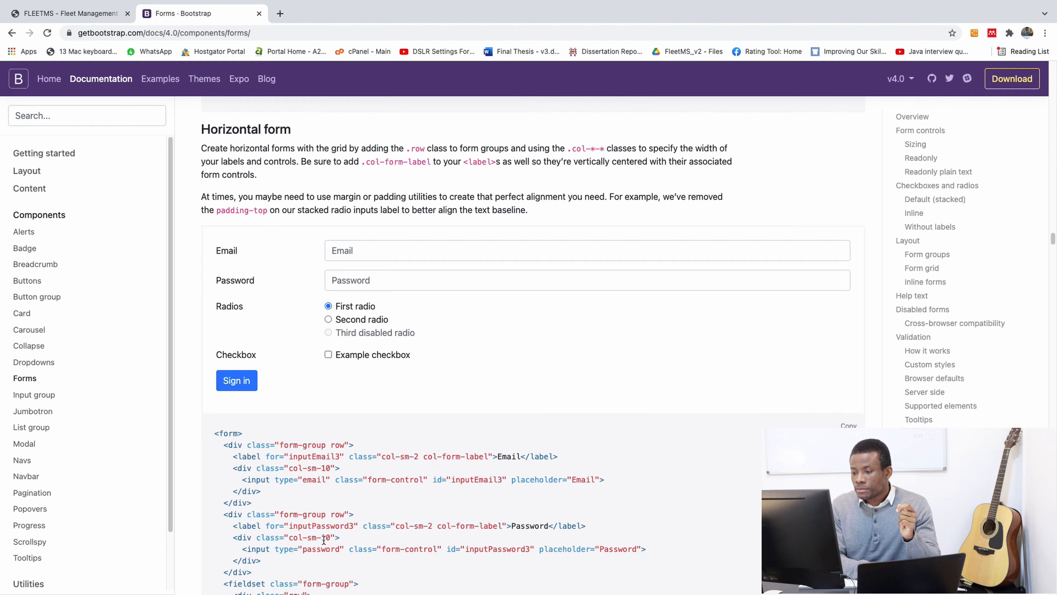
{"action": "scroll", "scroll_direction": "down", "scroll_amount": 3}
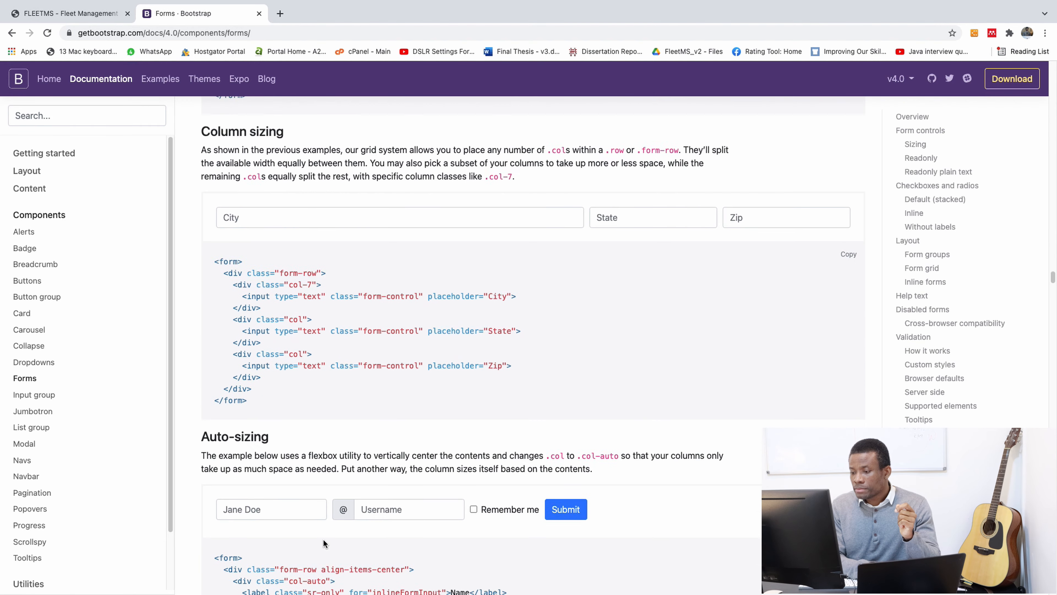
{"action": "scroll", "scroll_direction": "down", "scroll_amount": 3}
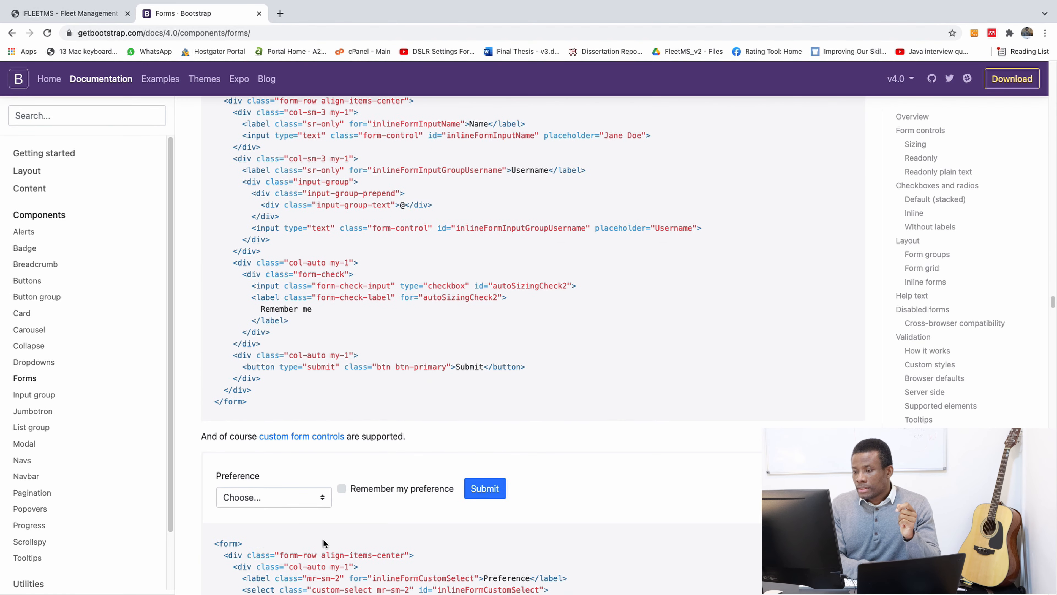
{"action": "scroll", "scroll_direction": "down", "scroll_amount": 3}
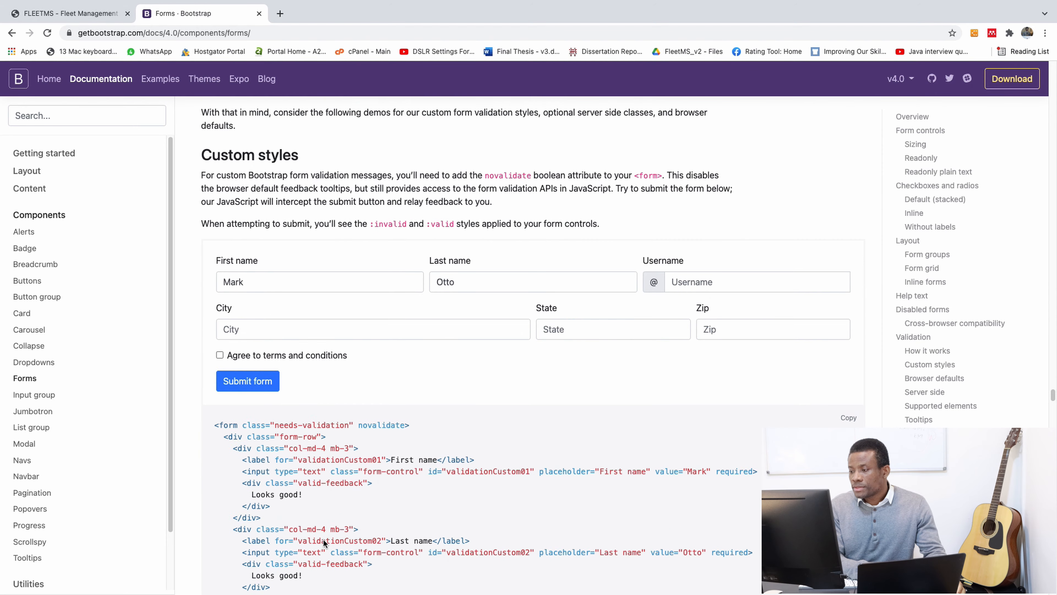
{"action": "scroll", "scroll_direction": "down", "scroll_amount": 3}
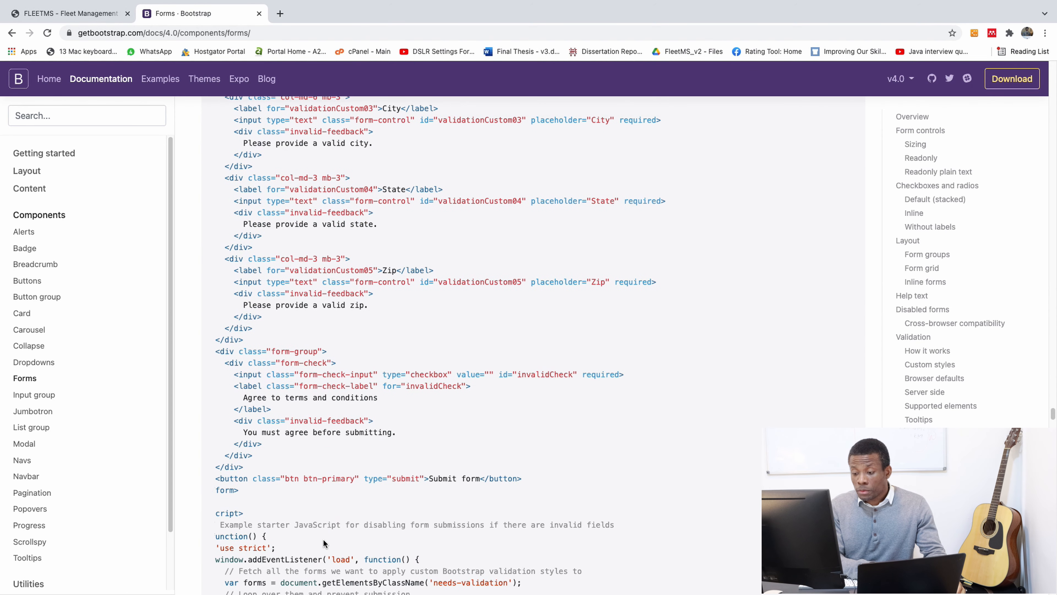
{"action": "scroll", "scroll_direction": "up", "scroll_amount": 3}
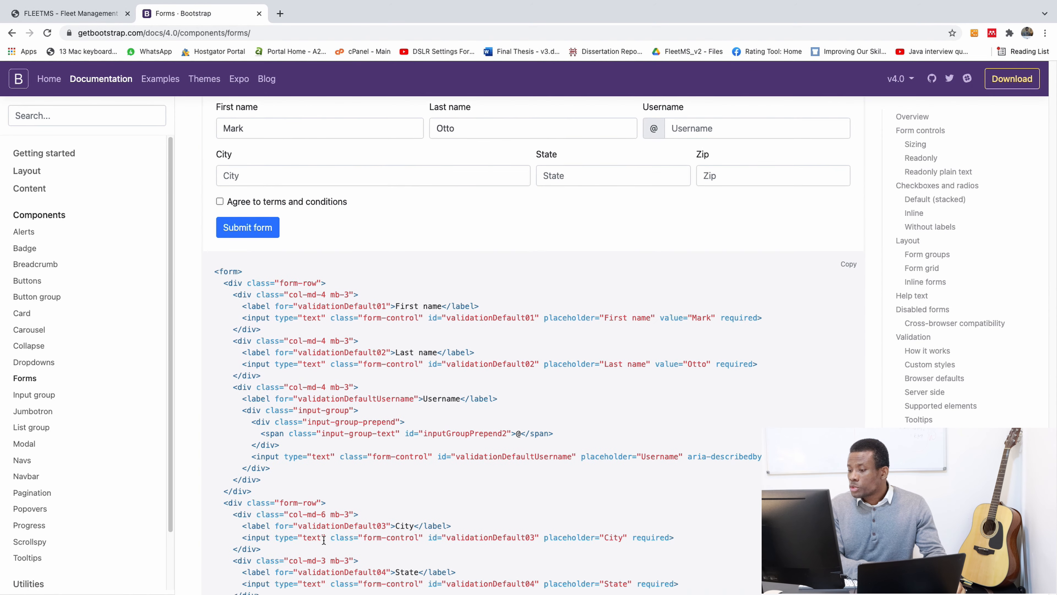
{"action": "scroll", "scroll_direction": "down", "scroll_amount": 3}
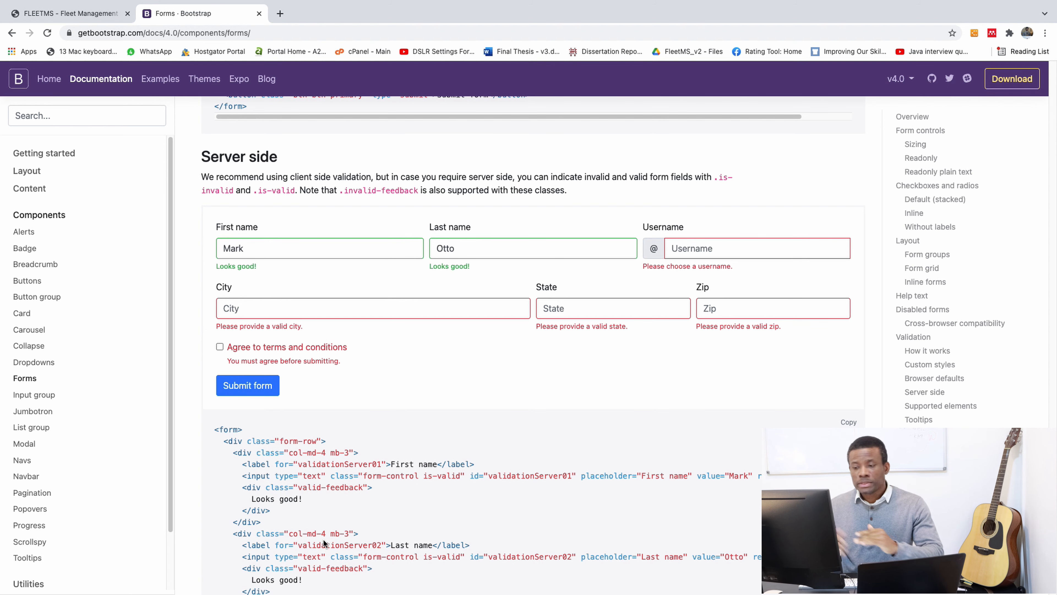
{"action": "scroll", "scroll_direction": "down", "scroll_amount": 3}
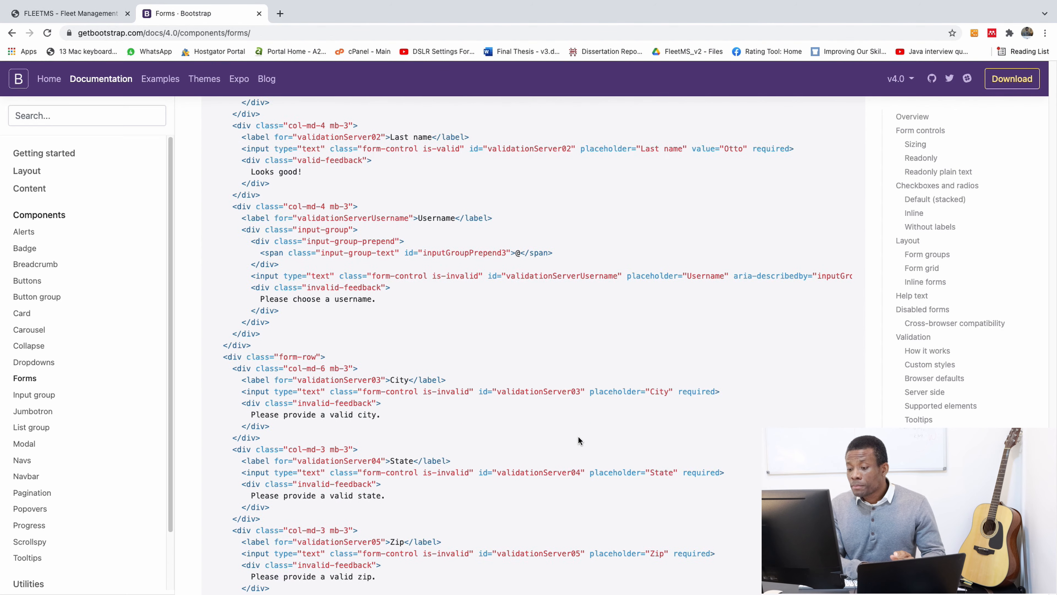
{"action": "scroll", "scroll_direction": "down", "scroll_amount": 3}
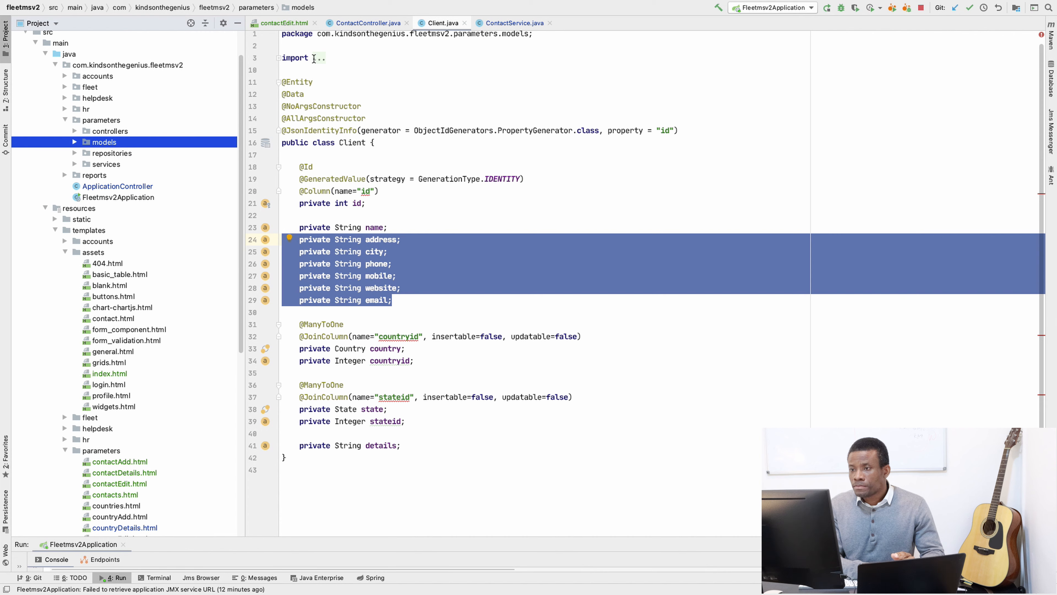
Step: Select the locationAdd, locationDetails and locationEdit templates to copy as client templates
{"action": "scroll", "scroll_direction": "down", "scroll_amount": 3}
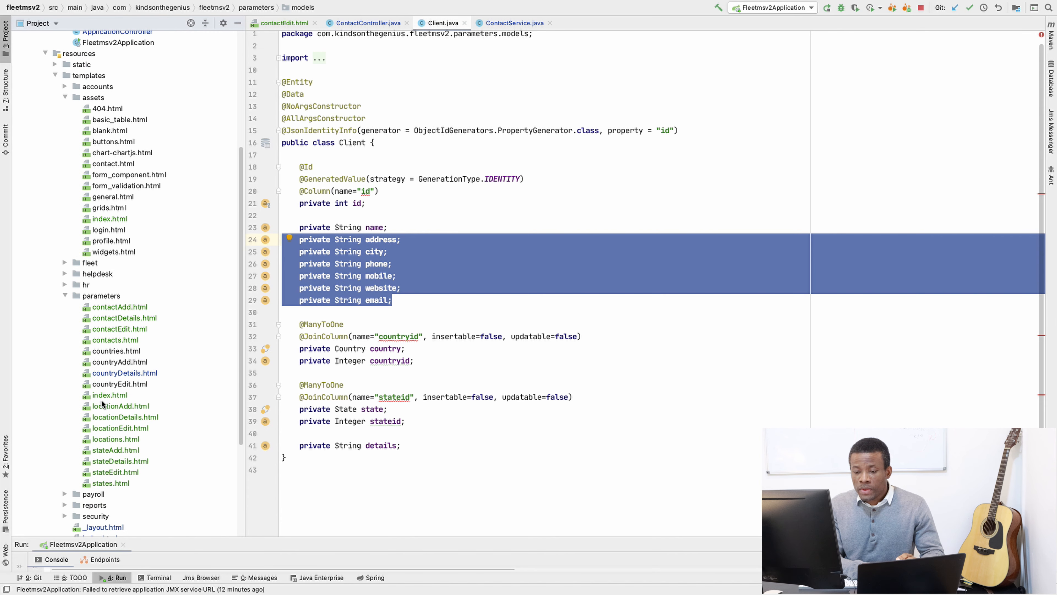
{"action": "left_click", "coordinate": [120, 405]}
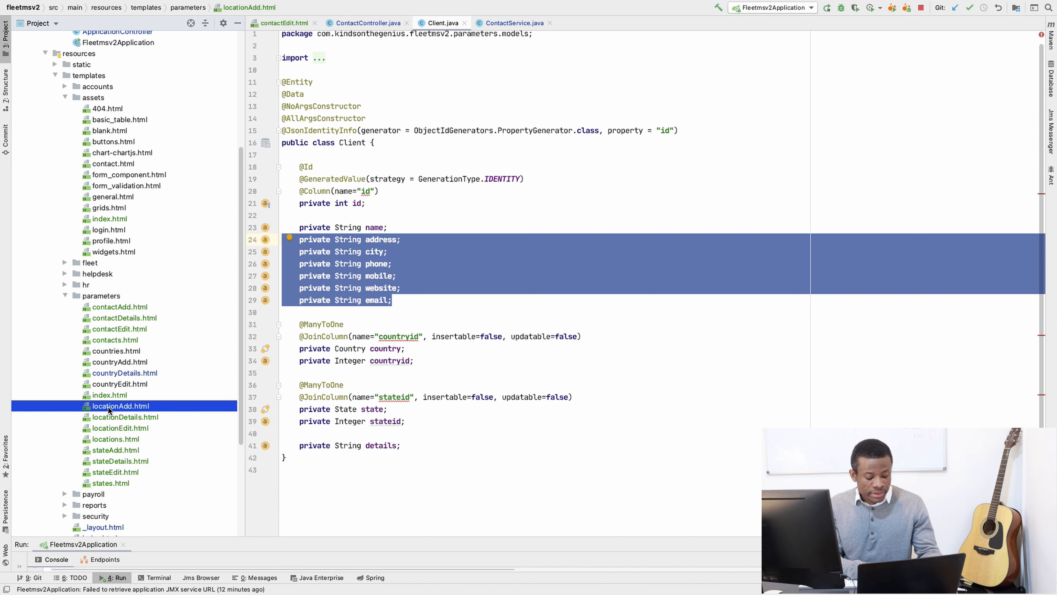
{"action": "left_click", "coordinate": [120, 427]}
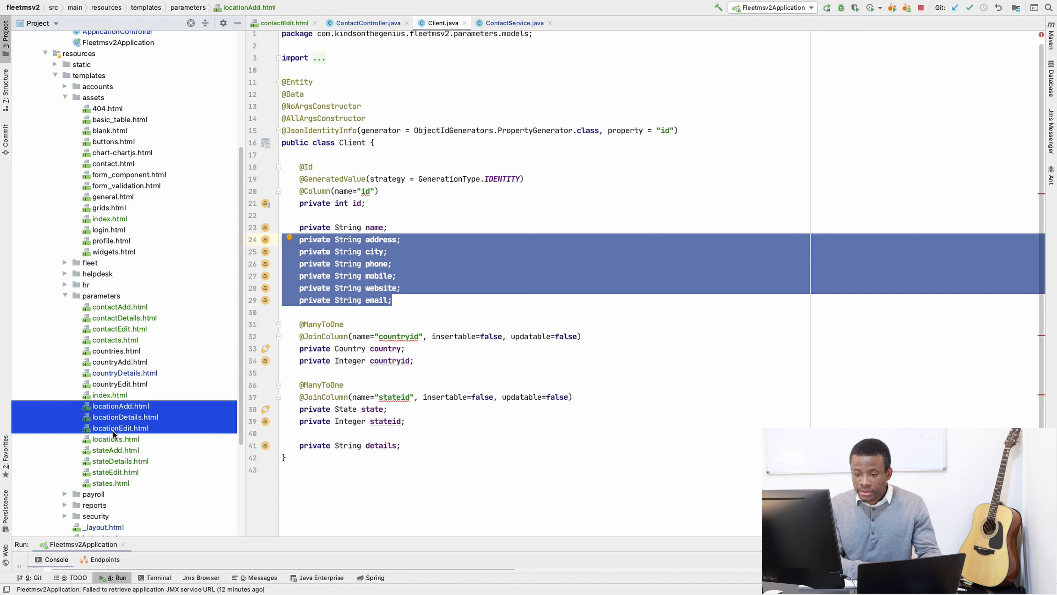
{"action": "left_click", "coordinate": [115, 438]}
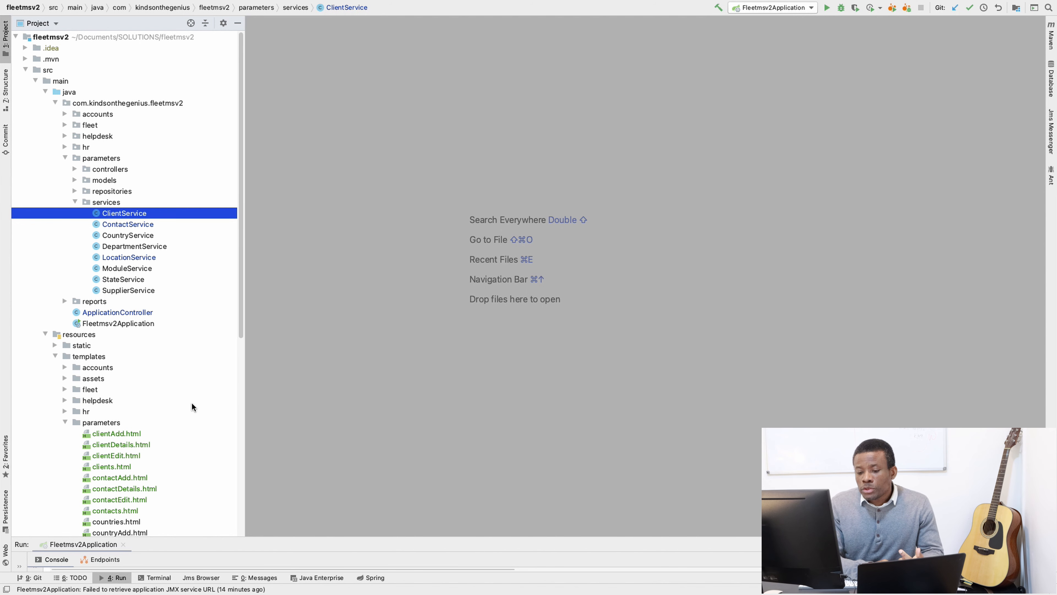
Step: Open clientAdd.html and fold away the lower Save and Exit panel section
{"action": "scroll", "scroll_direction": "down", "scroll_amount": 3}
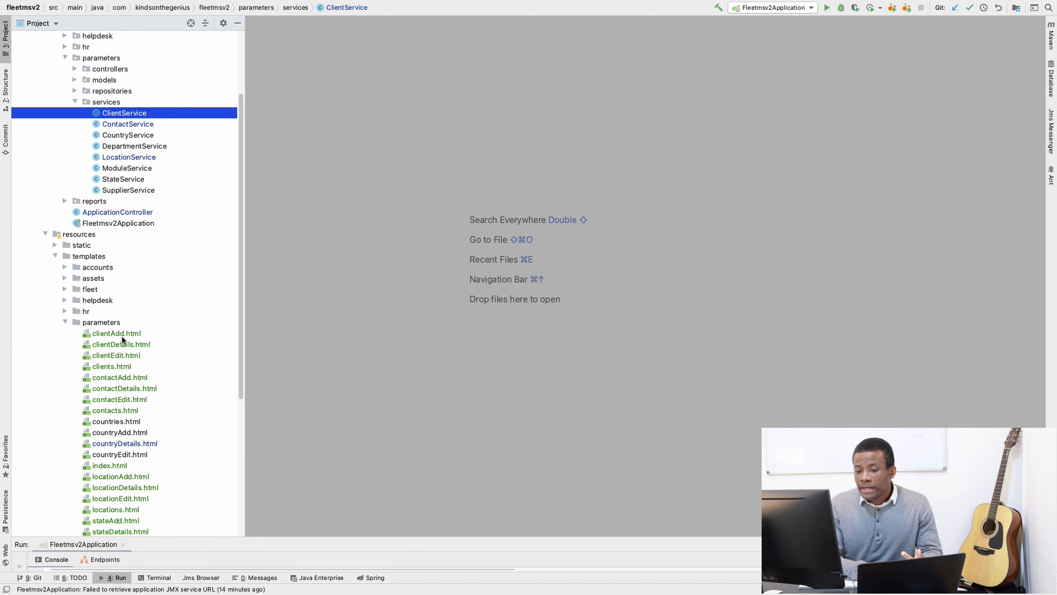
{"action": "double_click", "coordinate": [115, 333]}
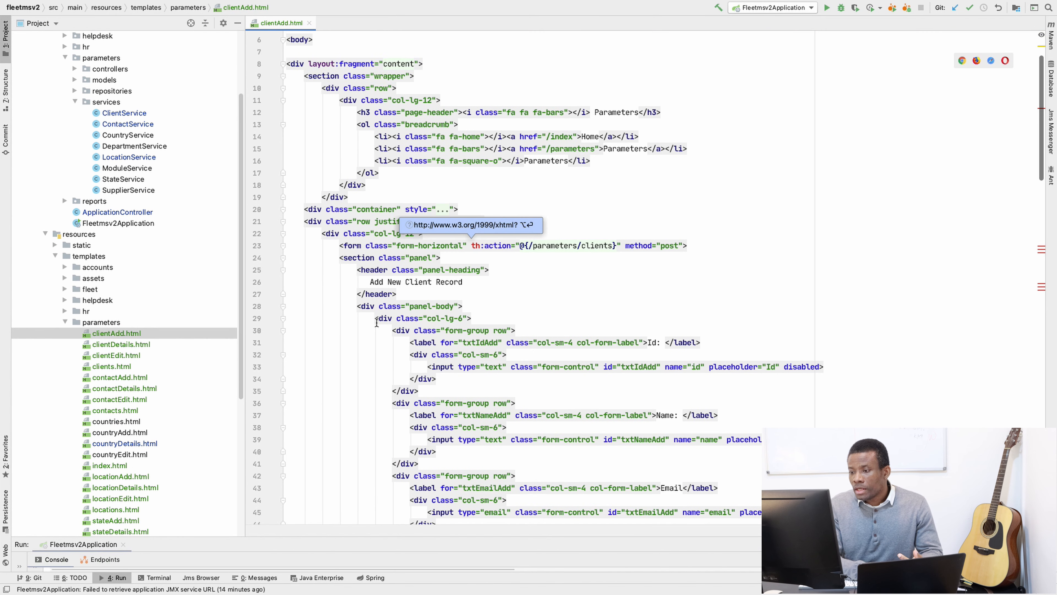
{"action": "scroll", "scroll_direction": "down", "scroll_amount": 3}
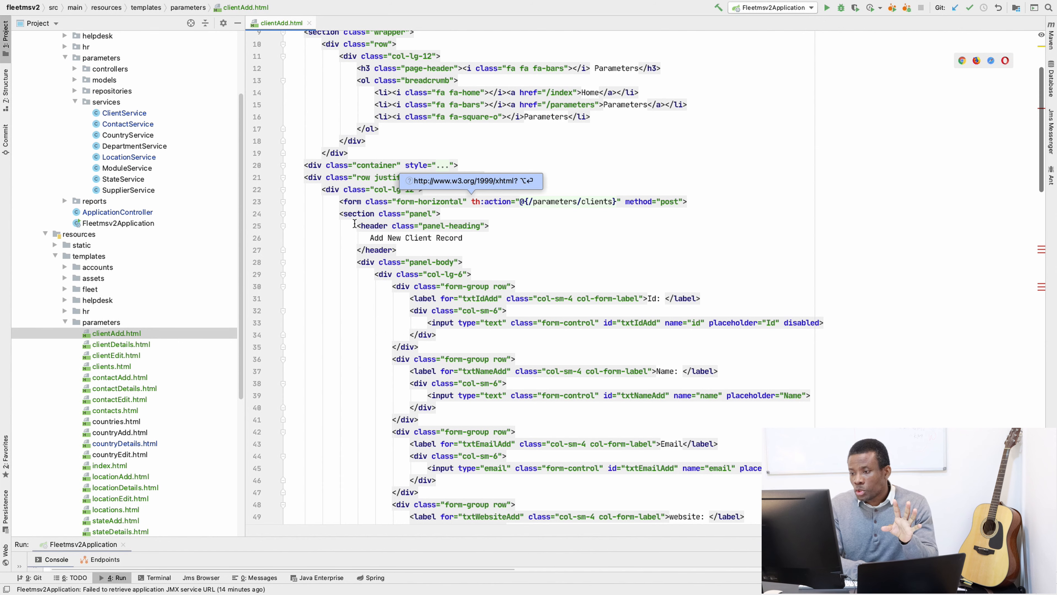
{"action": "scroll", "scroll_direction": "down", "scroll_amount": 3}
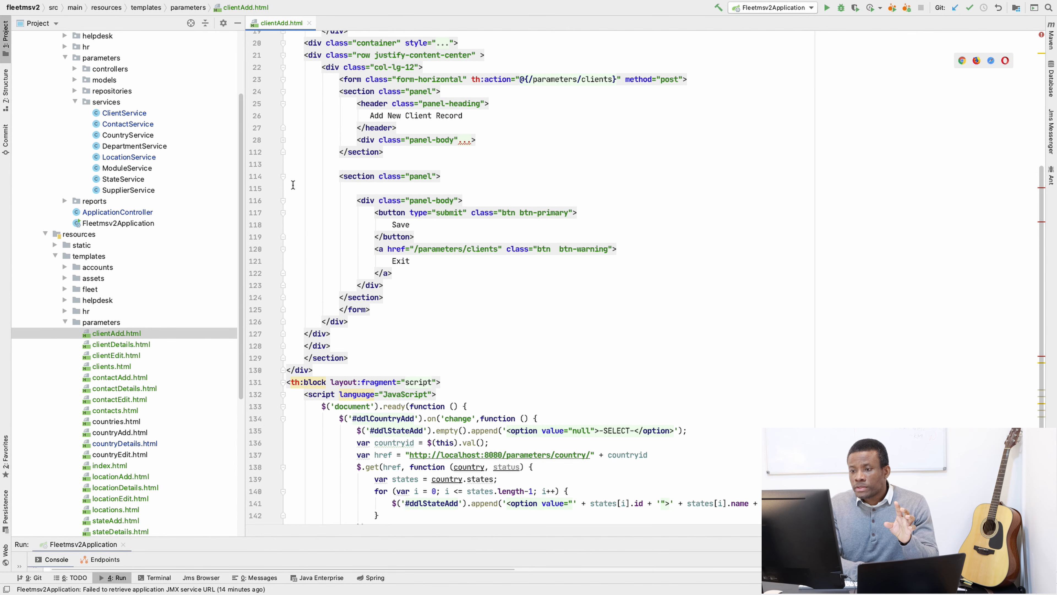
{"action": "left_click", "coordinate": [290, 188]}
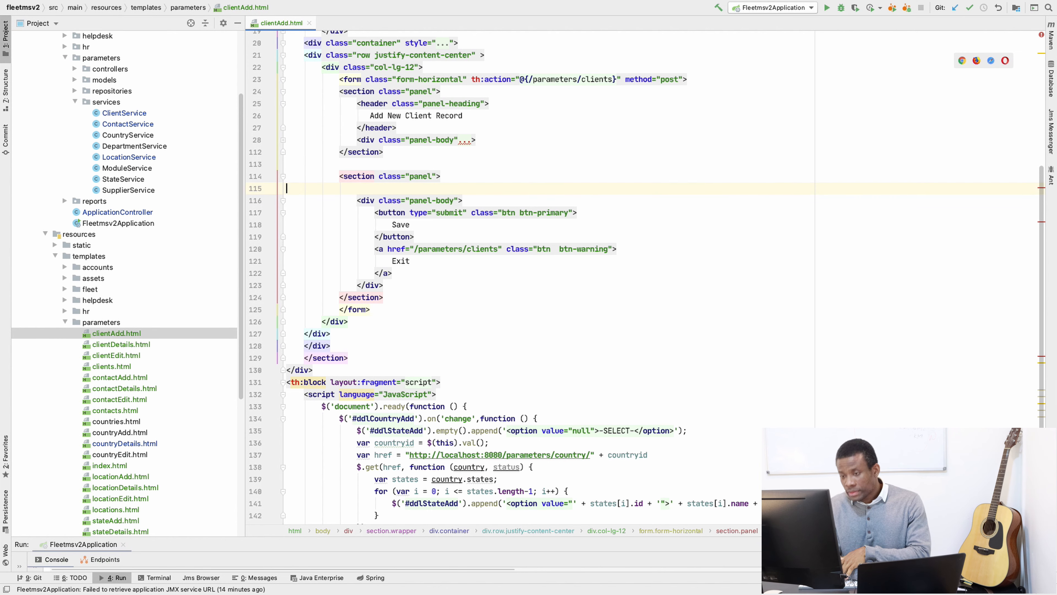
{"action": "left_click", "coordinate": [282, 176]}
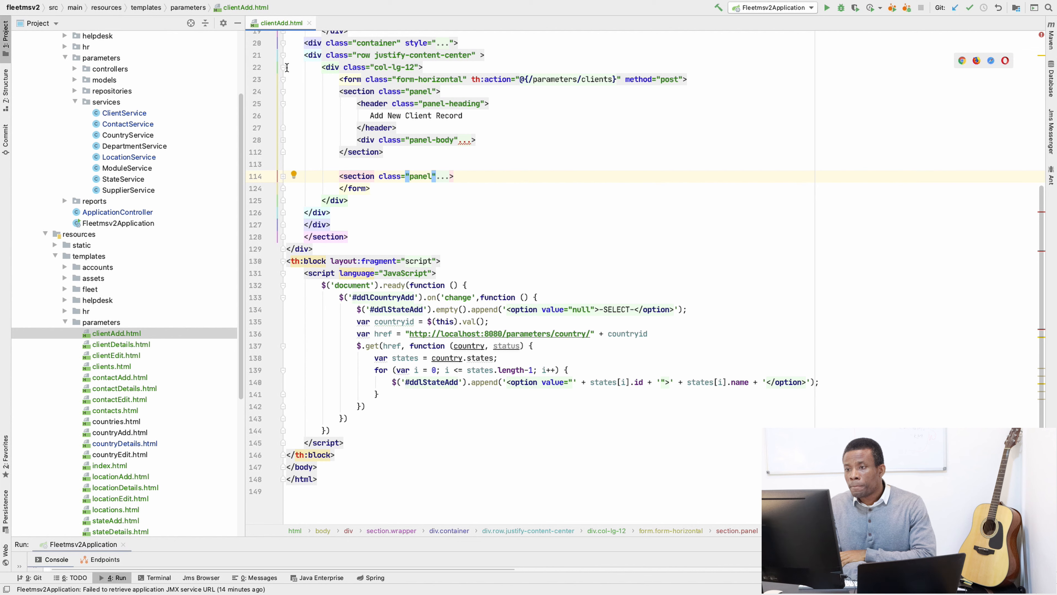
Step: Expand the col-lg-12 form block and its panel-body to reveal the two col-lg-6 columns
{"action": "scroll", "scroll_direction": "up", "scroll_amount": 3}
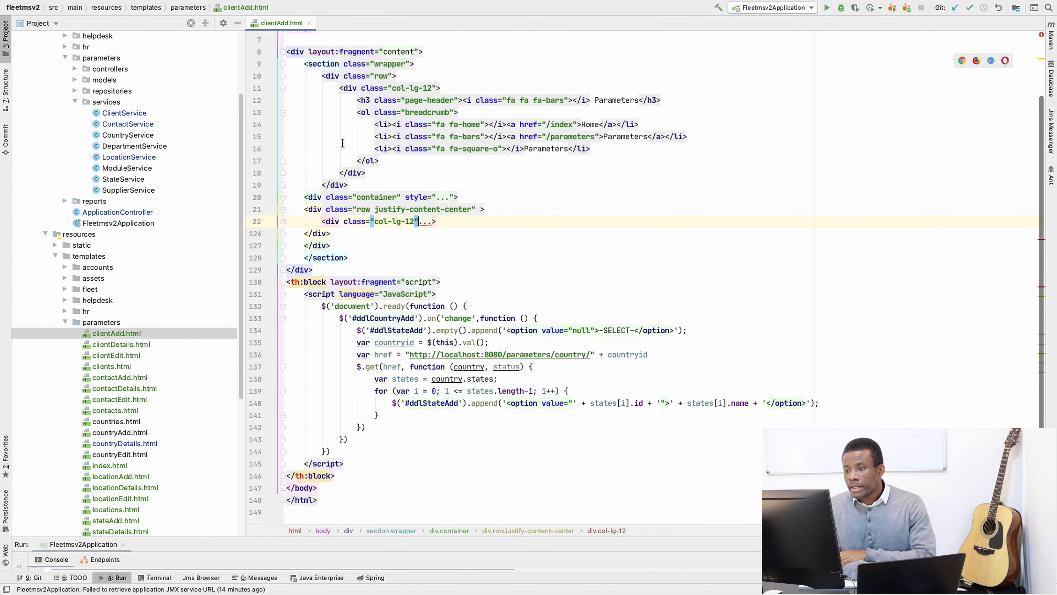
{"action": "scroll", "scroll_direction": "up", "scroll_amount": 3}
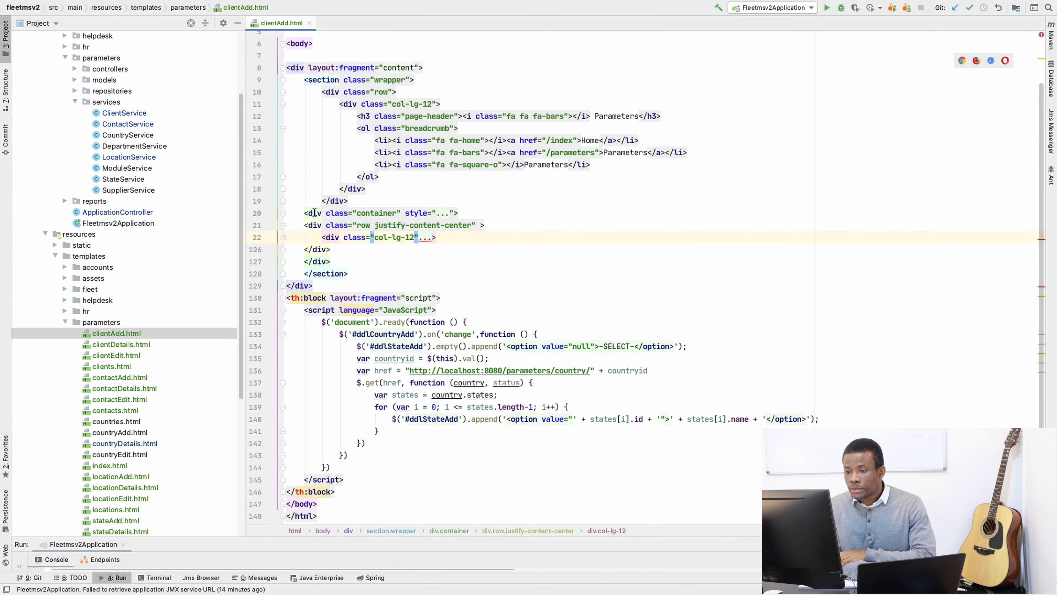
{"action": "left_click", "coordinate": [314, 213]}
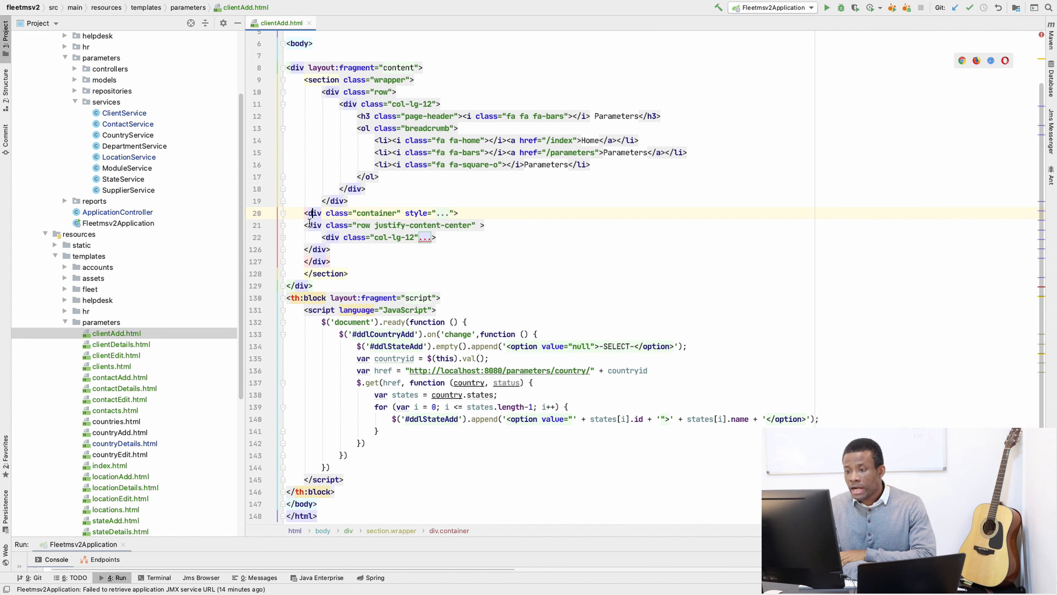
{"action": "mouse_move", "coordinate": [313, 224]}
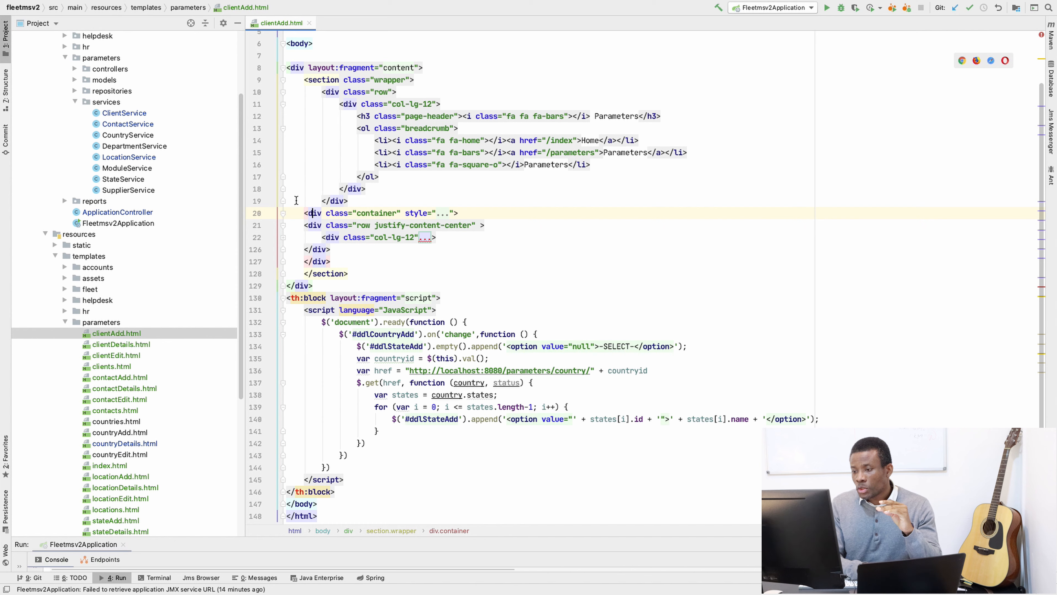
{"action": "double_click", "coordinate": [335, 226]}
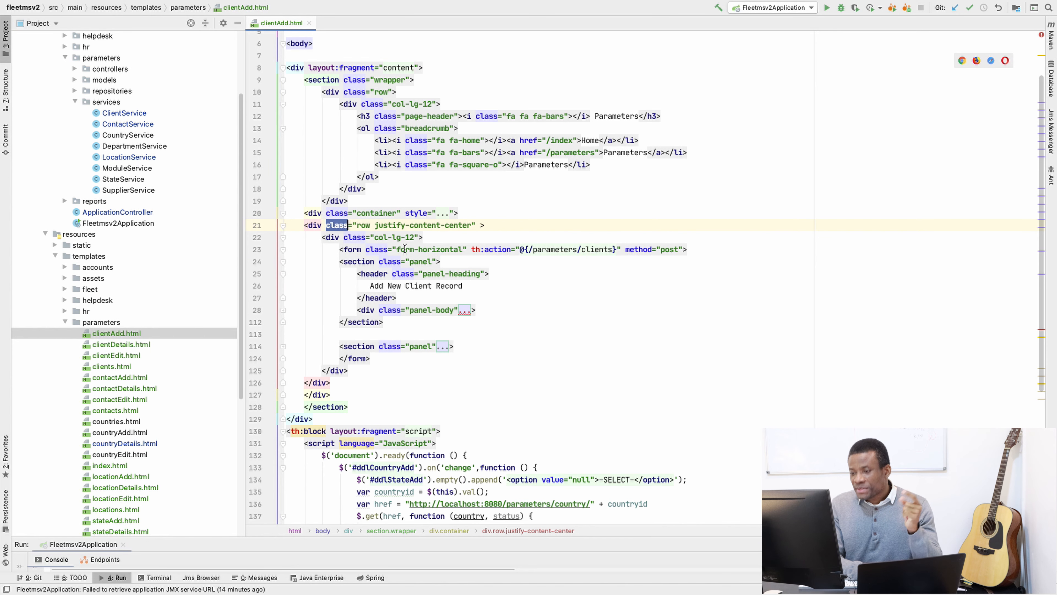
{"action": "mouse_move", "coordinate": [340, 249]}
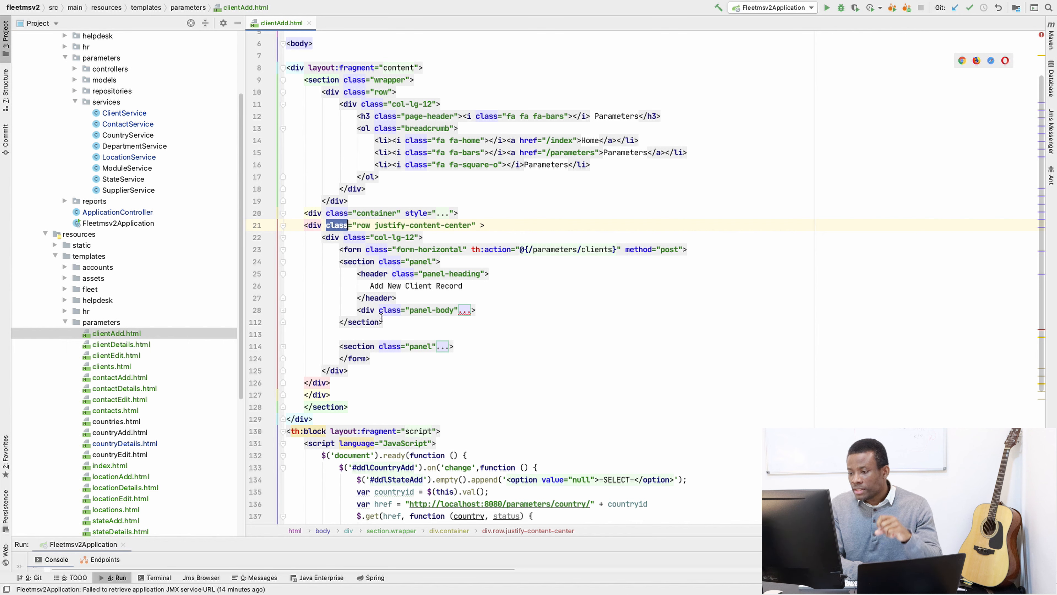
{"action": "mouse_move", "coordinate": [434, 310]}
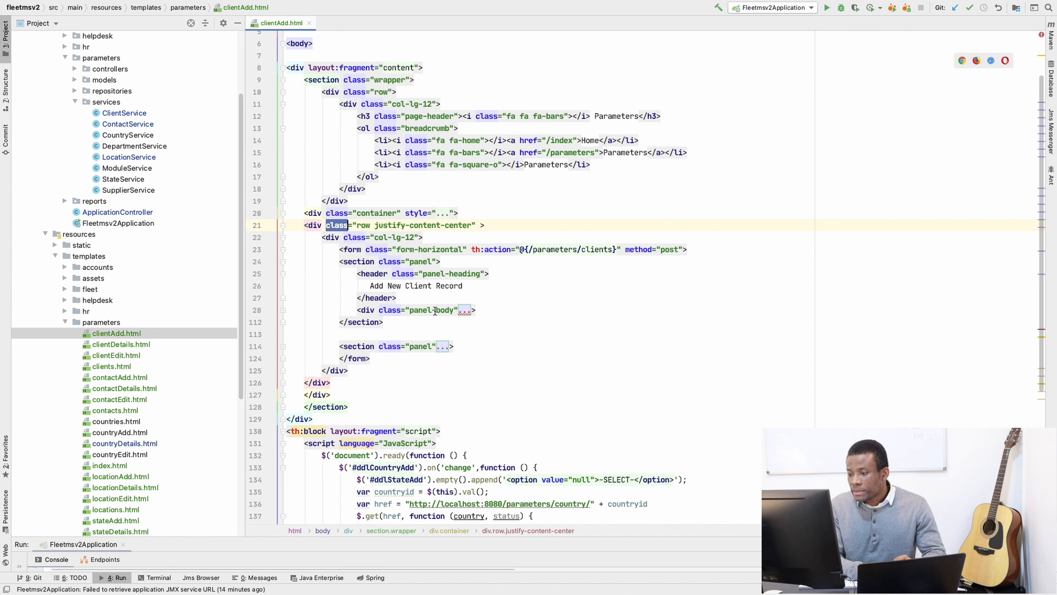
{"action": "left_click", "coordinate": [435, 309]}
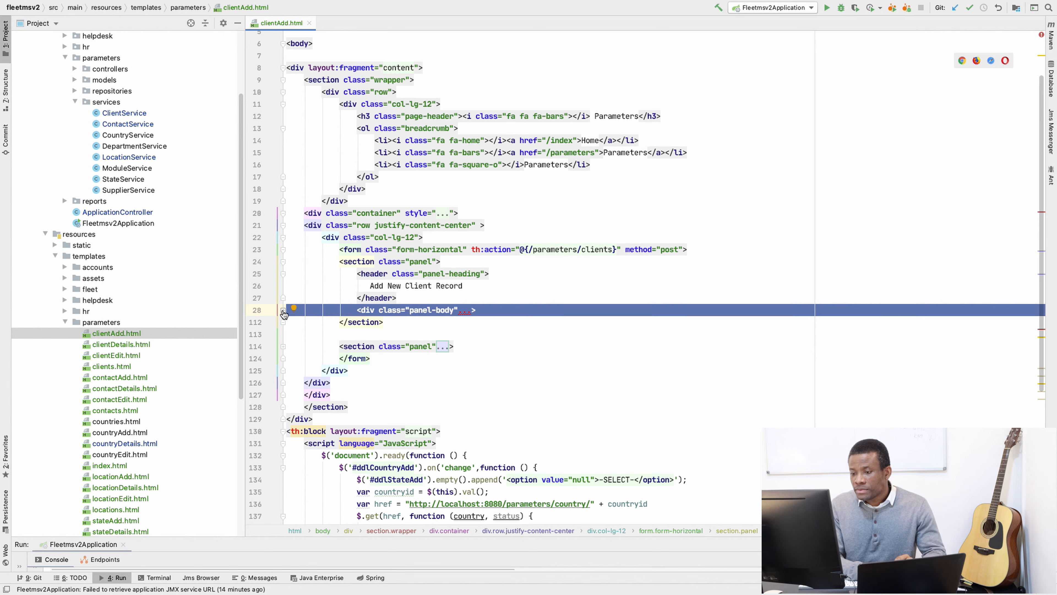
{"action": "left_click", "coordinate": [283, 310]}
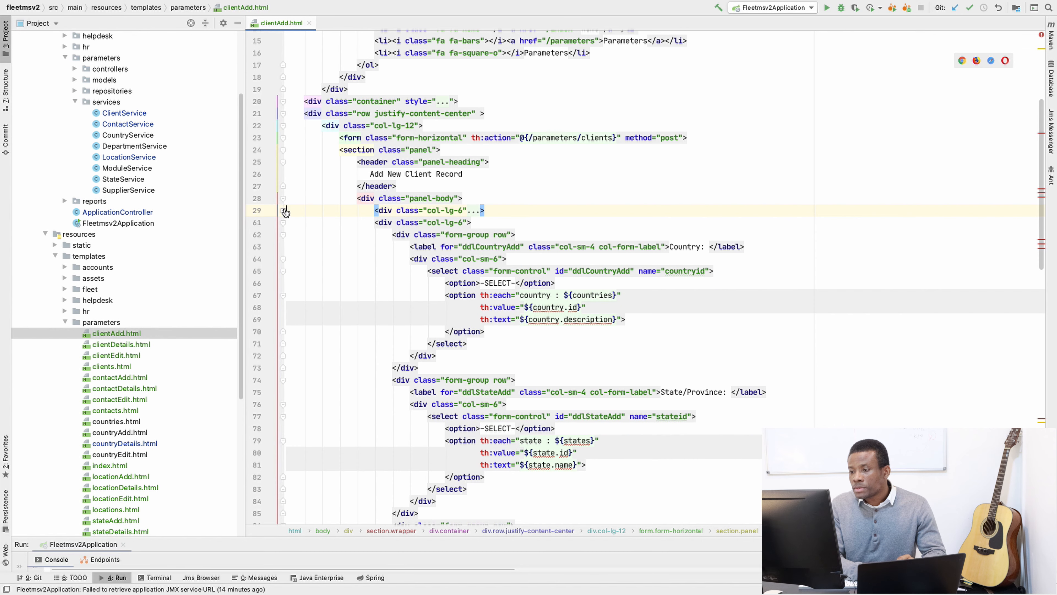
Step: Collapse the second col-lg-6 and expand the first to show Name, Email, Website and Address inputs
{"action": "left_click", "coordinate": [283, 210]}
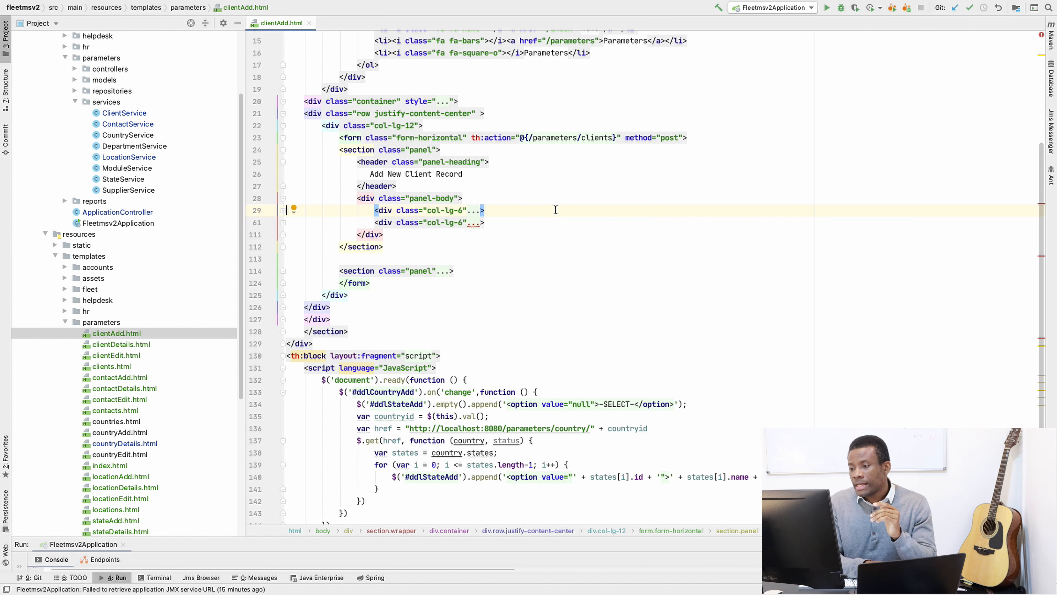
{"action": "left_click", "coordinate": [282, 210]}
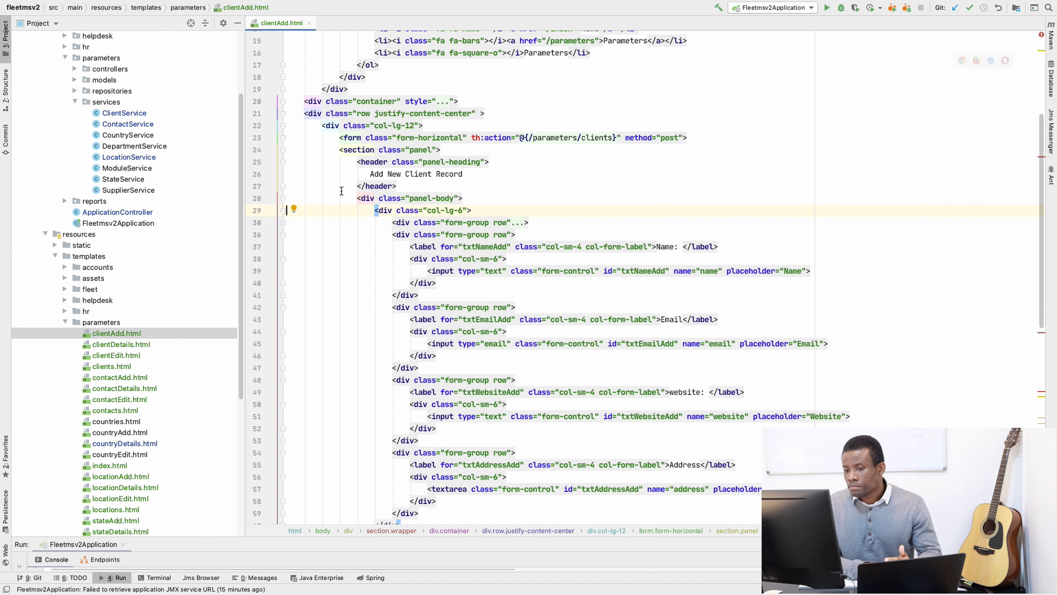
{"action": "mouse_move", "coordinate": [505, 319]}
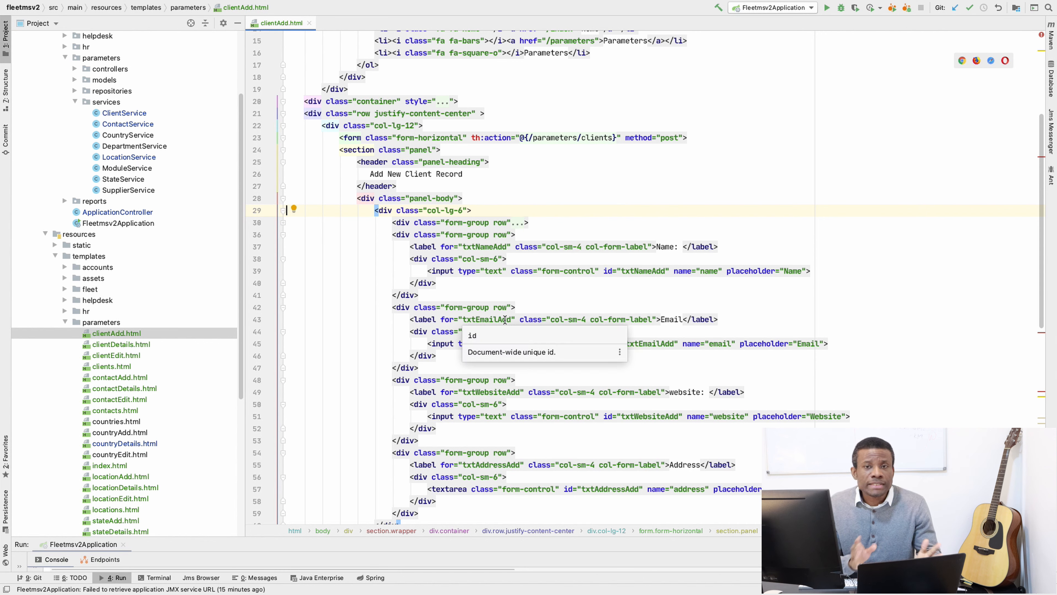
{"action": "scroll", "scroll_direction": "down", "scroll_amount": 3}
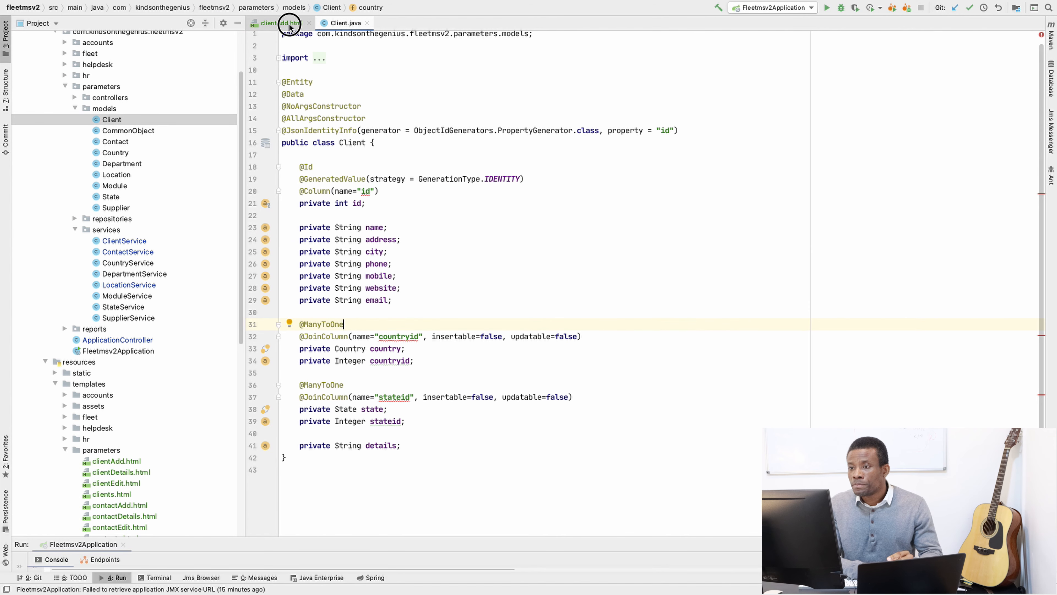
Step: Open clientEdit.html, review its bound client fields down to Save and Exit, then return to clientAdd.html
{"action": "left_click", "coordinate": [273, 22]}
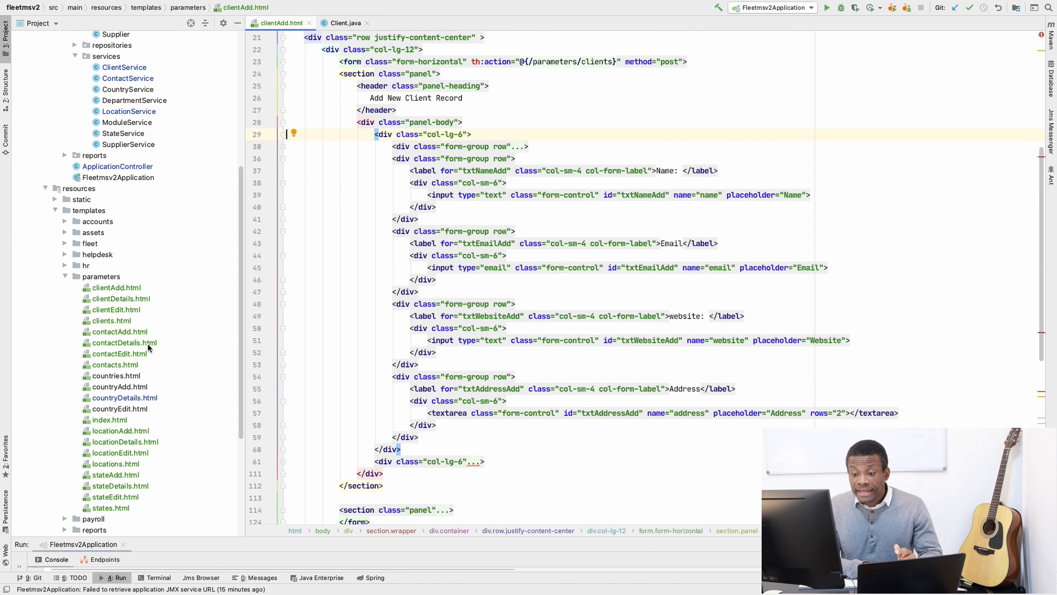
{"action": "left_click", "coordinate": [116, 309]}
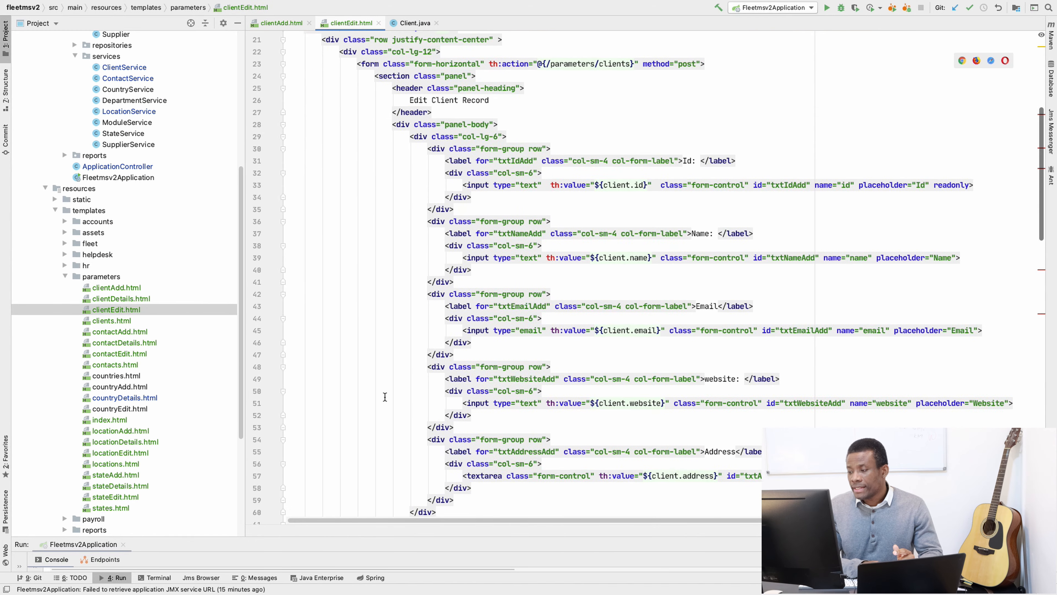
{"action": "scroll", "scroll_direction": "down", "scroll_amount": 3}
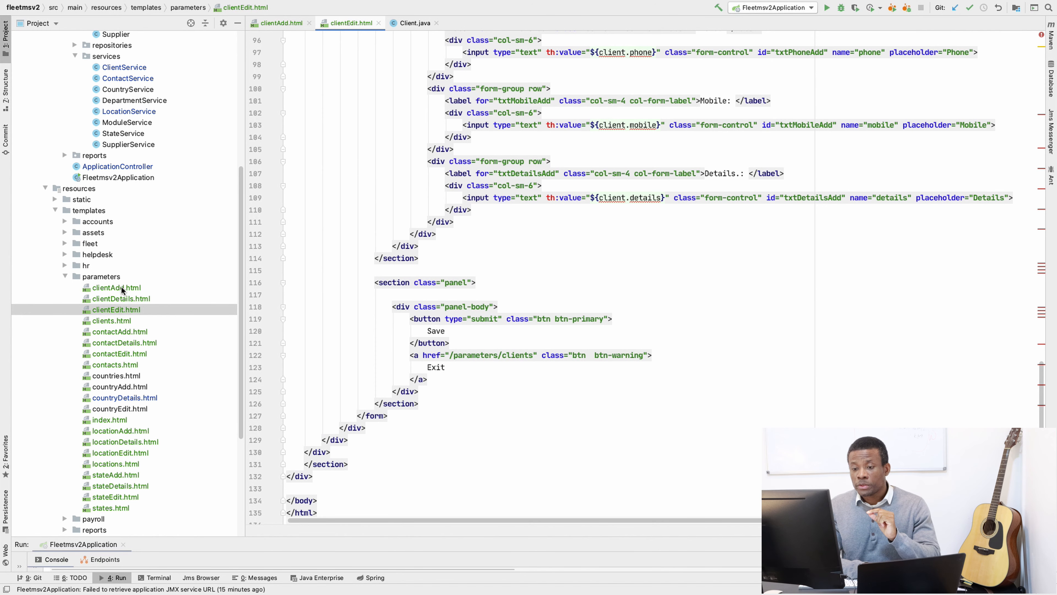
{"action": "left_click", "coordinate": [115, 287]}
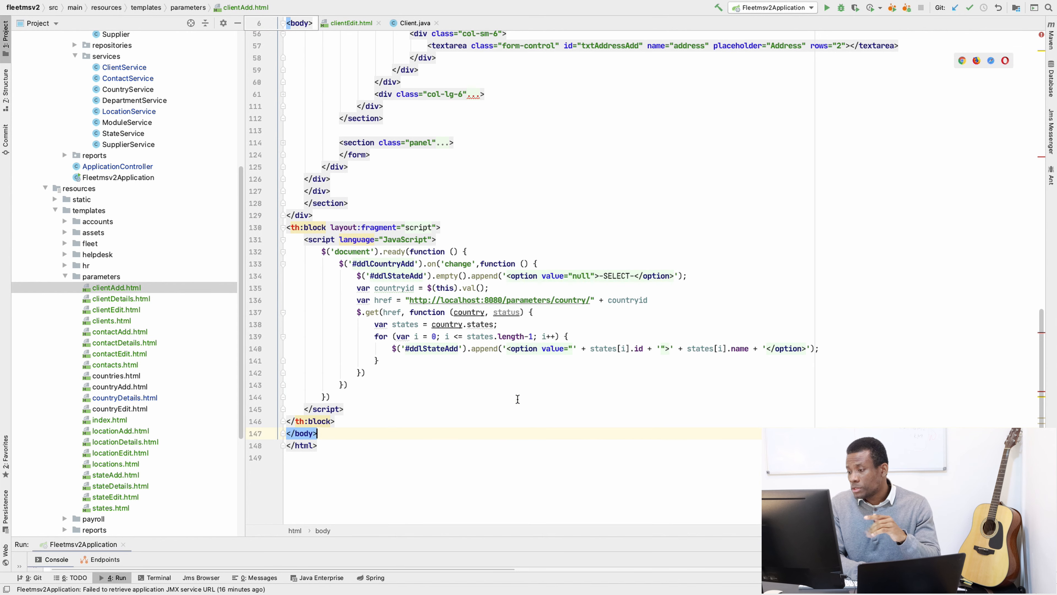
{"action": "mouse_move", "coordinate": [396, 418]}
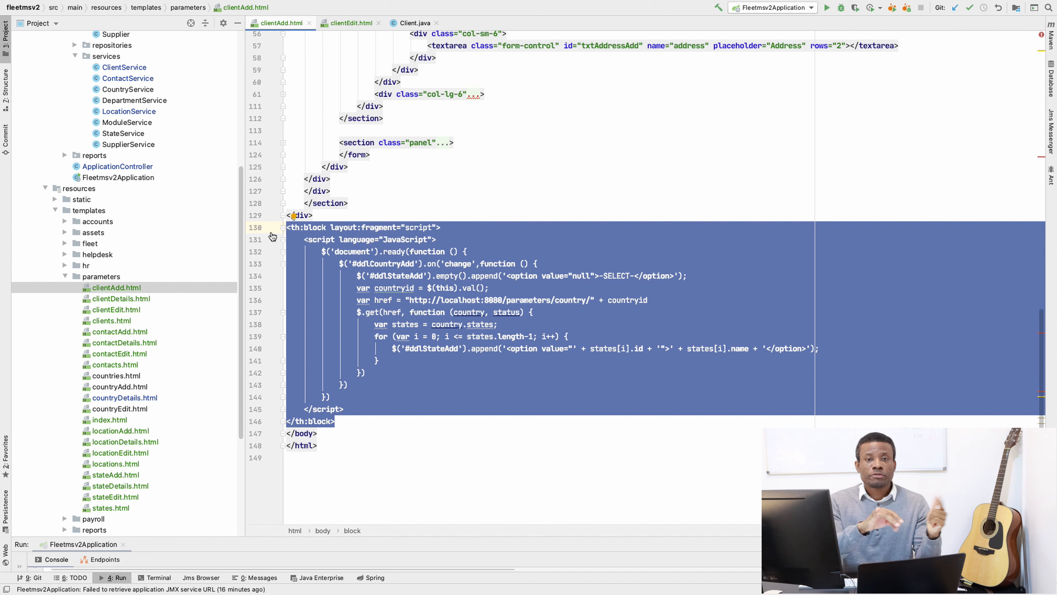
{"action": "mouse_move", "coordinate": [393, 289]}
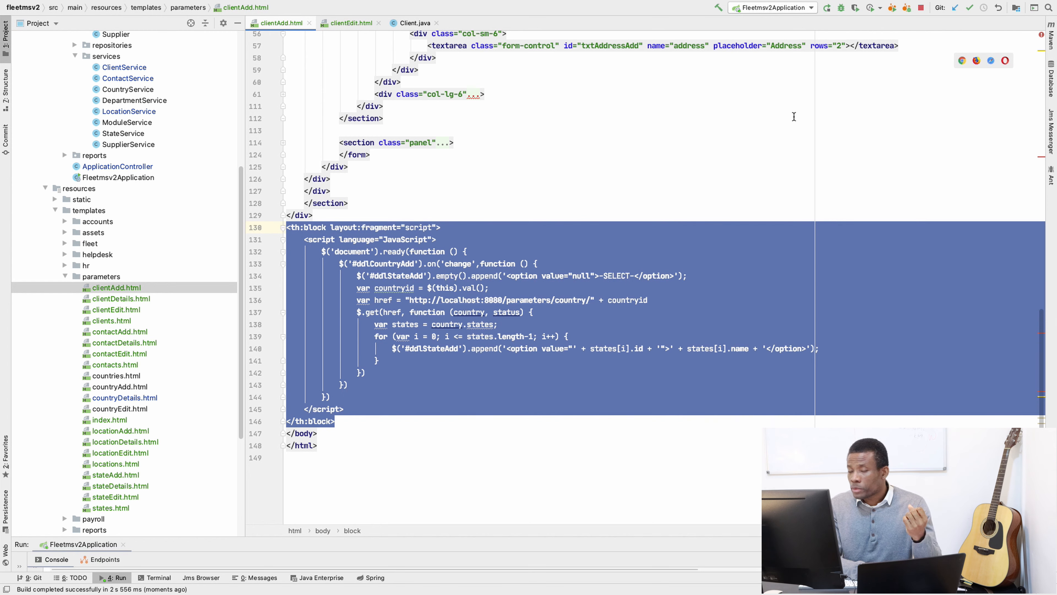
{"action": "mouse_move", "coordinate": [544, 357]}
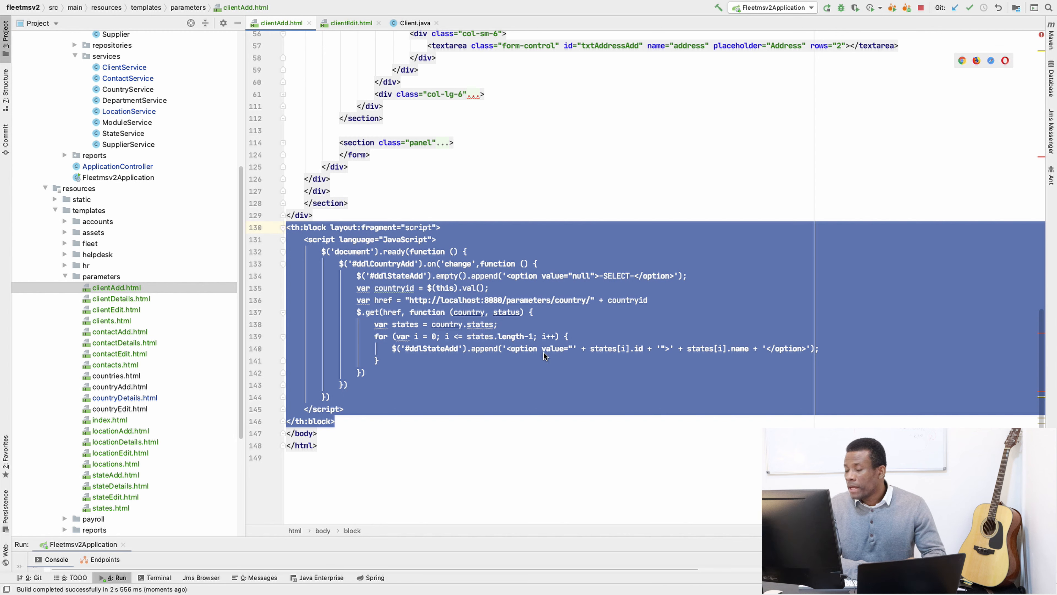
{"action": "mouse_move", "coordinate": [546, 348]}
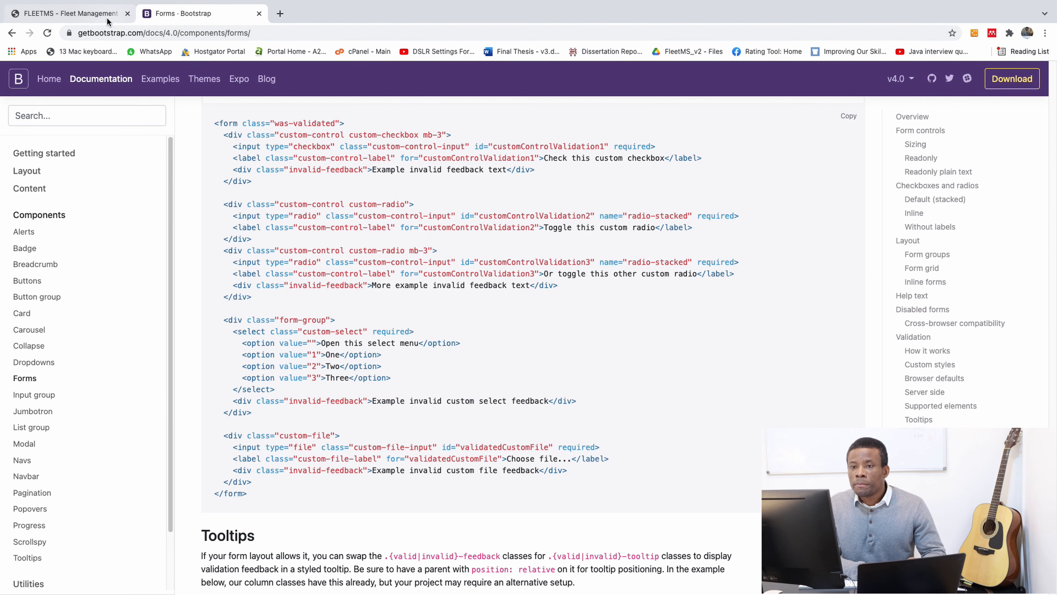
Step: On the FLEETMS tab, open Manage Clients and get the status 500 Whitelabel error page
{"action": "left_click", "coordinate": [67, 13]}
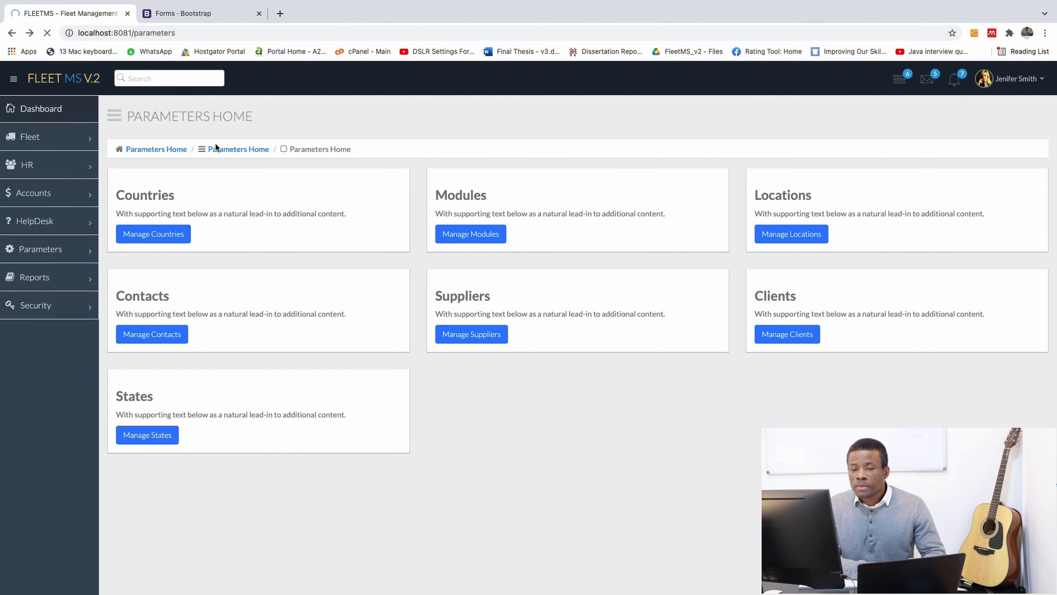
{"action": "left_click", "coordinate": [787, 334]}
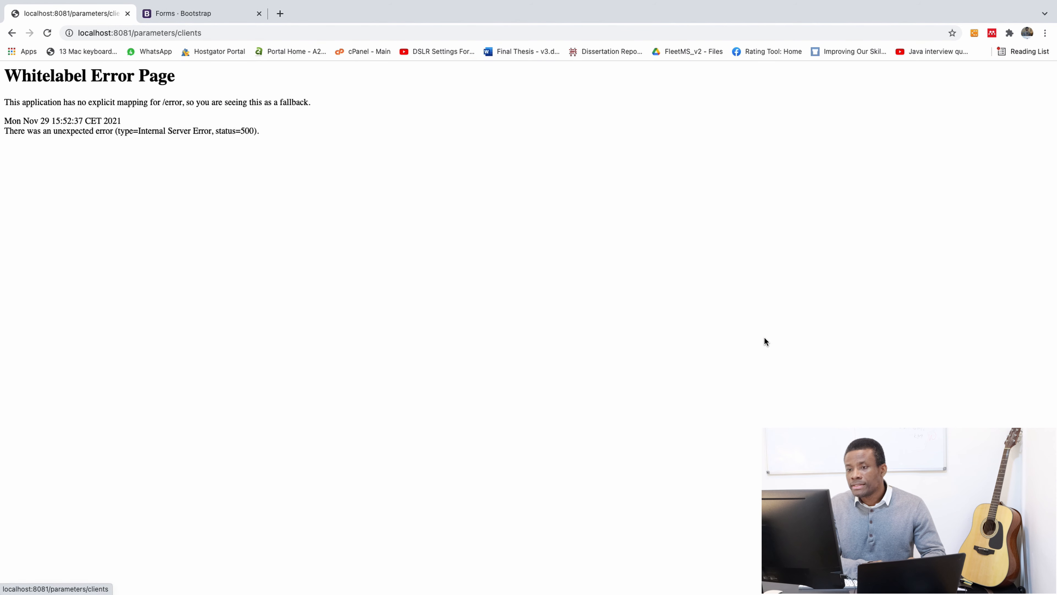
{"action": "mouse_move", "coordinate": [170, 225]}
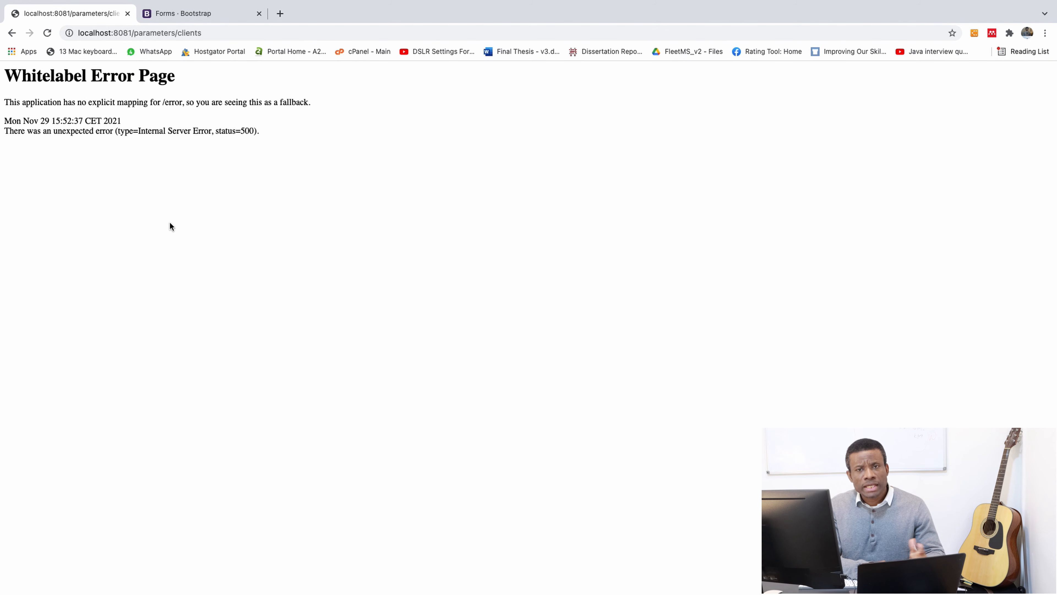
{"action": "mouse_move", "coordinate": [204, 287]}
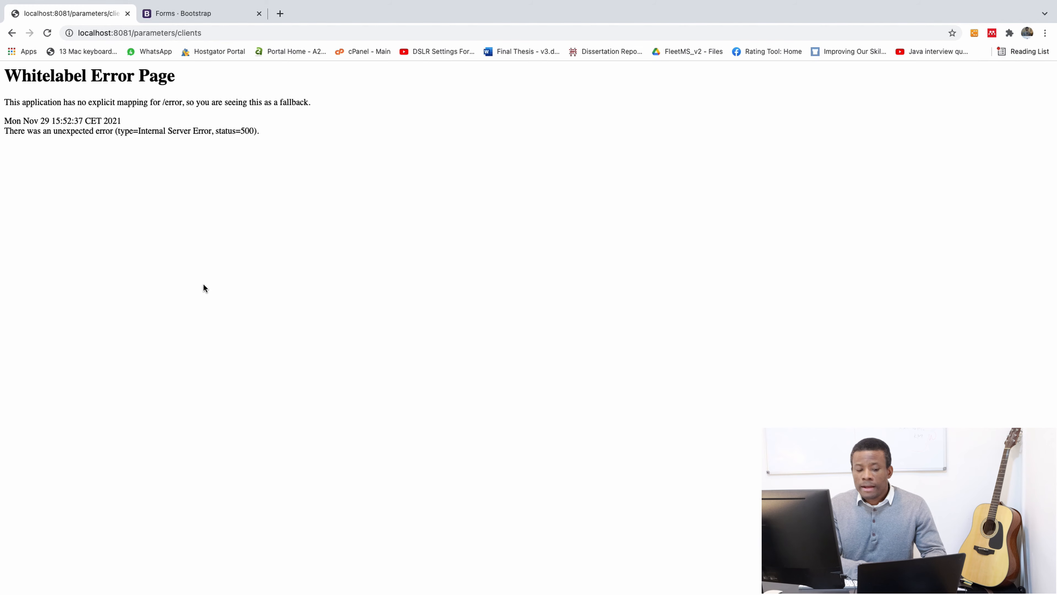
{"action": "mouse_move", "coordinate": [273, 379]}
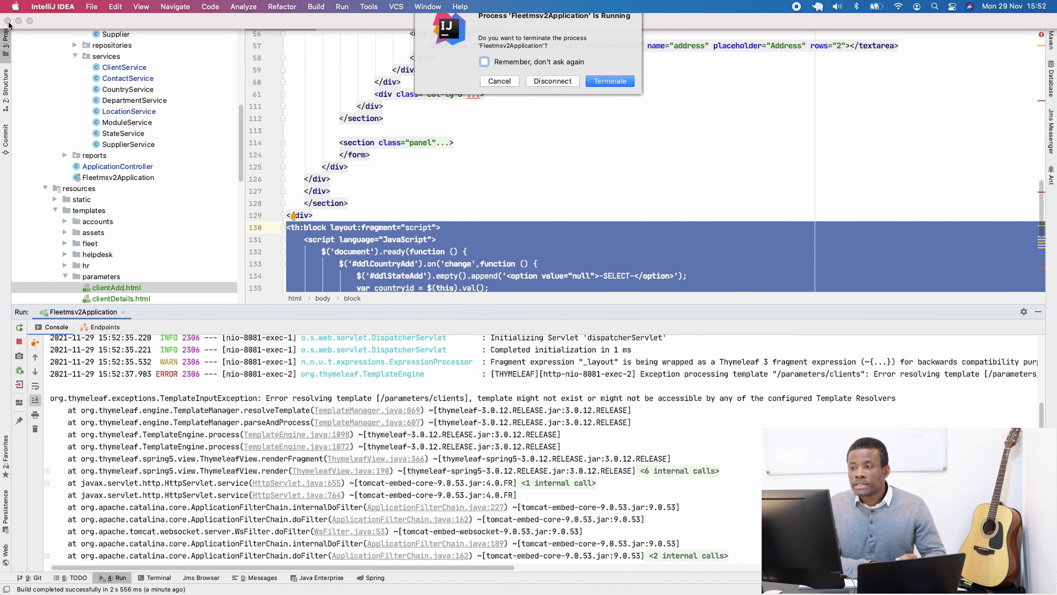
Step: Terminate the running app, reopen fleetmsv2 via Open Recent and run Fleetmsv2Application again
{"action": "left_click", "coordinate": [608, 81]}
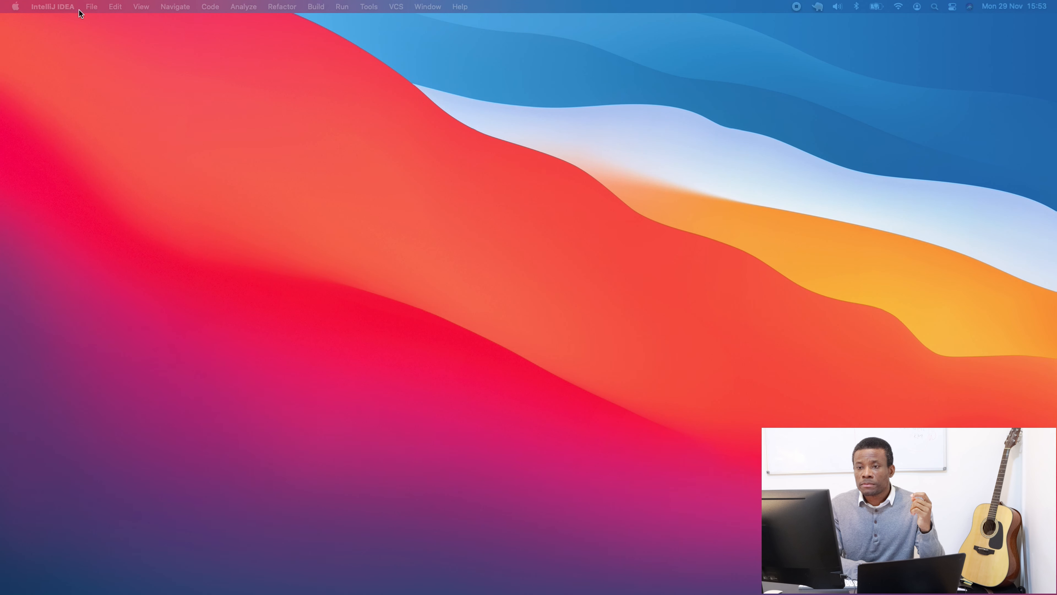
{"action": "left_click", "coordinate": [91, 7]}
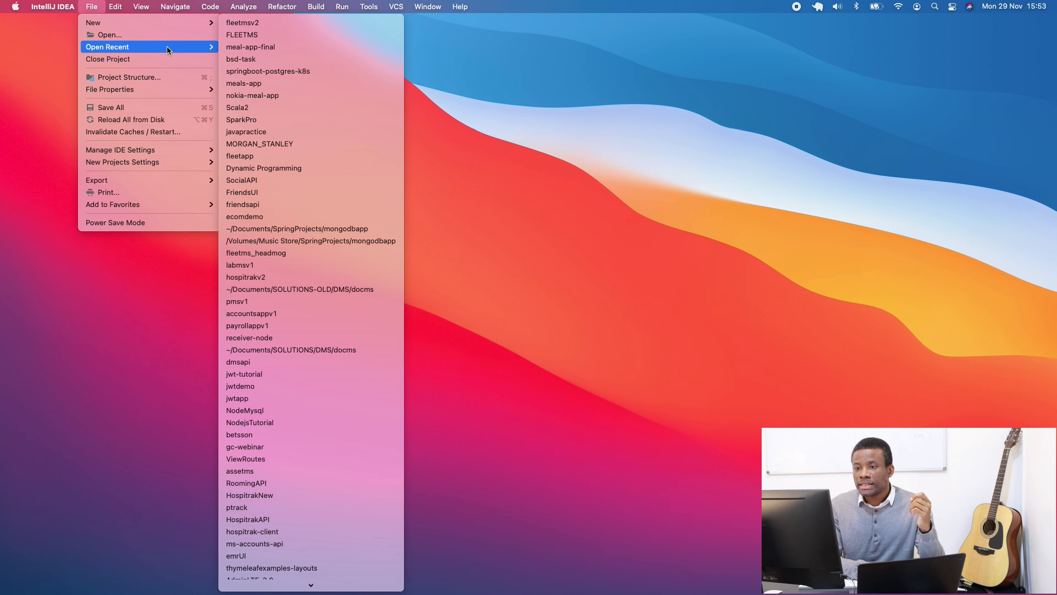
{"action": "left_click", "coordinate": [242, 22]}
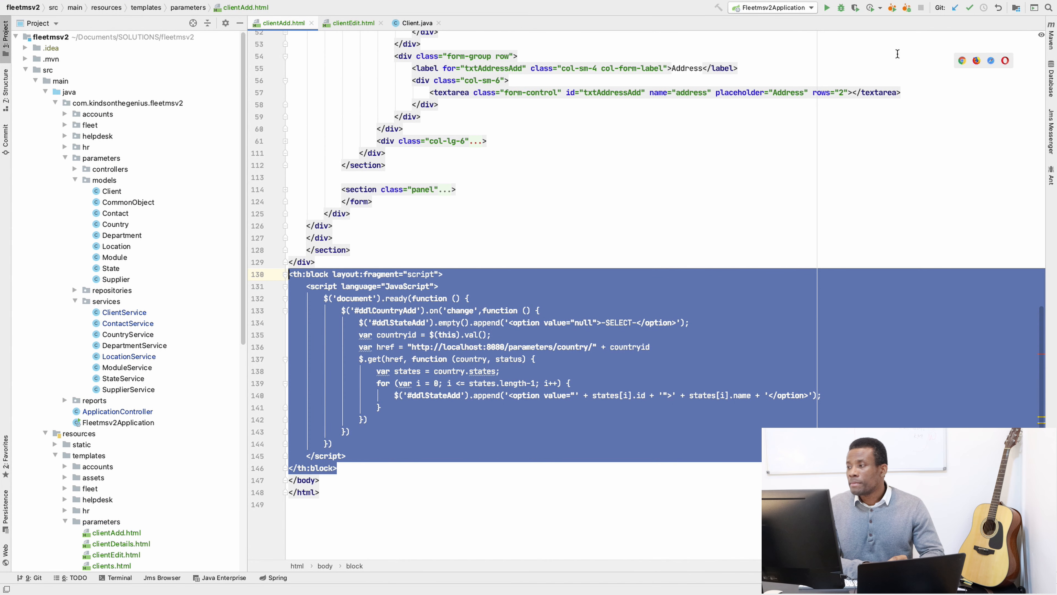
{"action": "left_click", "coordinate": [828, 8]}
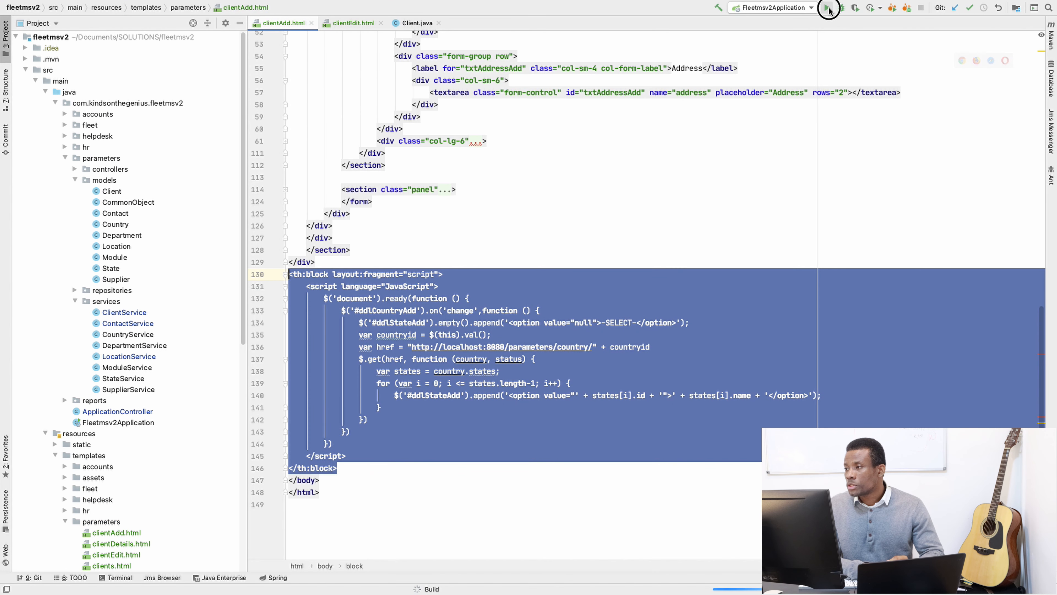
{"action": "left_click", "coordinate": [828, 7]}
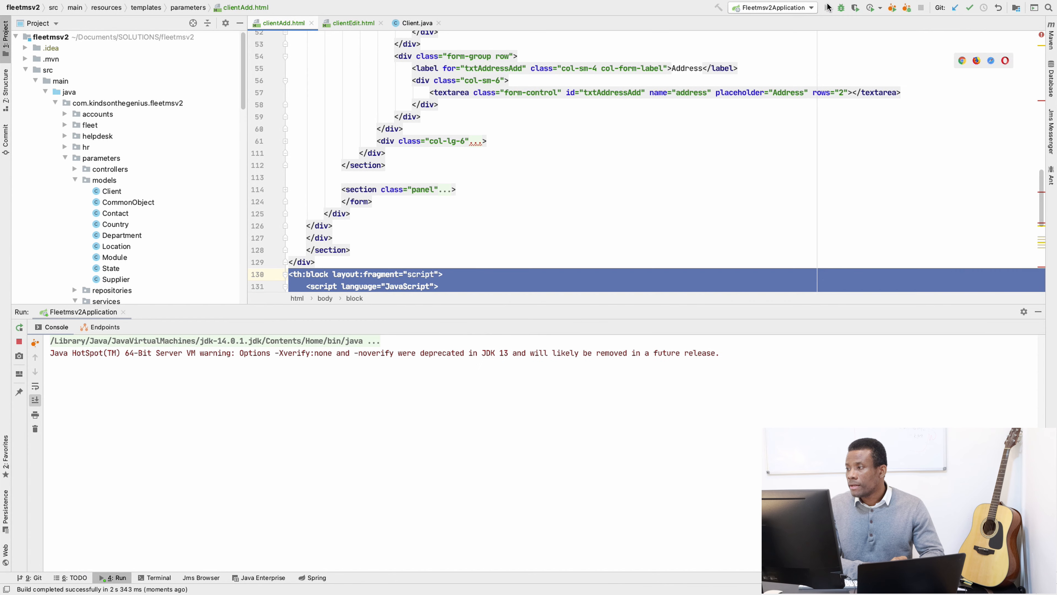
{"action": "left_click", "coordinate": [829, 7]}
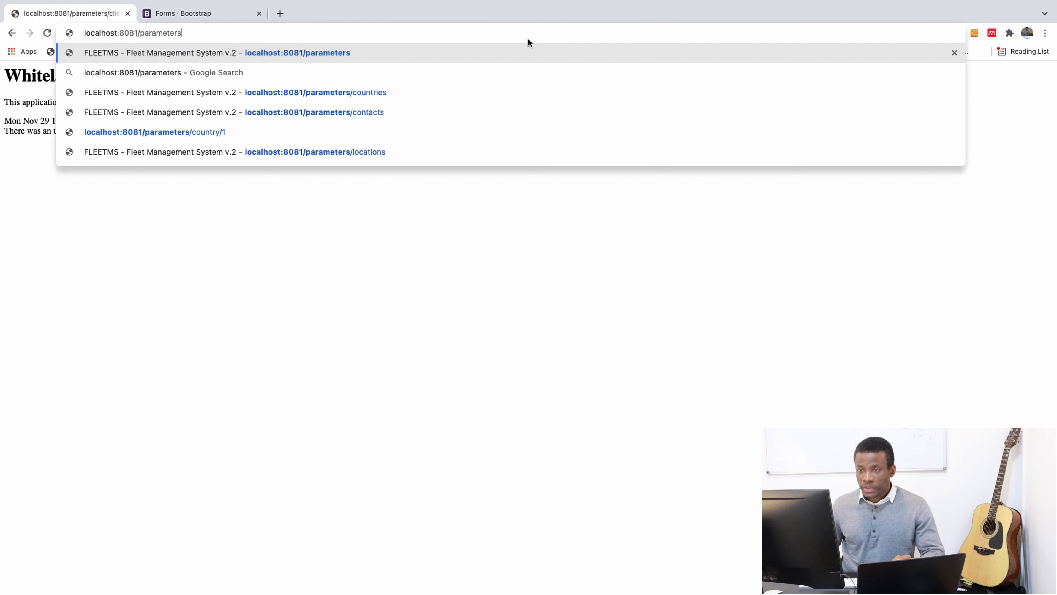
Step: From the FleetMS Parameters home, list the clients and view the first client's details and edit form
{"action": "left_click", "coordinate": [297, 53]}
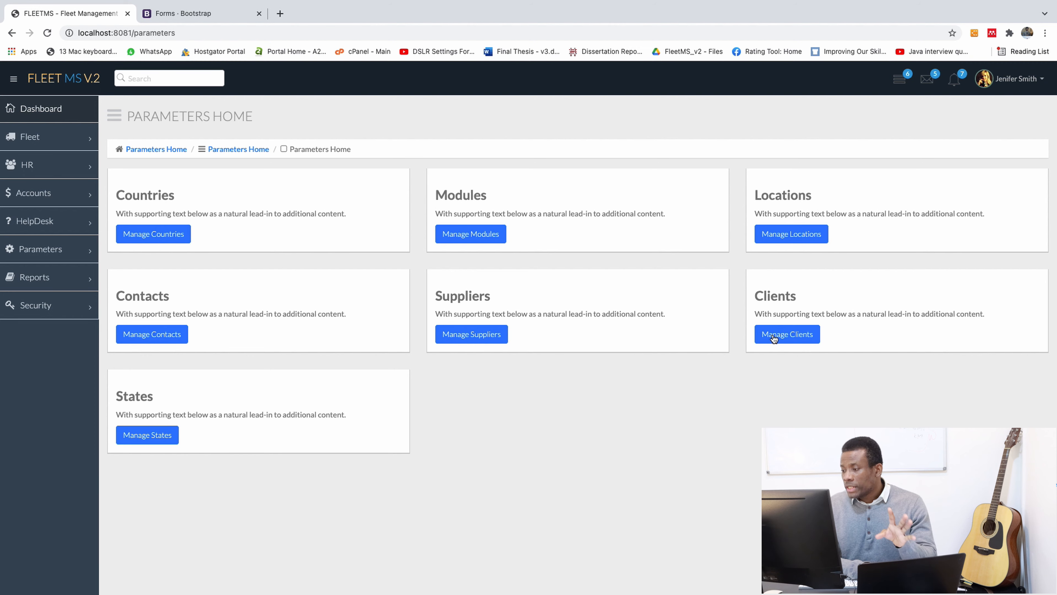
{"action": "left_click", "coordinate": [786, 334]}
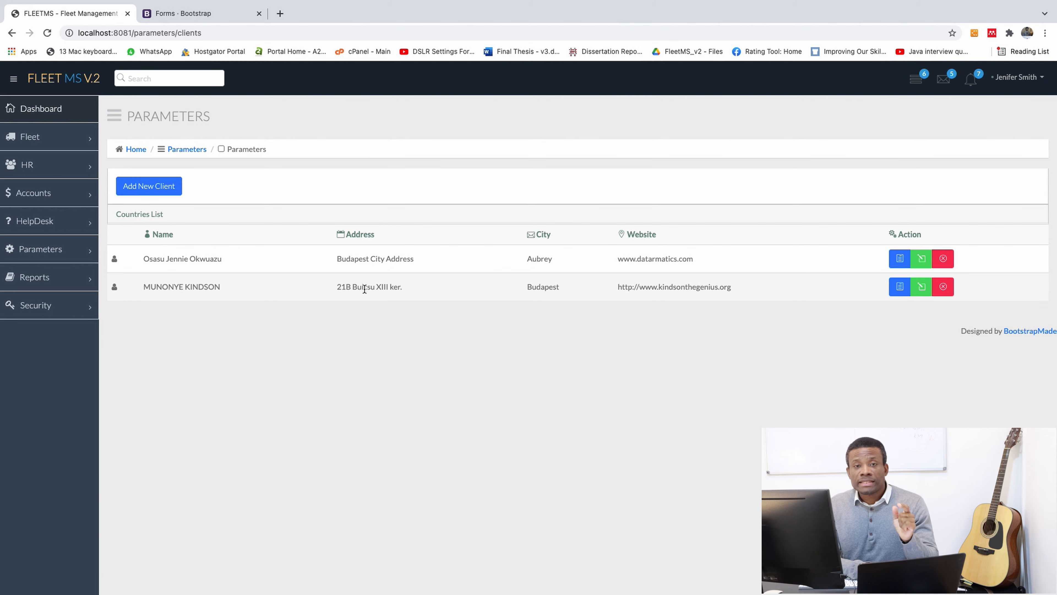
{"action": "mouse_move", "coordinate": [306, 381]}
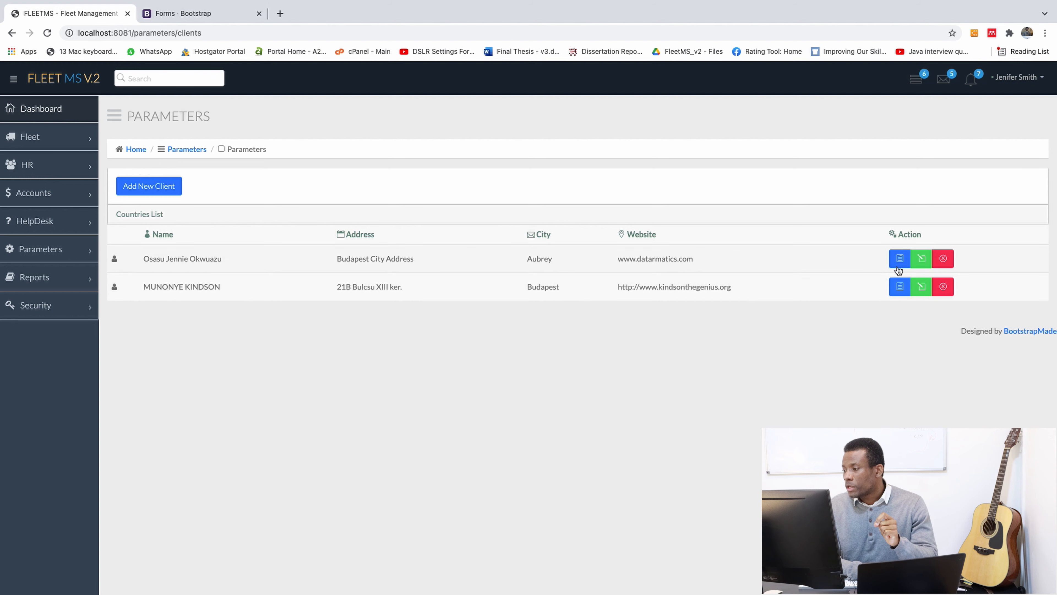
{"action": "left_click", "coordinate": [899, 258]}
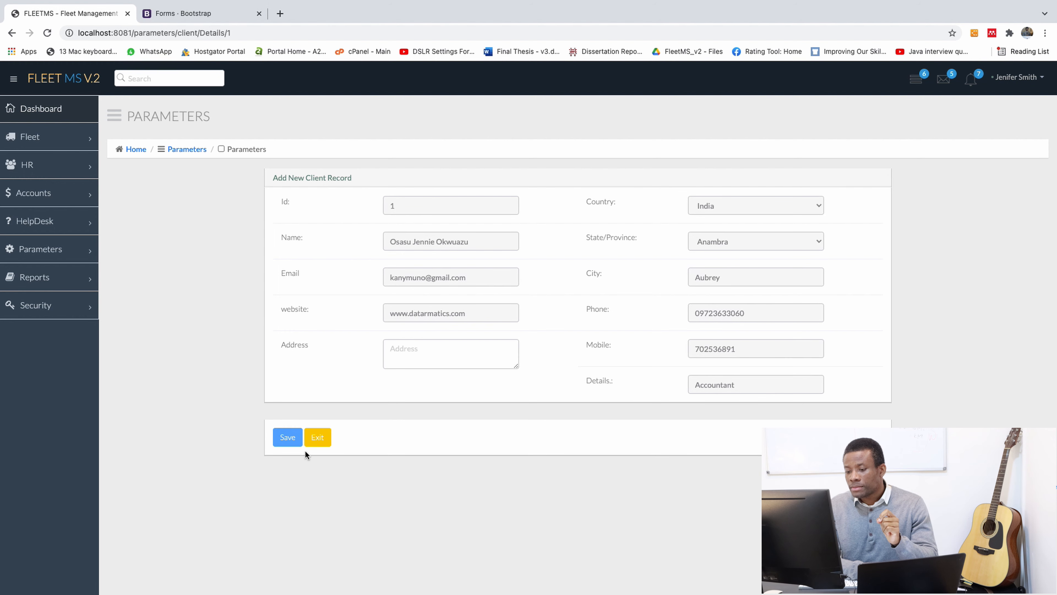
{"action": "left_click", "coordinate": [317, 437]}
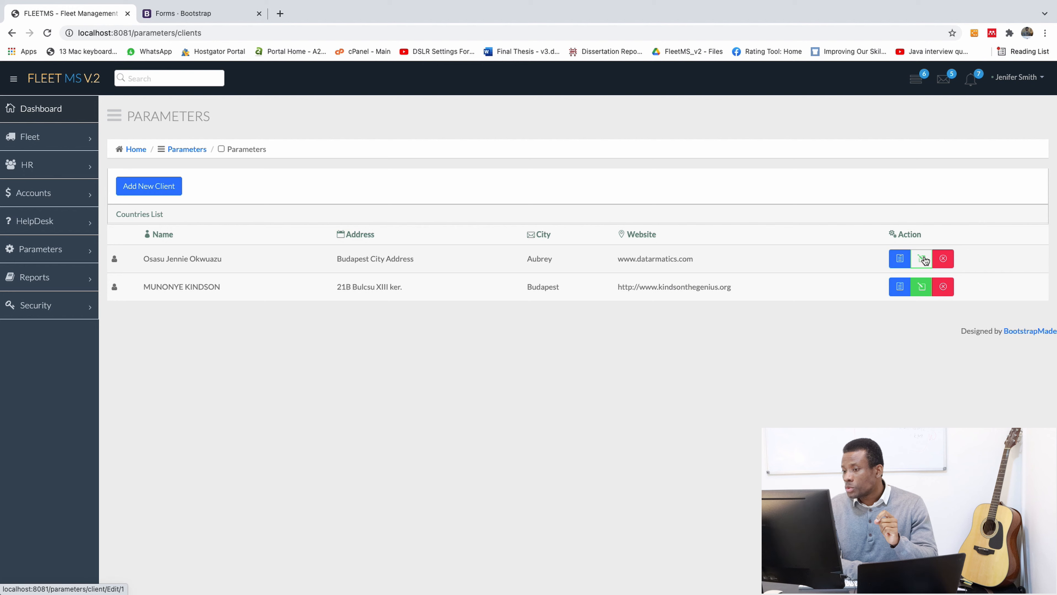
{"action": "left_click", "coordinate": [921, 258]}
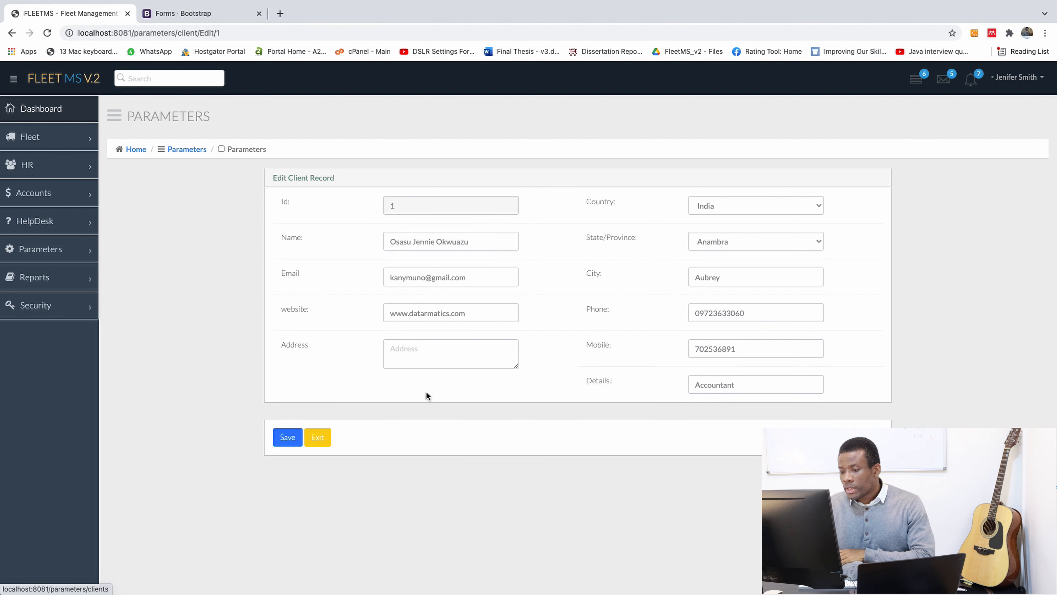
Step: Save the first client's Address as 'new address'
{"action": "type", "text": "newa"}
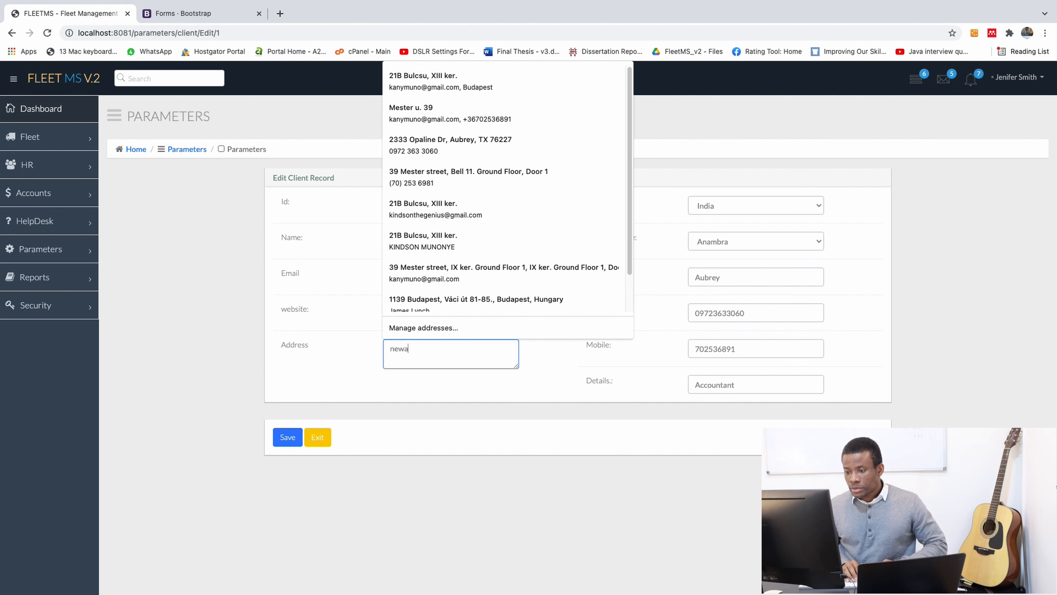
{"action": "key", "text": "Backspace"}
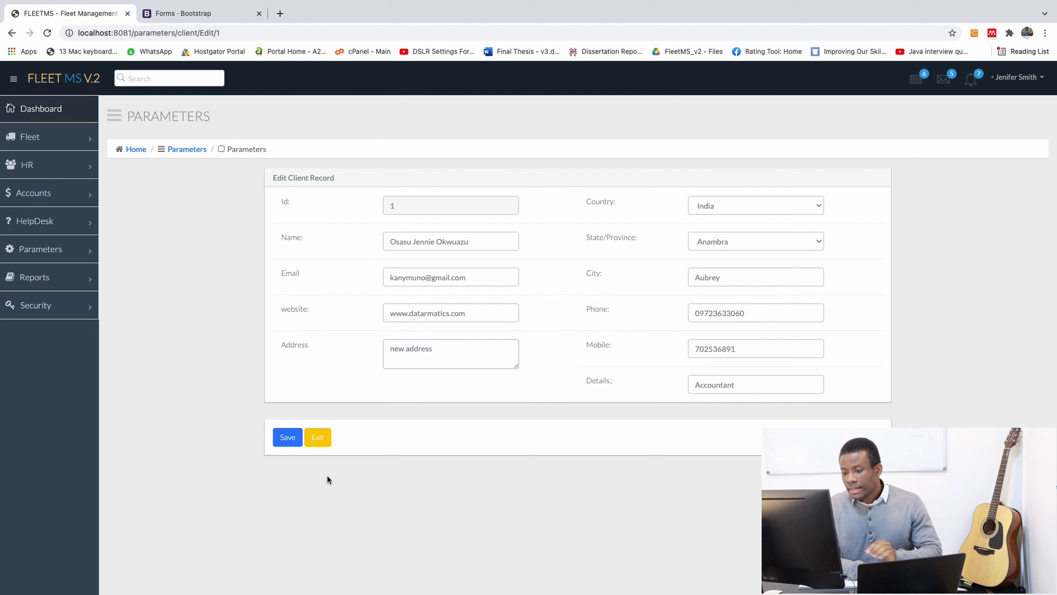
{"action": "left_click", "coordinate": [317, 437]}
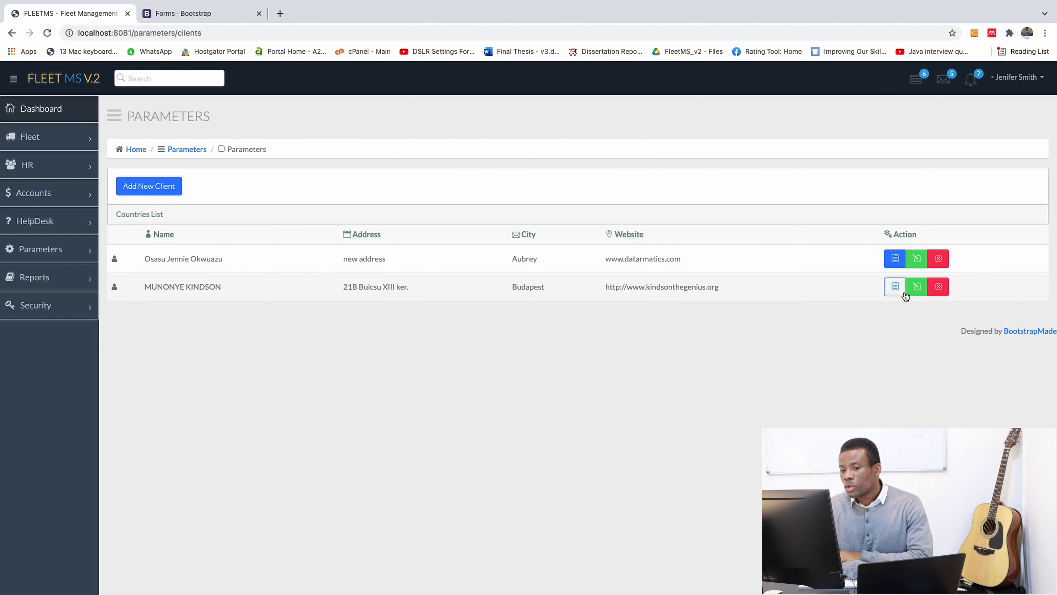
Step: Reopen the first and second clients' edit forms to check they load in the two-column layout
{"action": "left_click", "coordinate": [894, 258]}
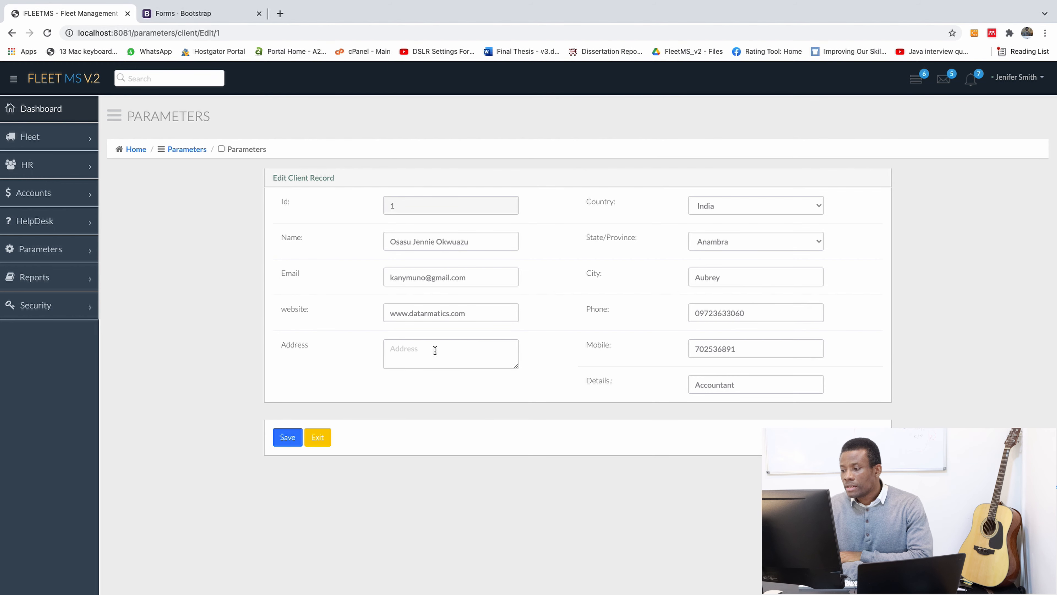
{"action": "left_click", "coordinate": [286, 437]}
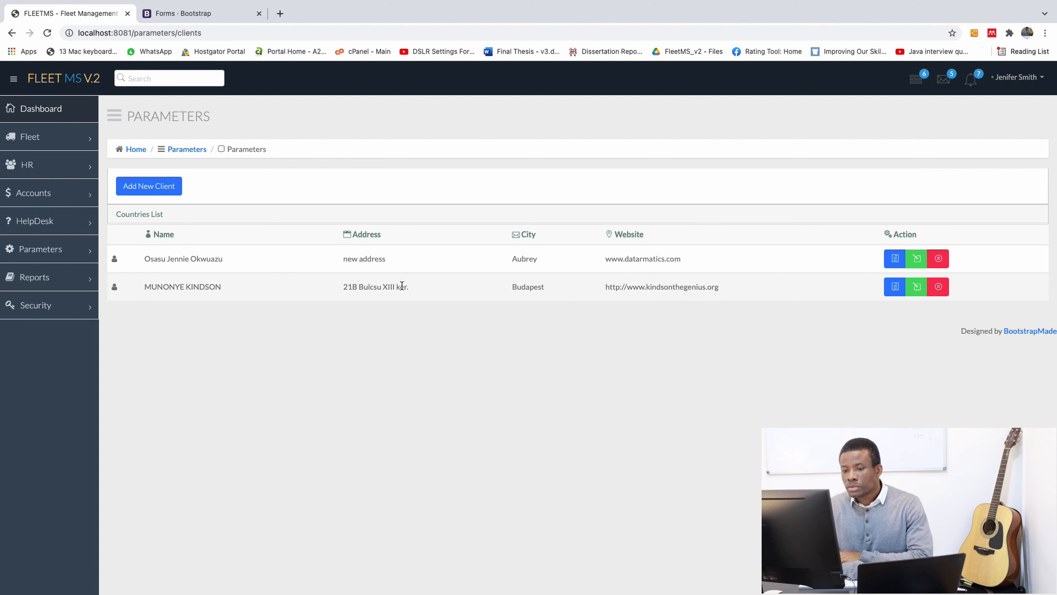
{"action": "left_click", "coordinate": [894, 286]}
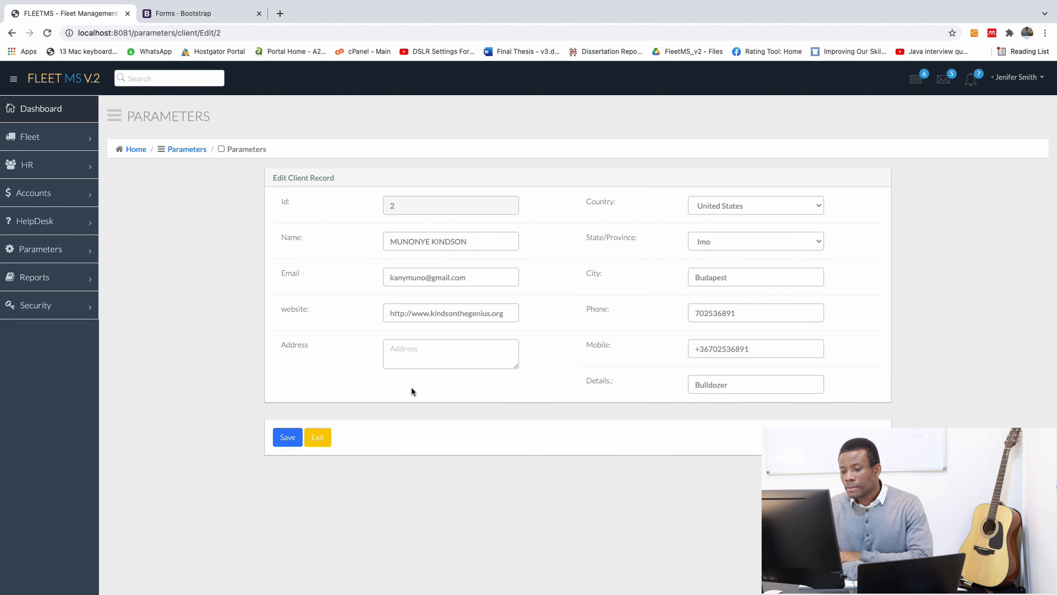
{"action": "left_click", "coordinate": [317, 436]}
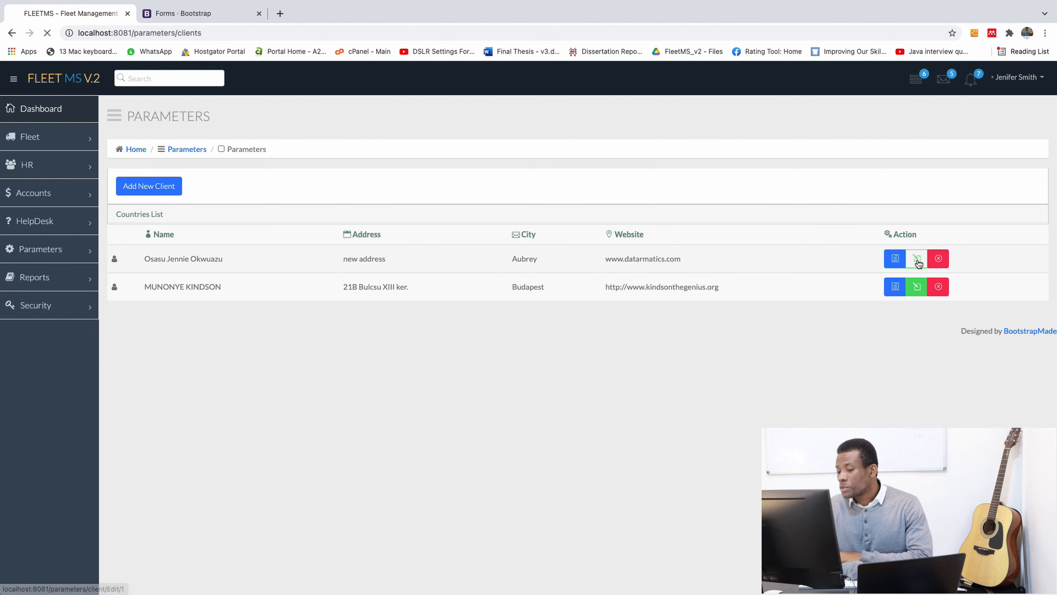
{"action": "left_click", "coordinate": [916, 258]}
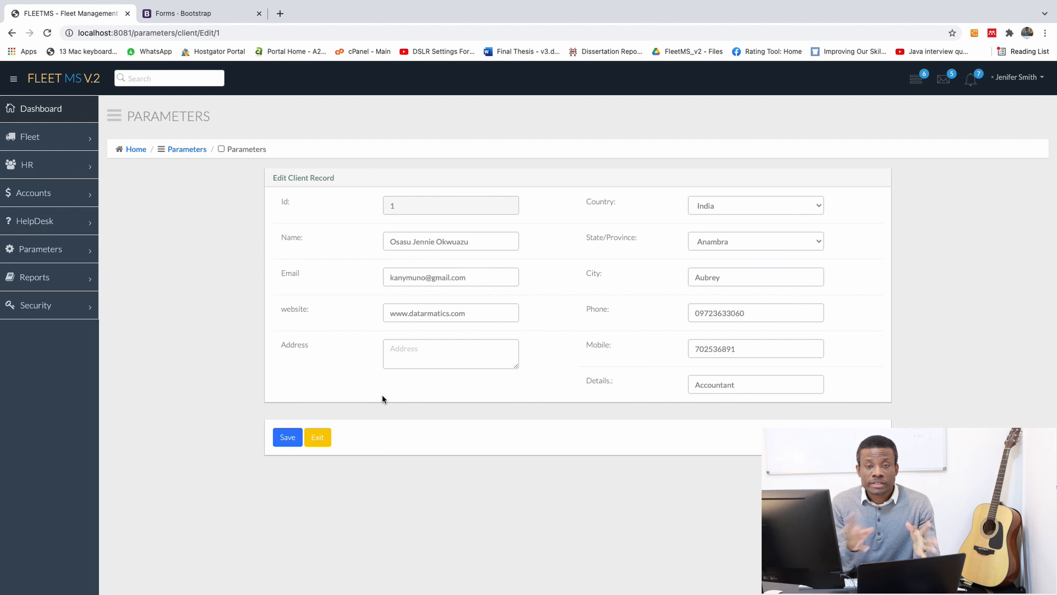
{"action": "mouse_move", "coordinate": [415, 397]}
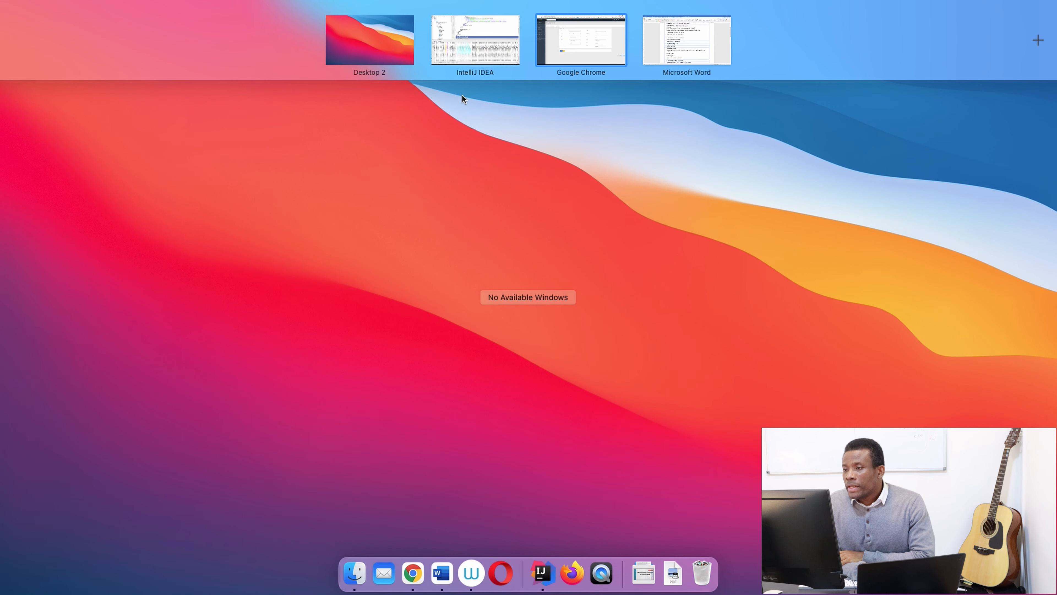
{"action": "left_click", "coordinate": [687, 39]}
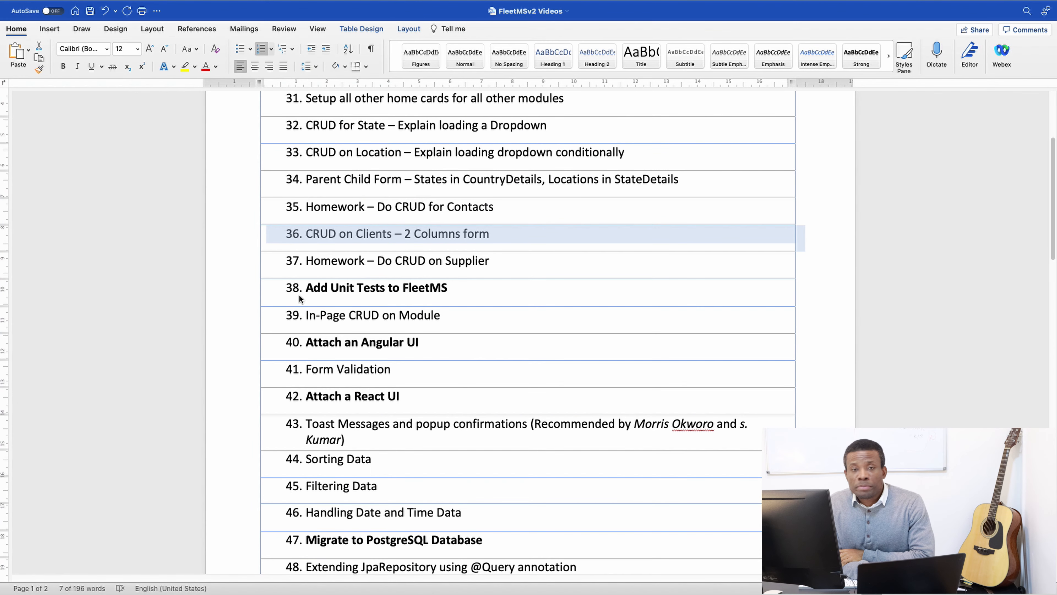
{"action": "mouse_move", "coordinate": [262, 284]}
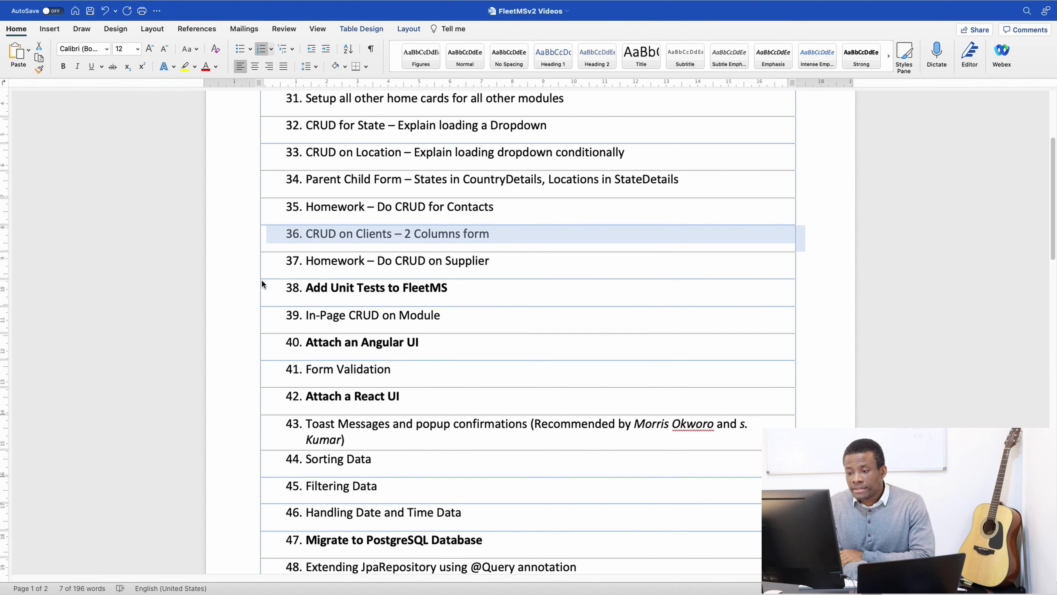
{"action": "mouse_move", "coordinate": [243, 295]}
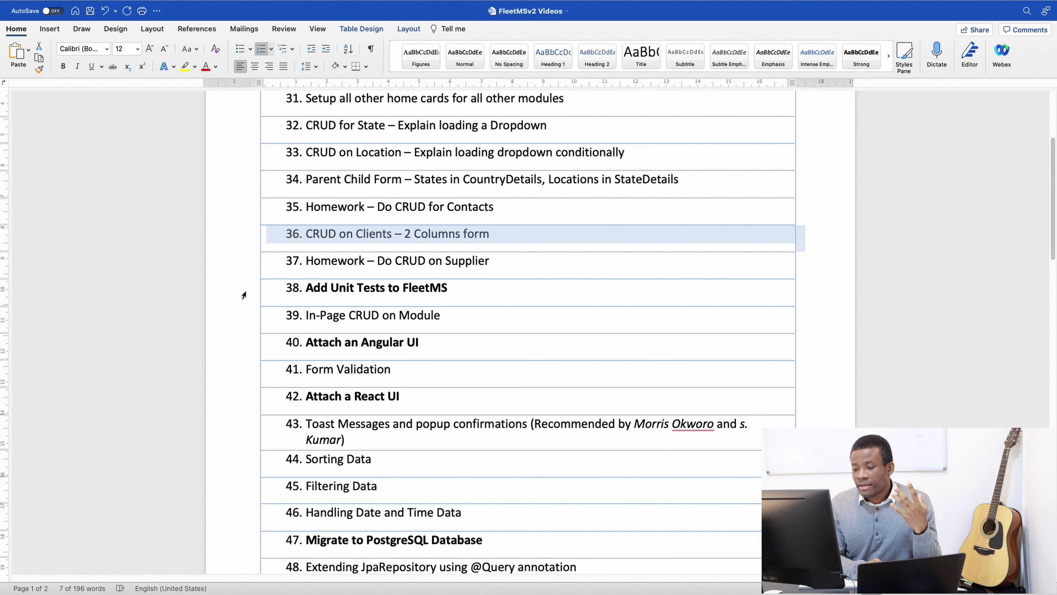
{"action": "mouse_move", "coordinate": [273, 379]}
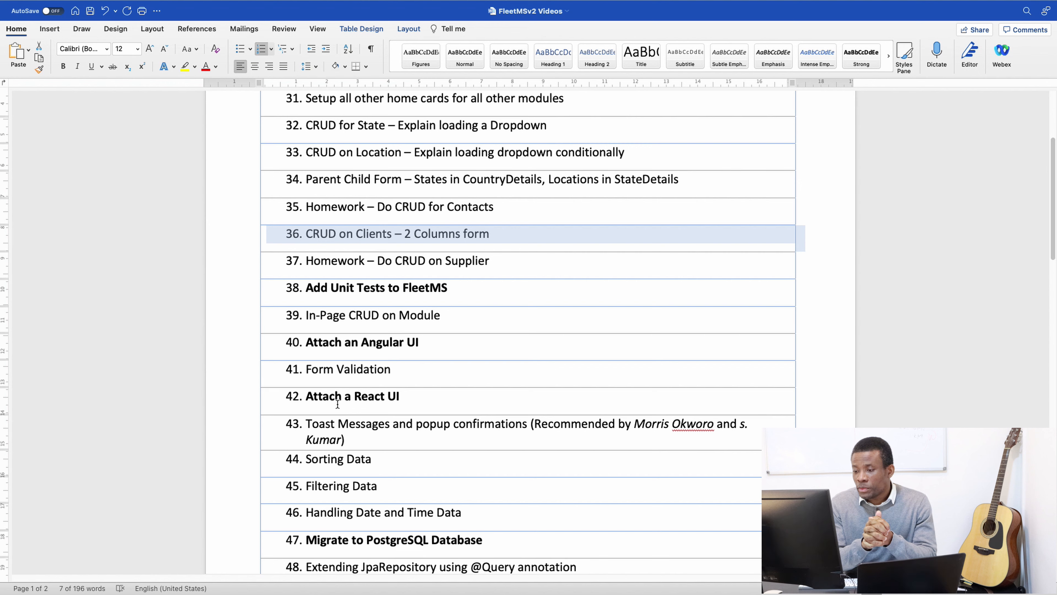
{"action": "mouse_move", "coordinate": [255, 242]}
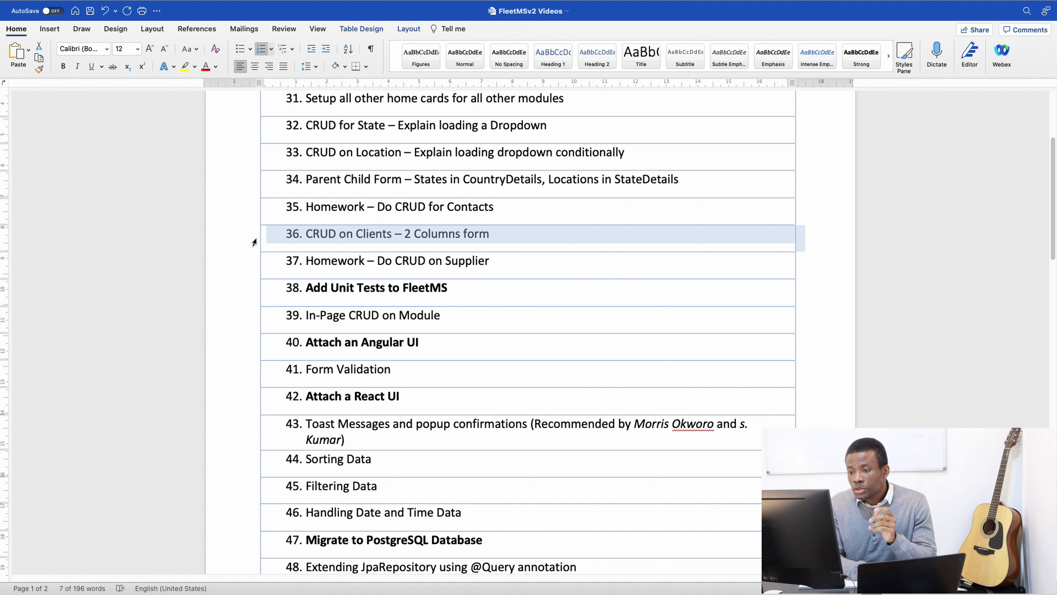
{"action": "mouse_move", "coordinate": [235, 270]}
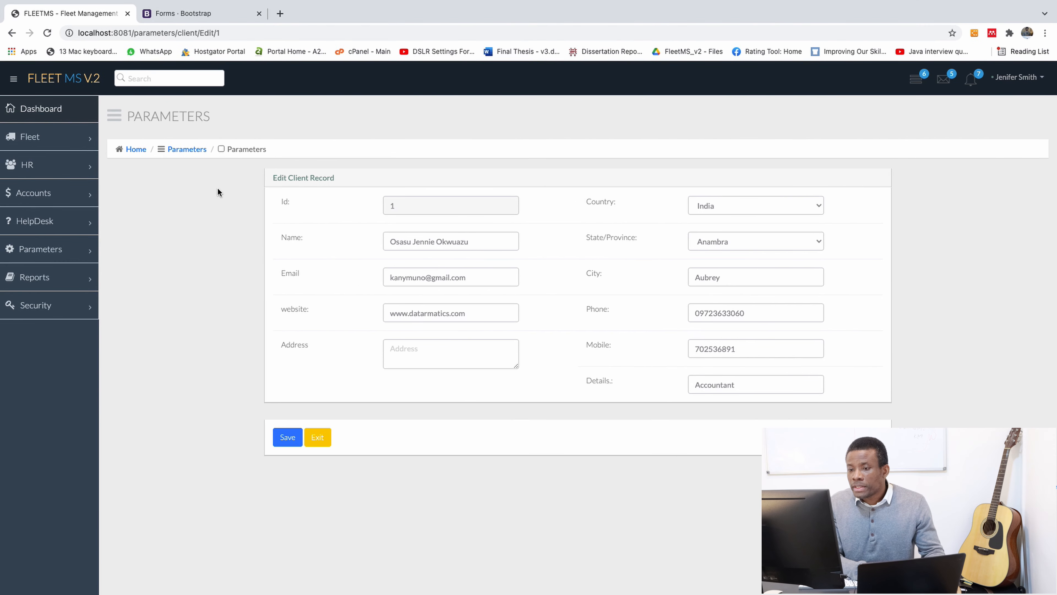
Step: From the Parameters home, go to Manage Suppliers, landing on a Whitelabel Error Page (status 500)
{"action": "left_click", "coordinate": [317, 437]}
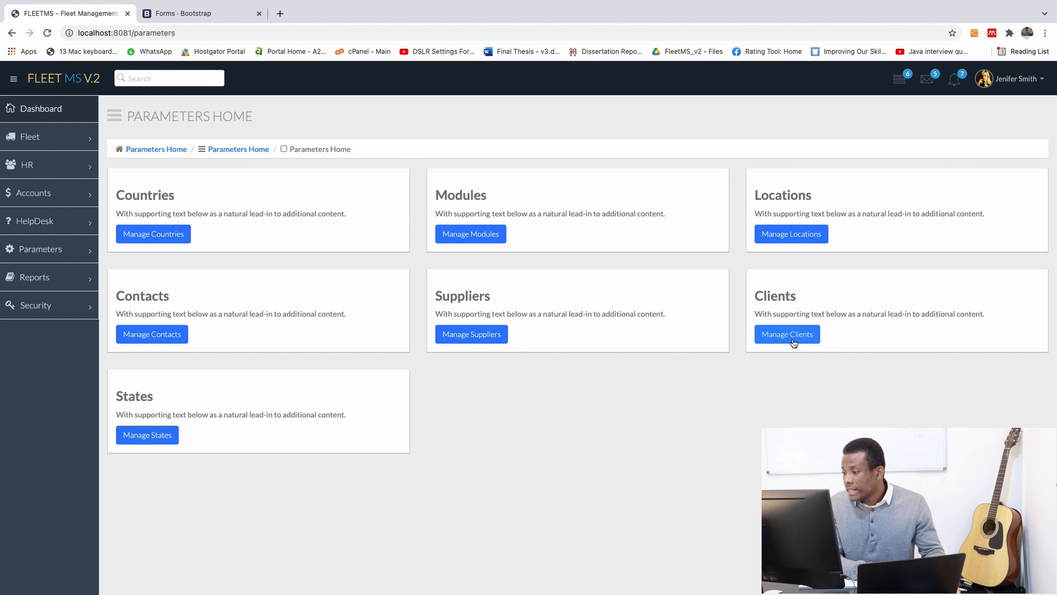
{"action": "mouse_move", "coordinate": [204, 163]}
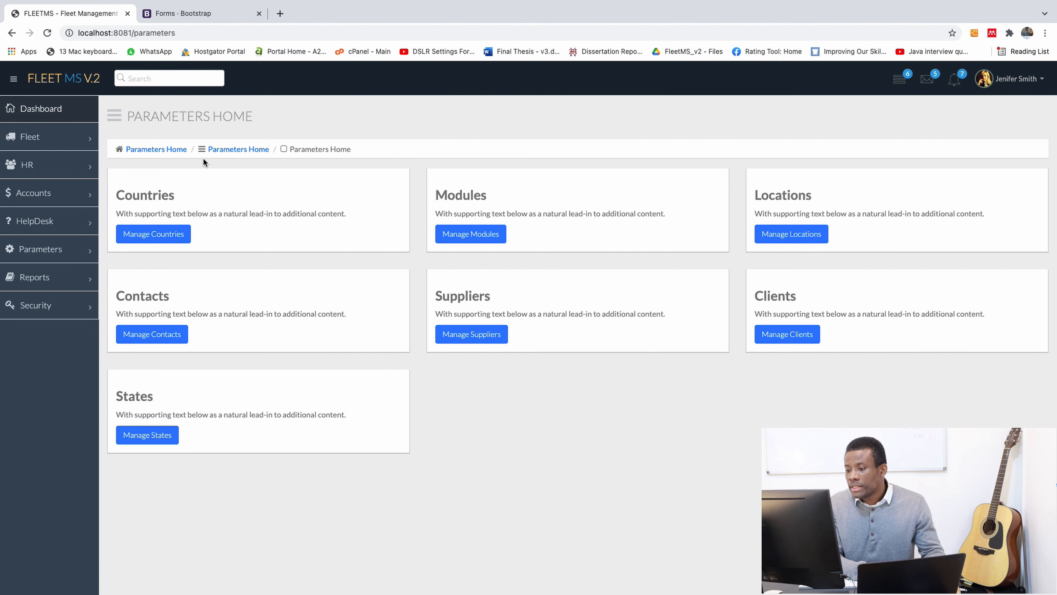
{"action": "left_click", "coordinate": [471, 333]}
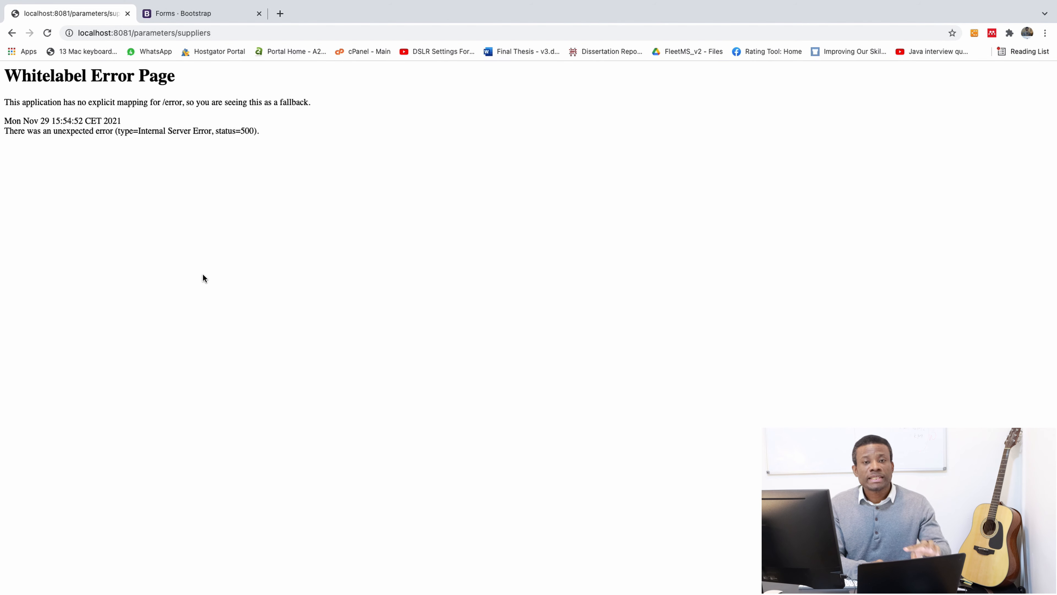
{"action": "mouse_move", "coordinate": [139, 248]}
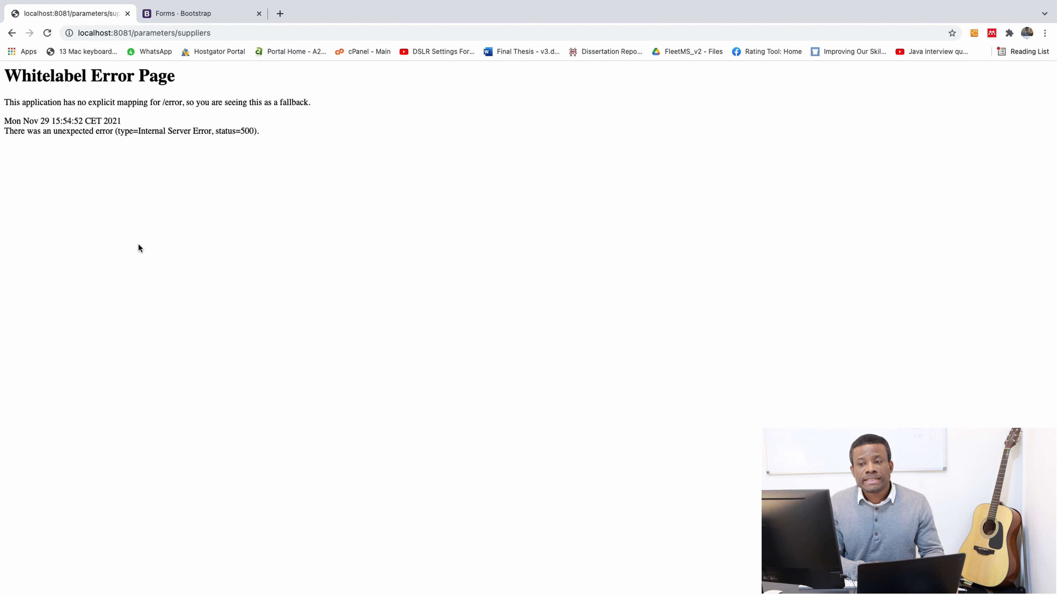
{"action": "mouse_move", "coordinate": [300, 241]}
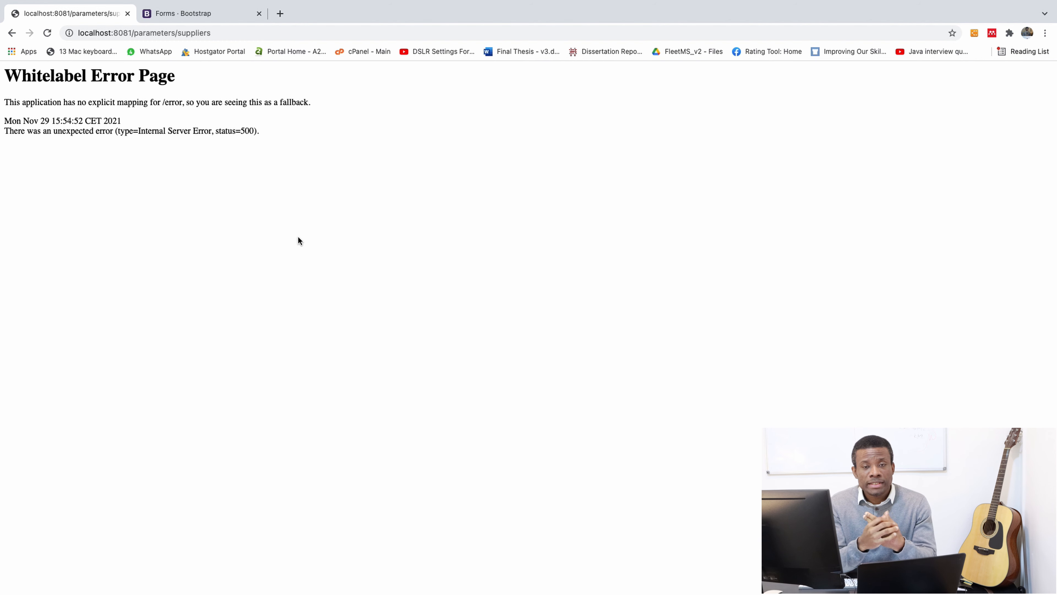
{"action": "mouse_move", "coordinate": [29, 57]}
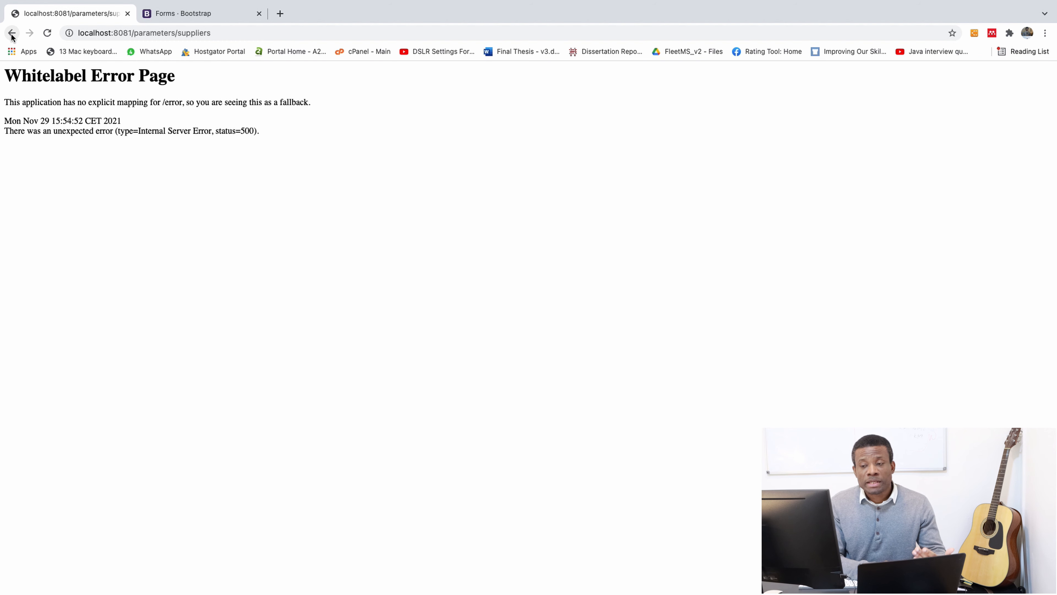
{"action": "mouse_move", "coordinate": [223, 72]}
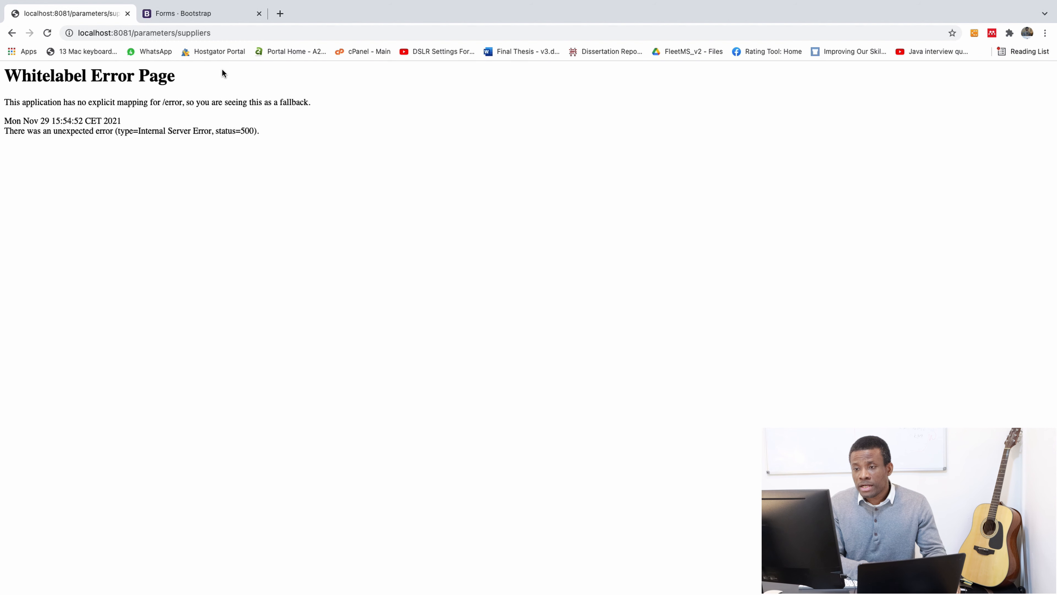
{"action": "mouse_move", "coordinate": [187, 64]}
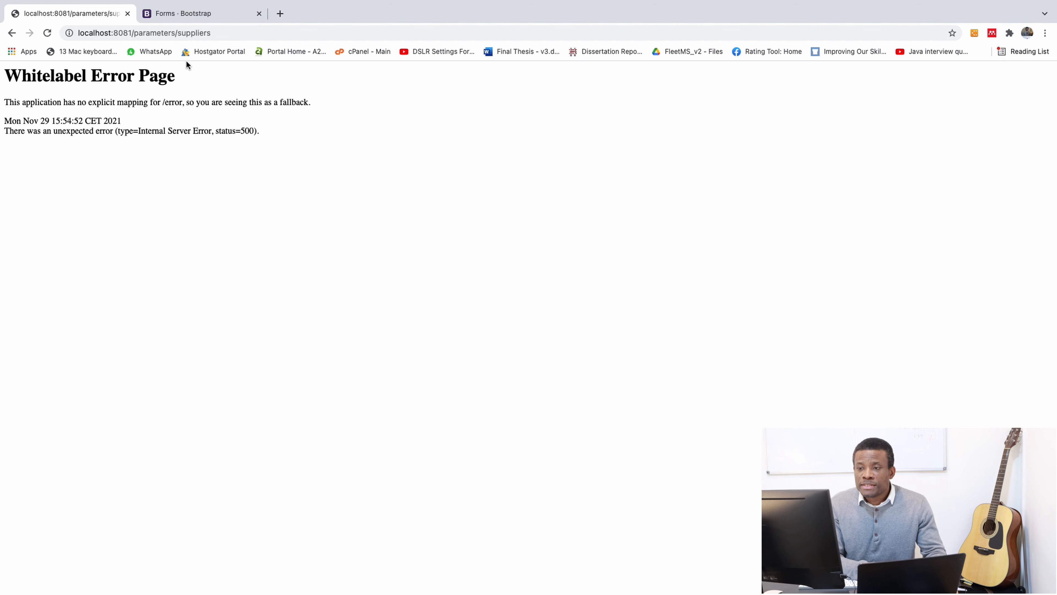
{"action": "mouse_move", "coordinate": [255, 234]}
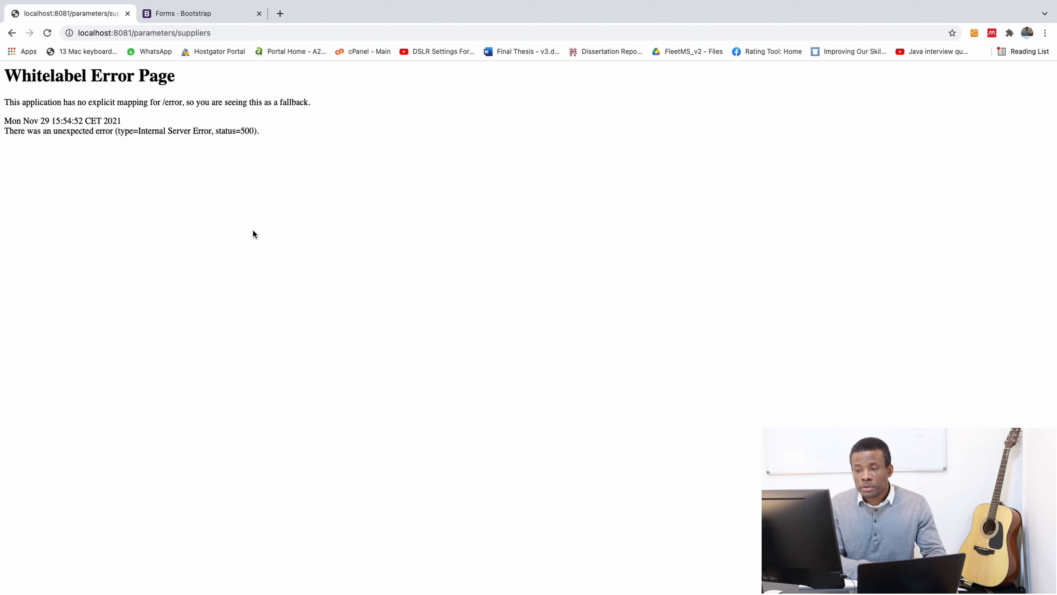